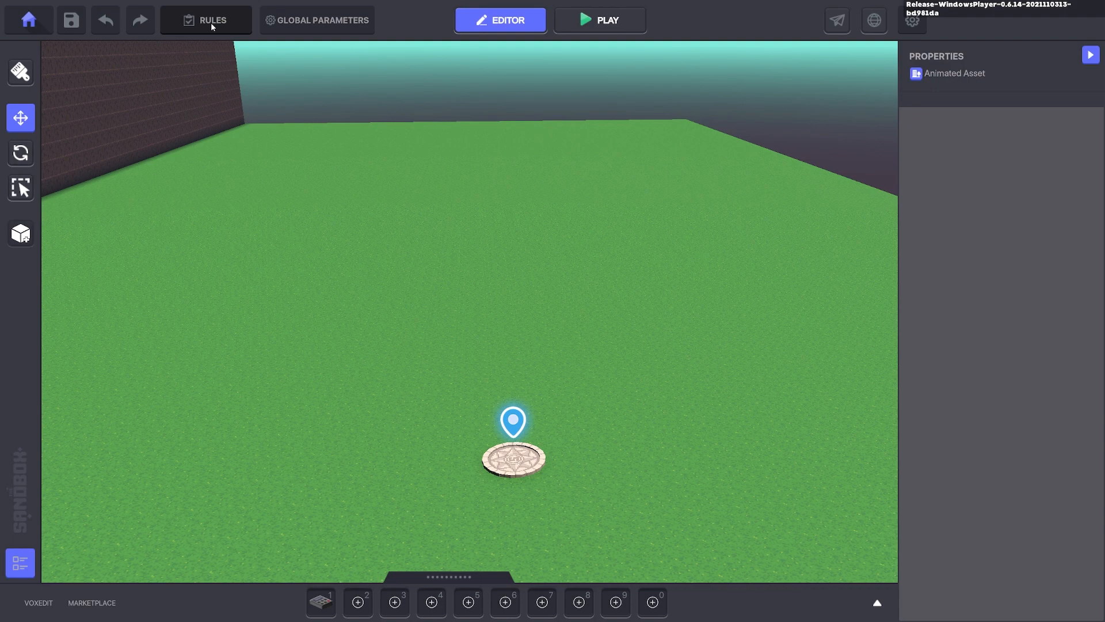
Step: Enable quests in Rules and add a quest named Timed Event, described as Survive 10 Seconds
{"action": "left_click", "coordinate": [206, 20]}
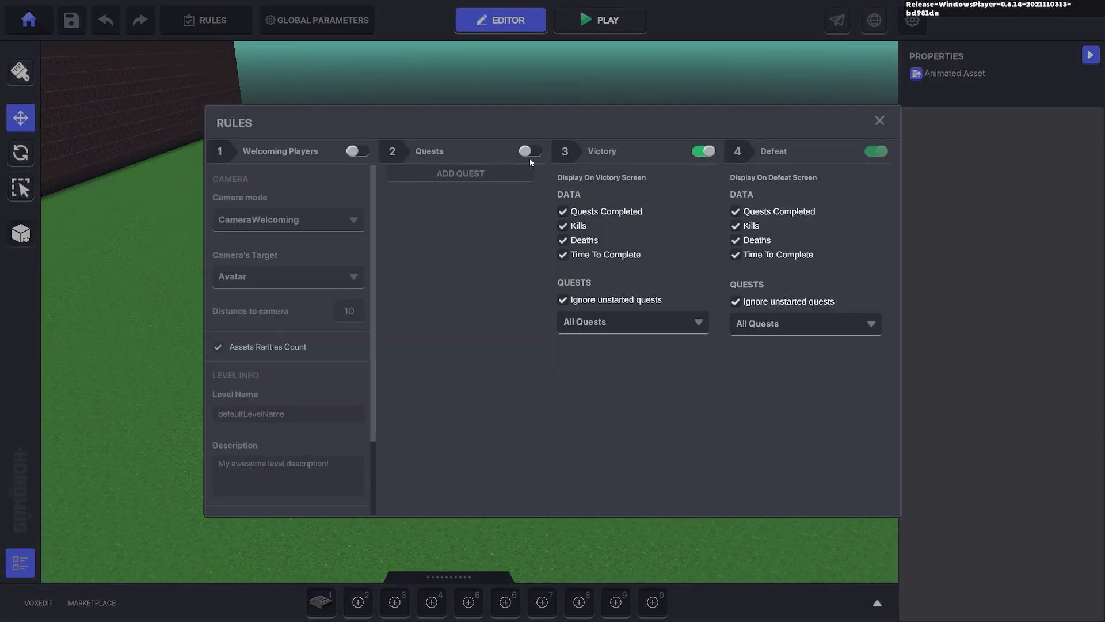
{"action": "left_click", "coordinate": [527, 150]}
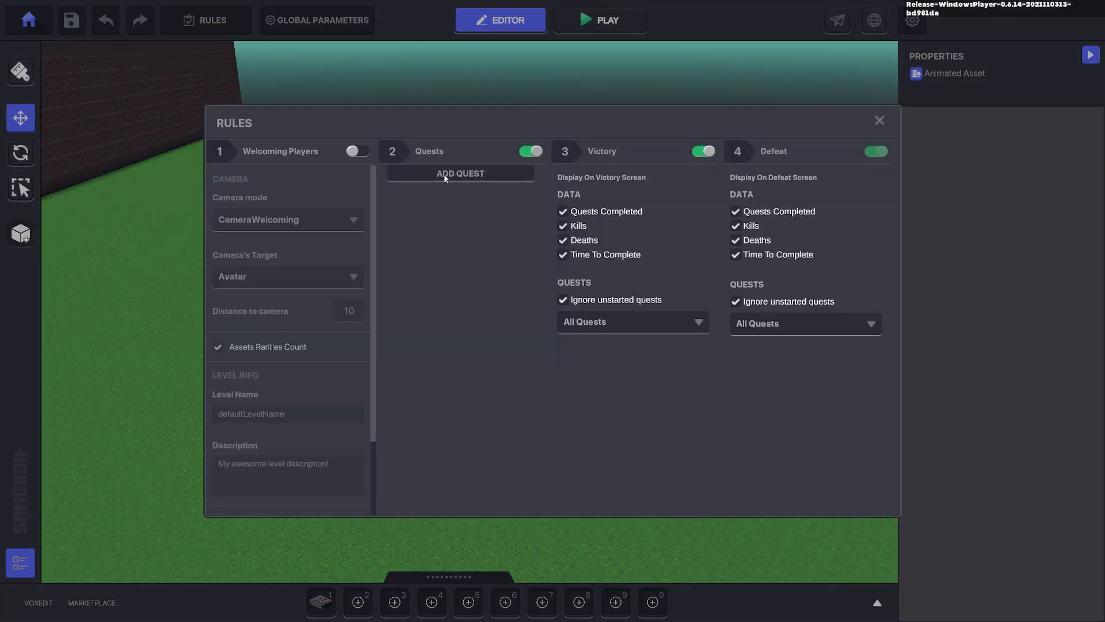
{"action": "left_click", "coordinate": [459, 173]}
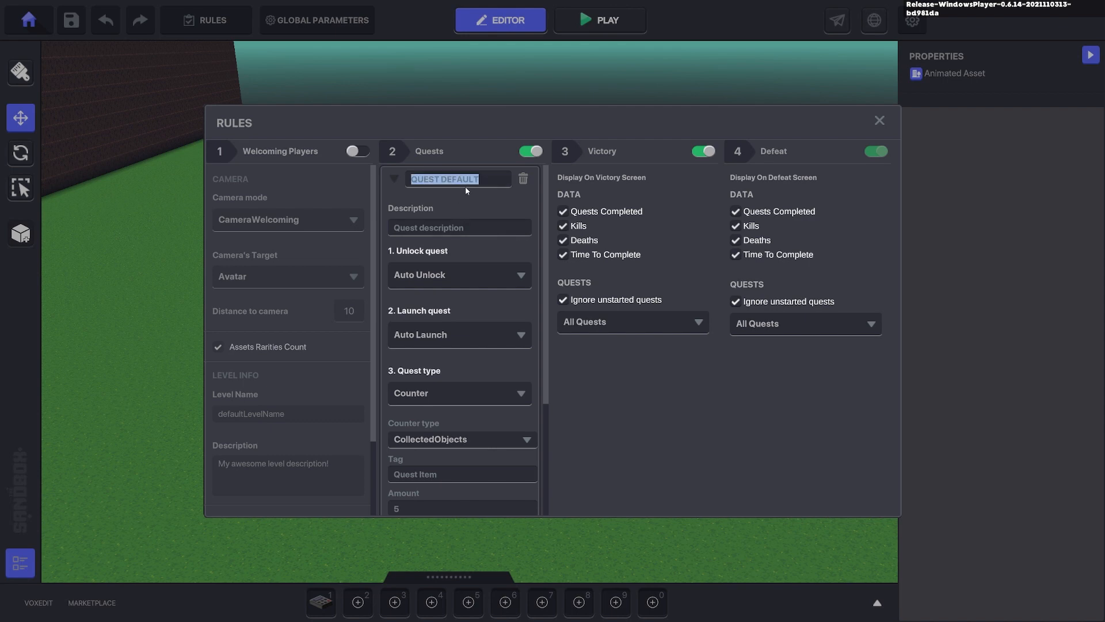
{"action": "type", "text": "Timed Event"}
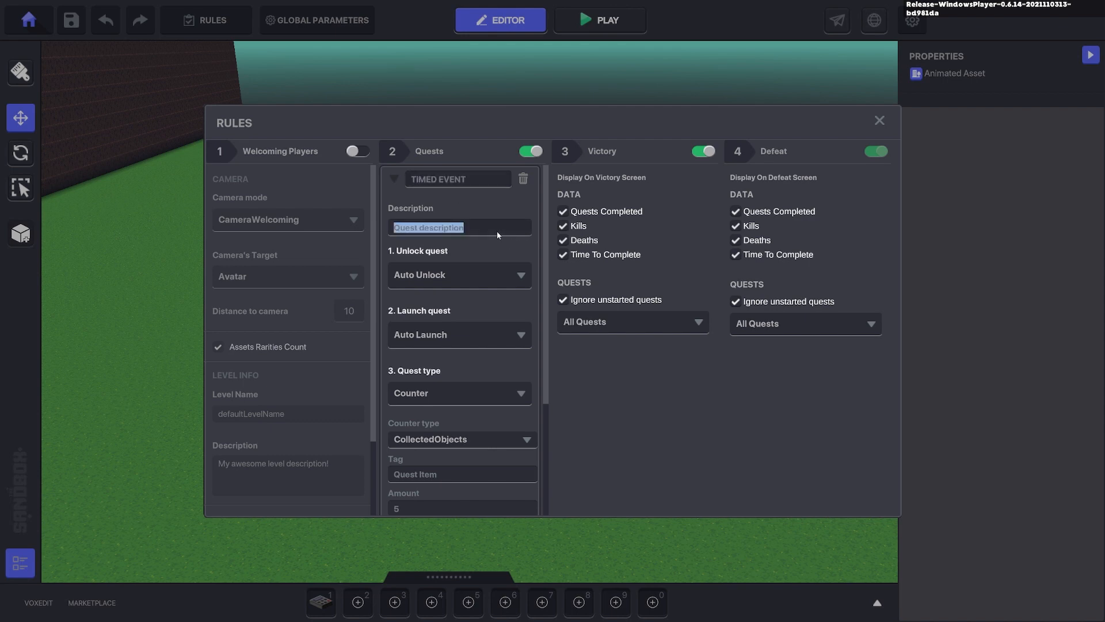
{"action": "type", "text": "Survive 10"}
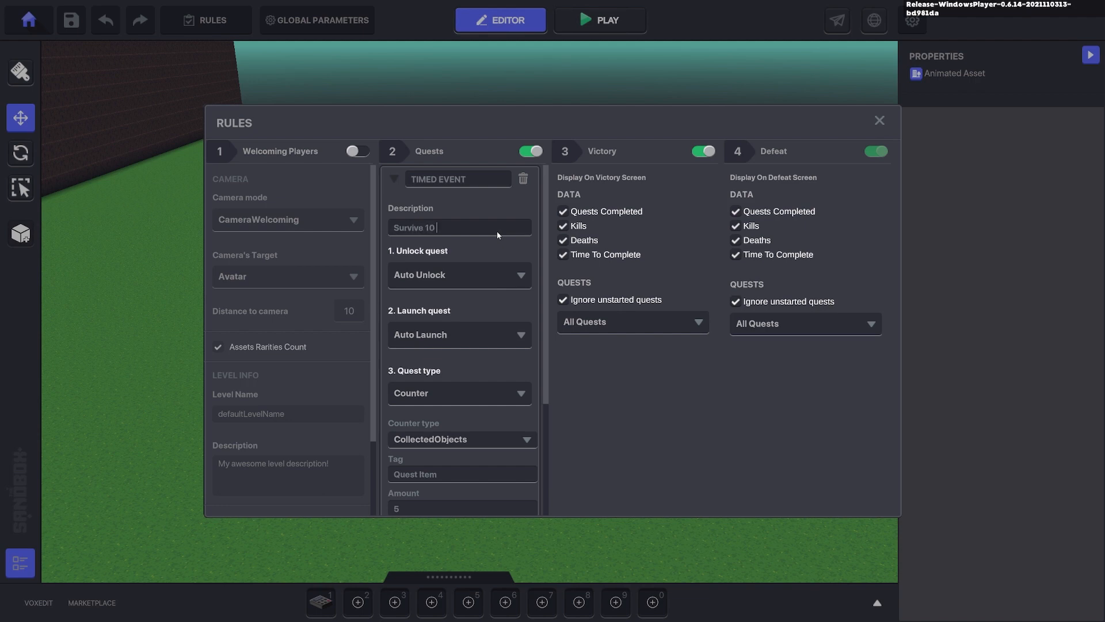
{"action": "type", "text": "Seconds"}
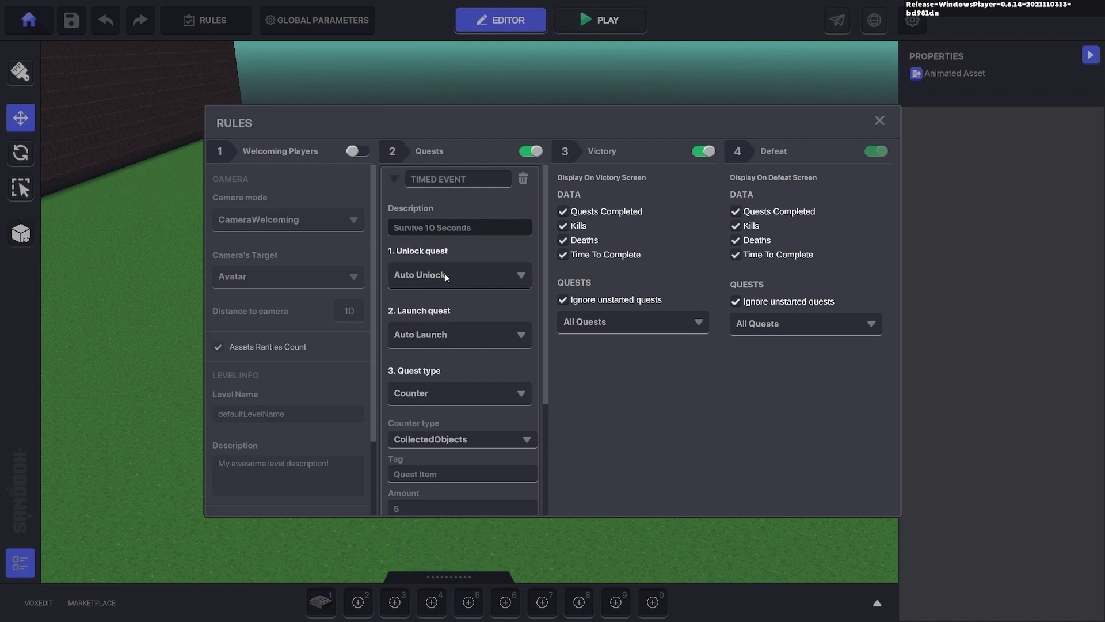
Step: Make the quest a 10-second Timer that sends Quest.1.Complete on completion
{"action": "scroll", "scroll_direction": "down", "scroll_amount": 3}
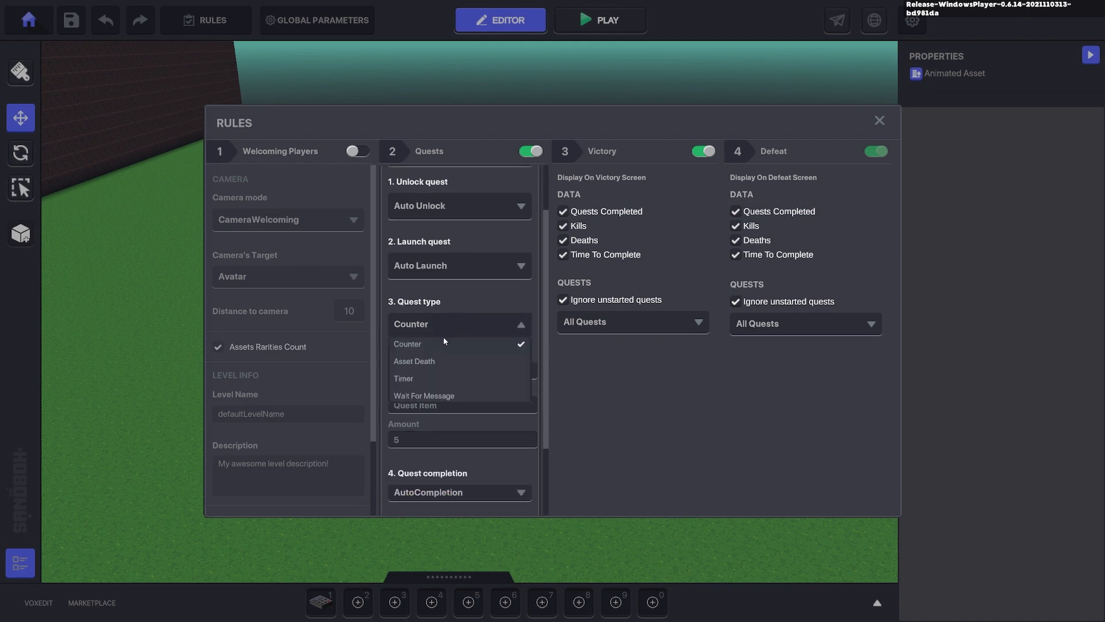
{"action": "left_click", "coordinate": [404, 379]}
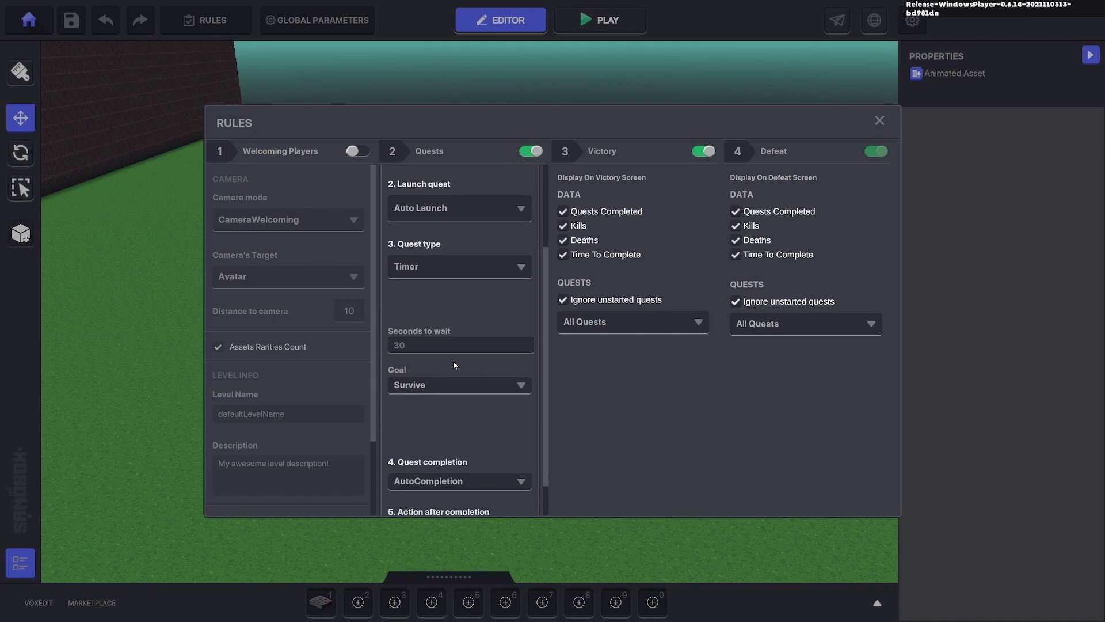
{"action": "type", "text": "10"}
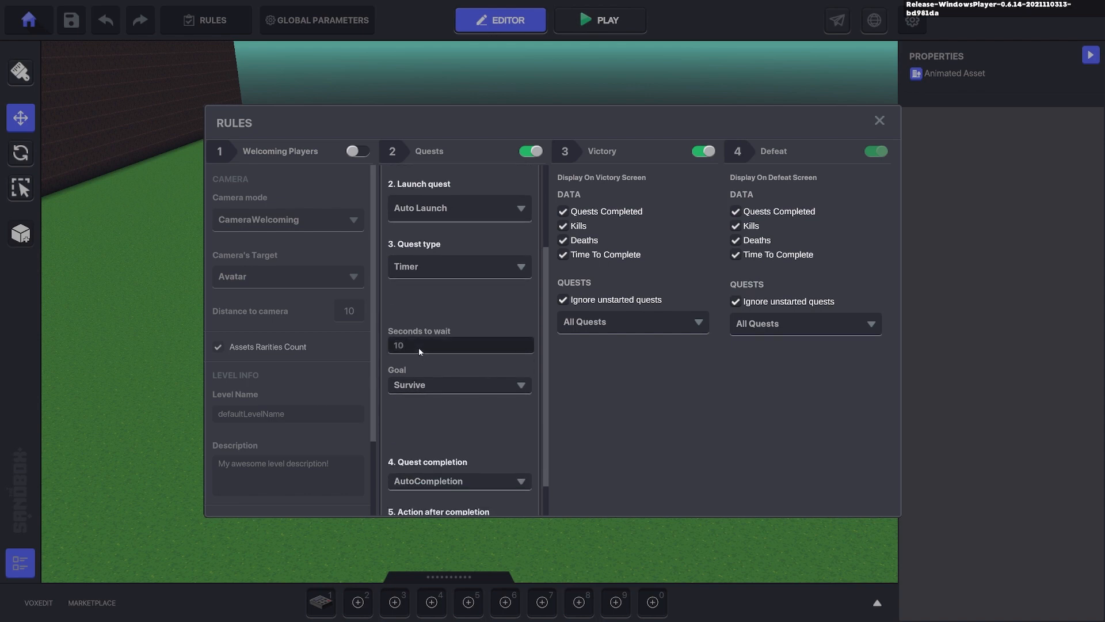
{"action": "scroll", "scroll_direction": "down", "scroll_amount": 3}
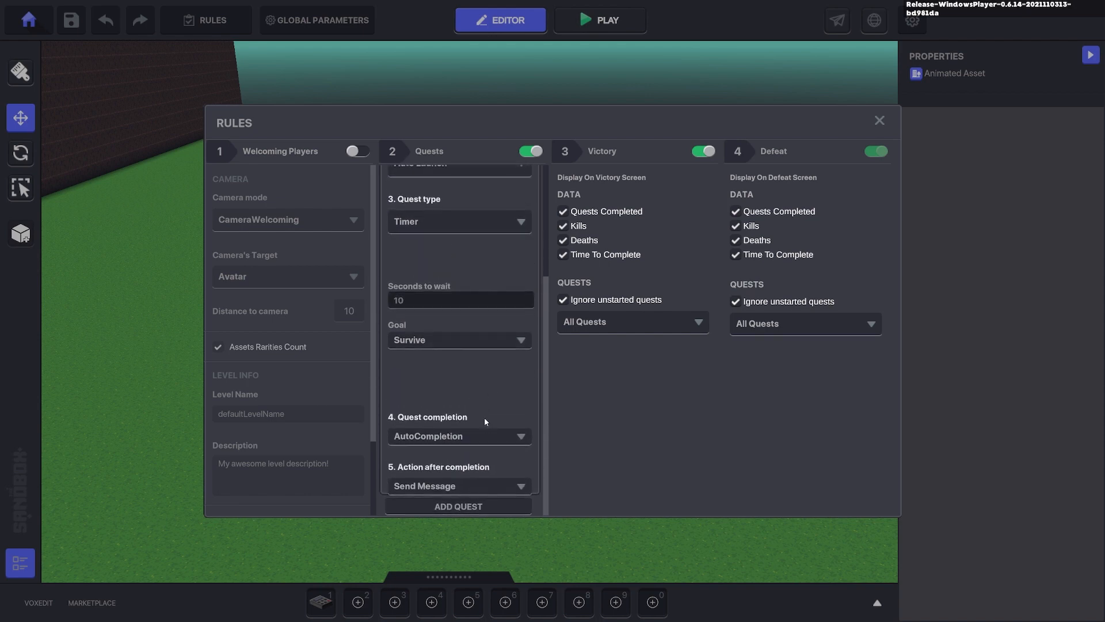
{"action": "mouse_move", "coordinate": [382, 335]}
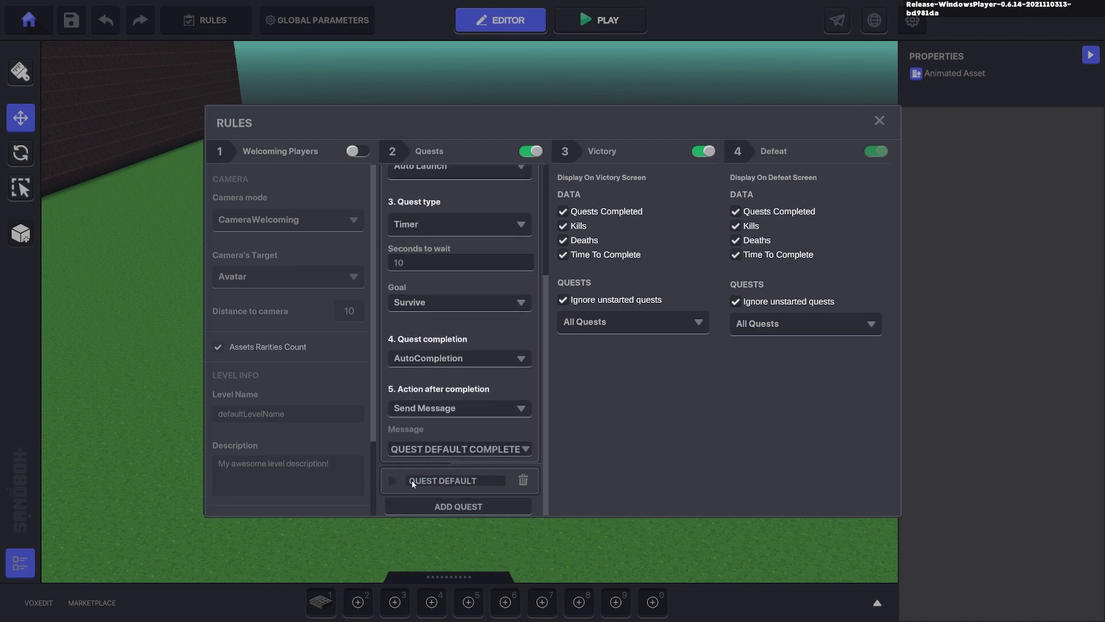
{"action": "left_click", "coordinate": [458, 449]}
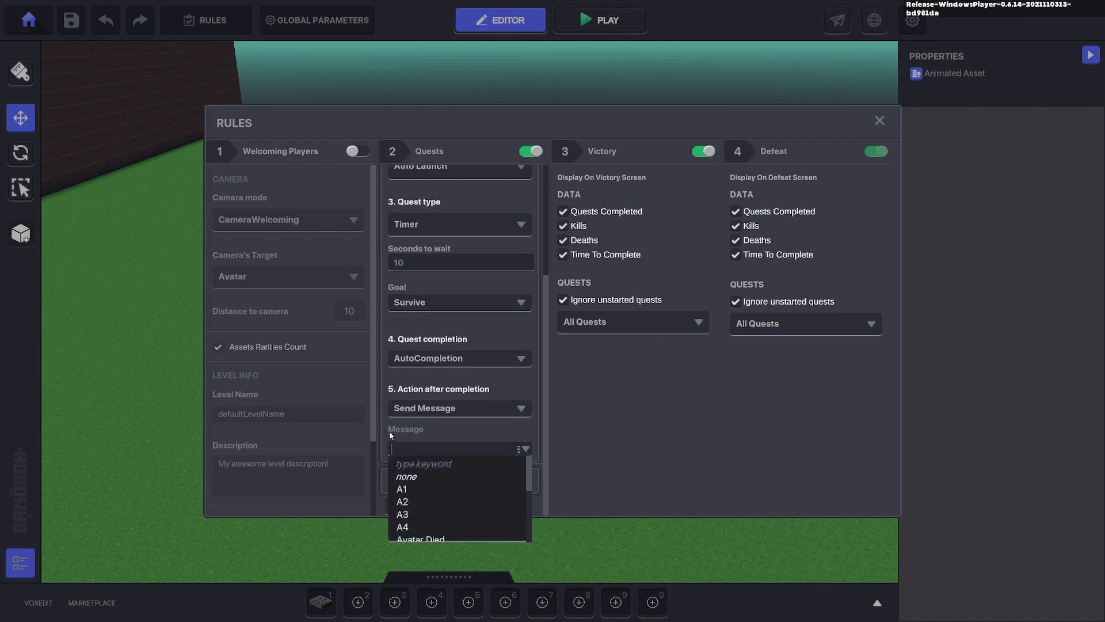
{"action": "type", "text": "Quest.1"}
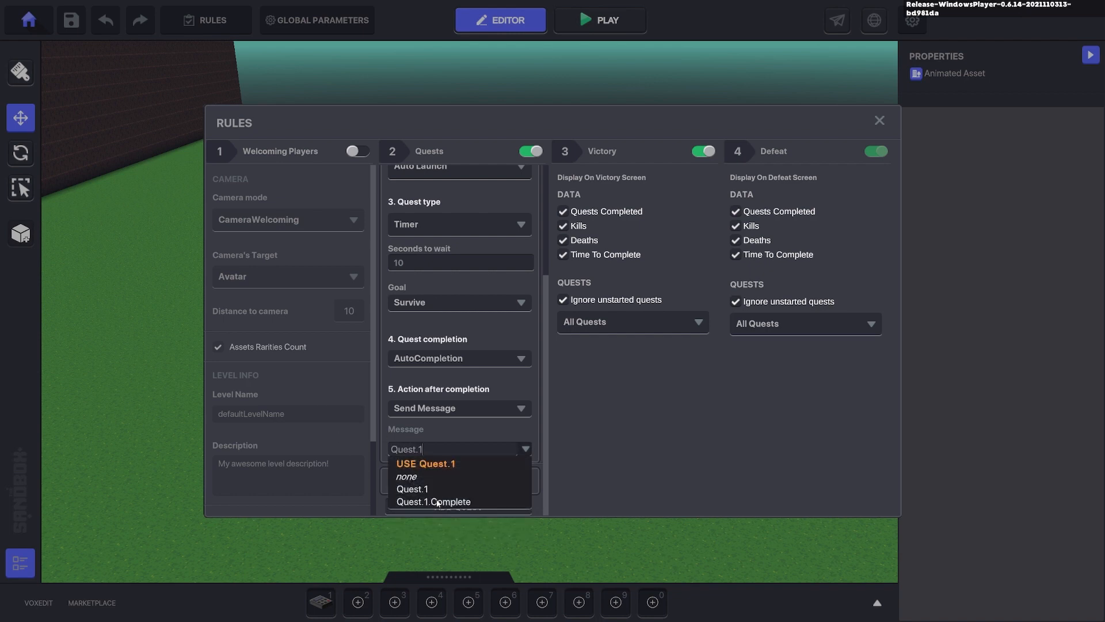
{"action": "left_click", "coordinate": [434, 501]}
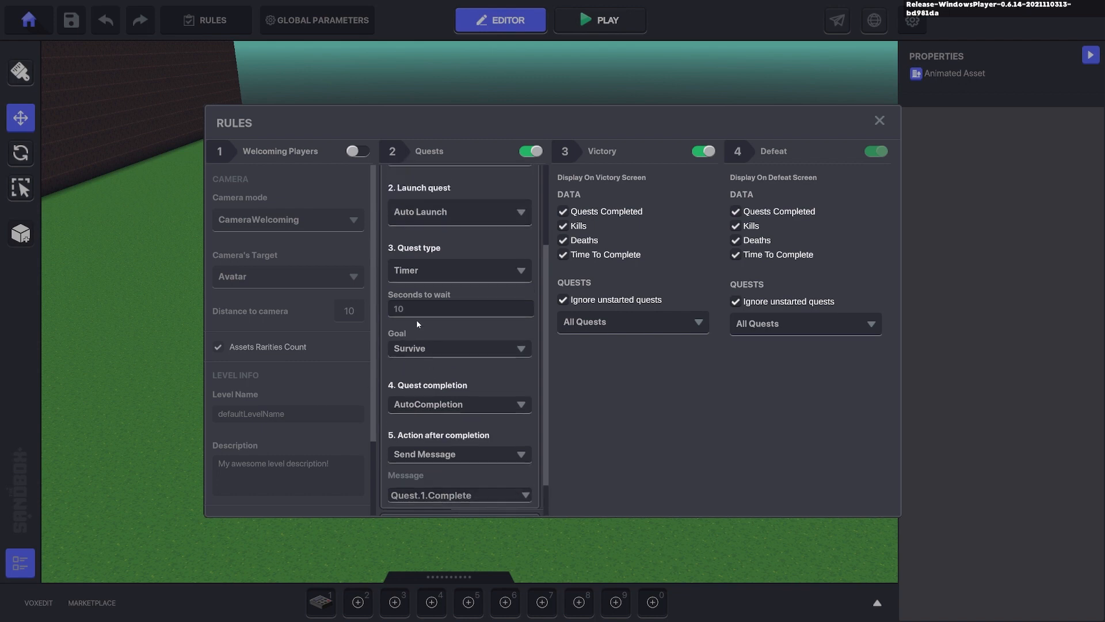
{"action": "mouse_move", "coordinate": [633, 170]}
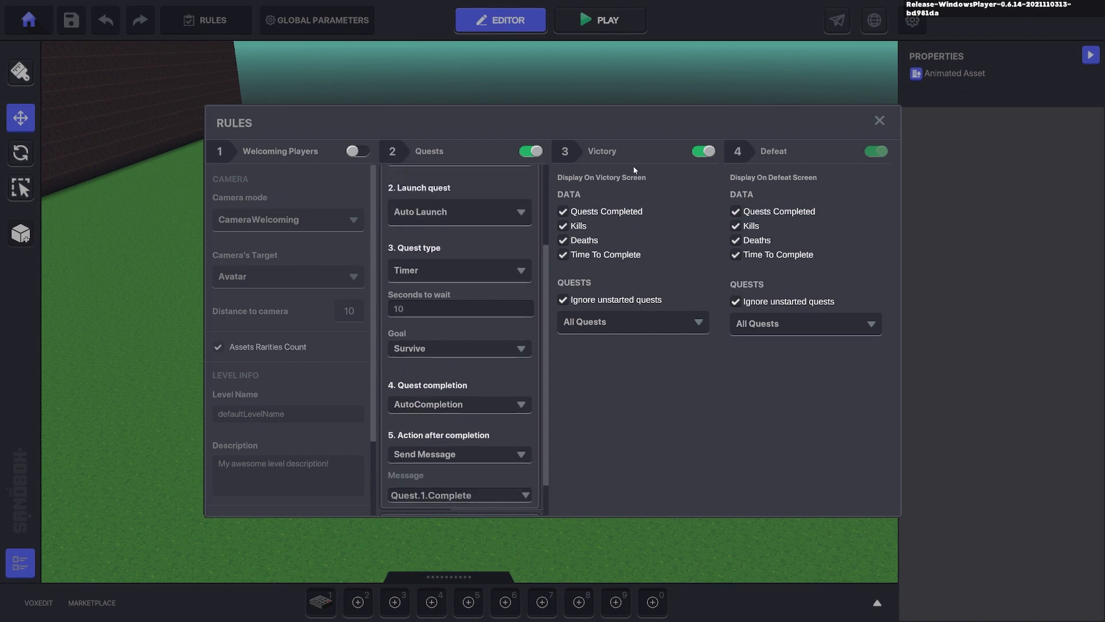
Step: Place the spider predator creature from the asset library onto the grass near the spawn plate
{"action": "left_click", "coordinate": [878, 119]}
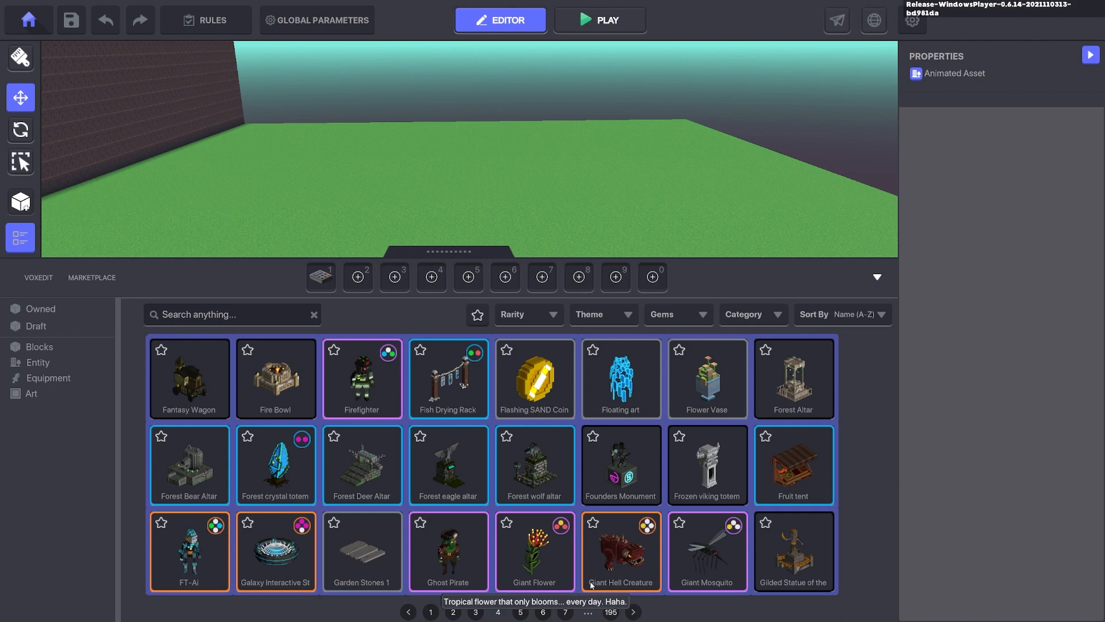
{"action": "left_click", "coordinate": [554, 612]}
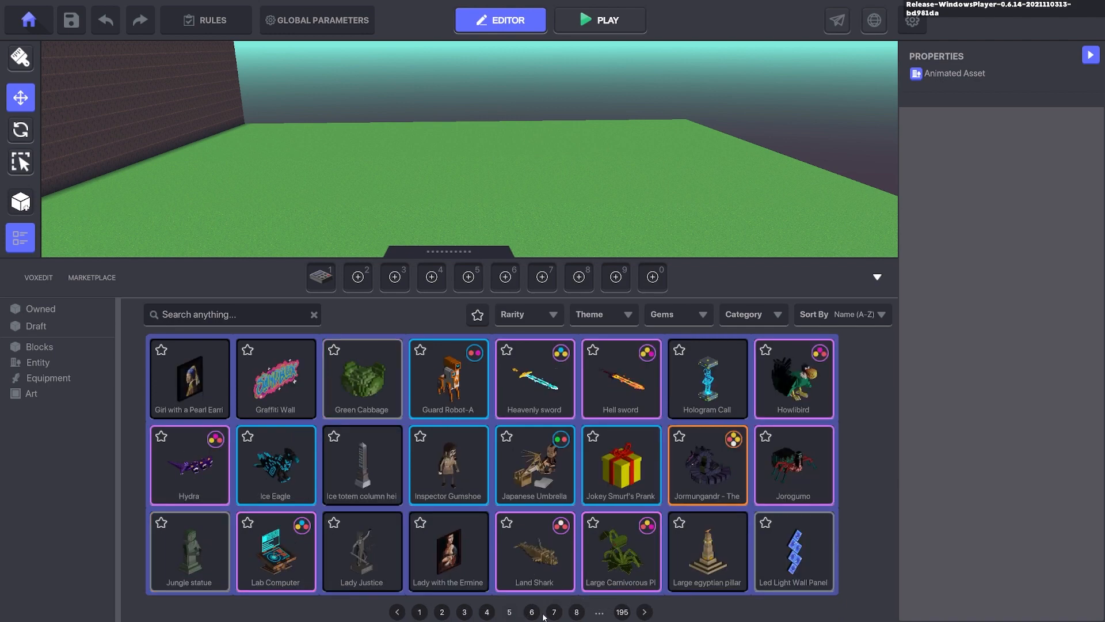
{"action": "left_click", "coordinate": [793, 463]}
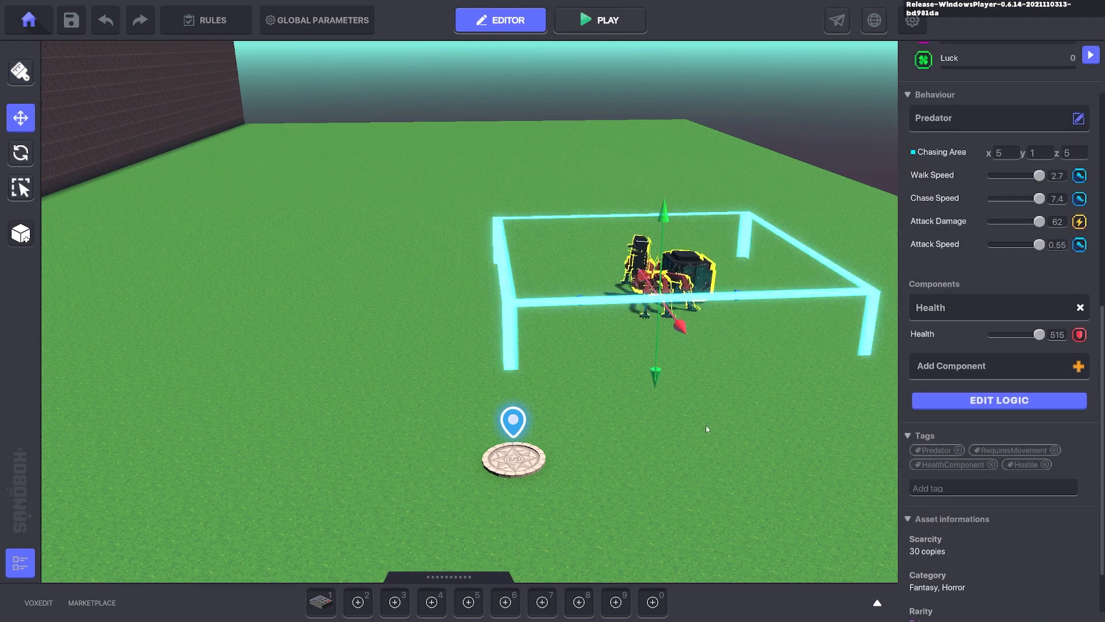
{"action": "left_click", "coordinate": [609, 20]}
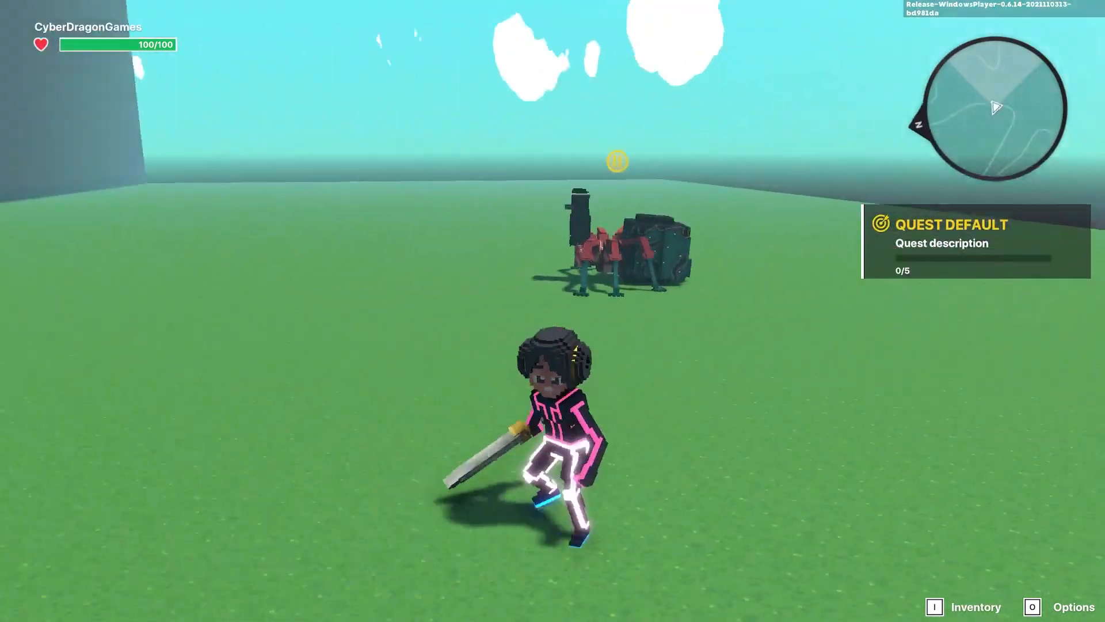
{"action": "left_click", "coordinate": [498, 20]}
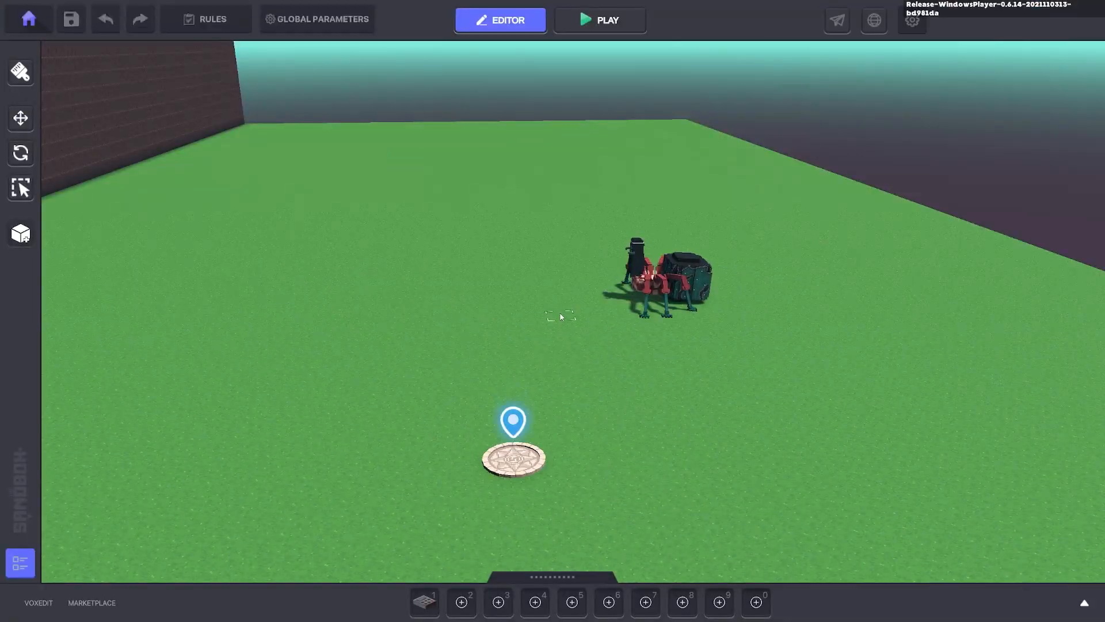
Step: Remove the QUEST DEFAULT quest from Rules, leaving only TIMED EVENT
{"action": "left_click", "coordinate": [206, 20]}
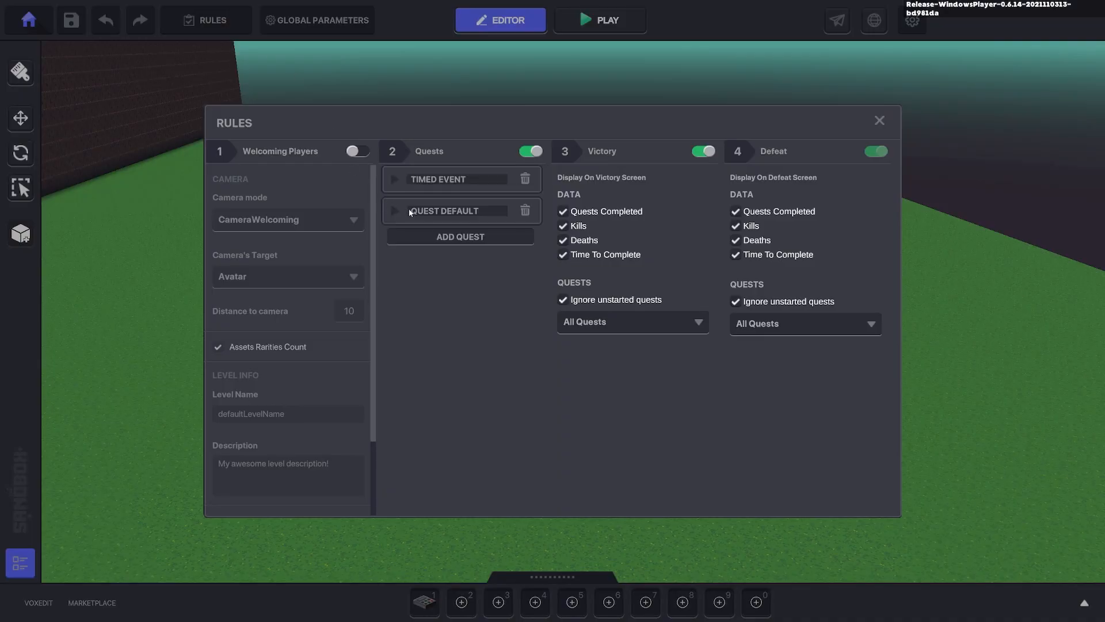
{"action": "mouse_move", "coordinate": [524, 210]}
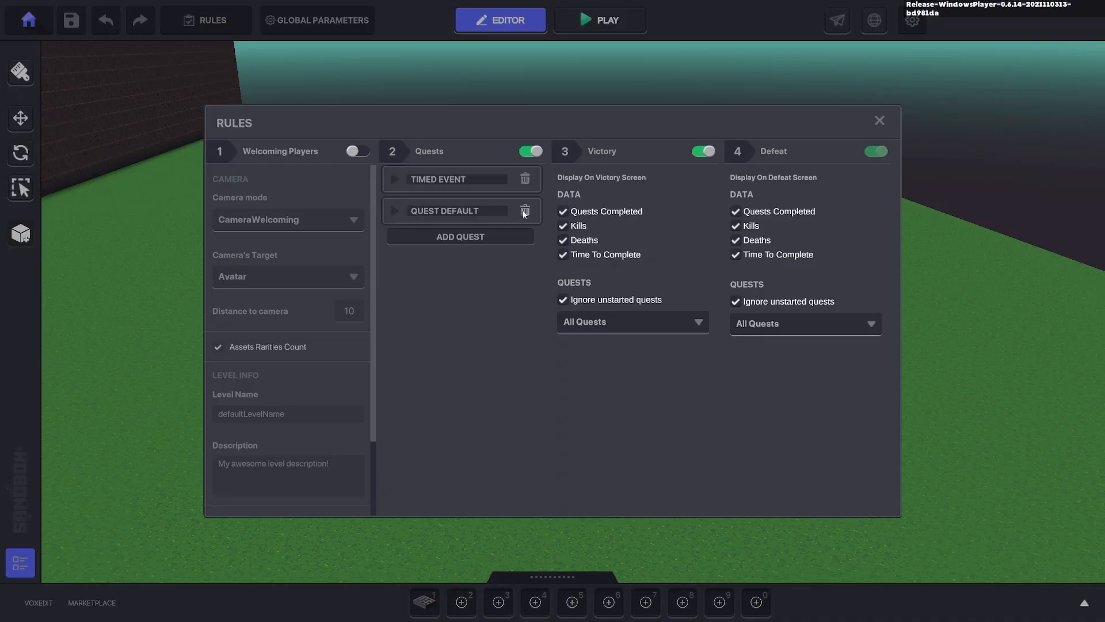
{"action": "left_click", "coordinate": [525, 210]}
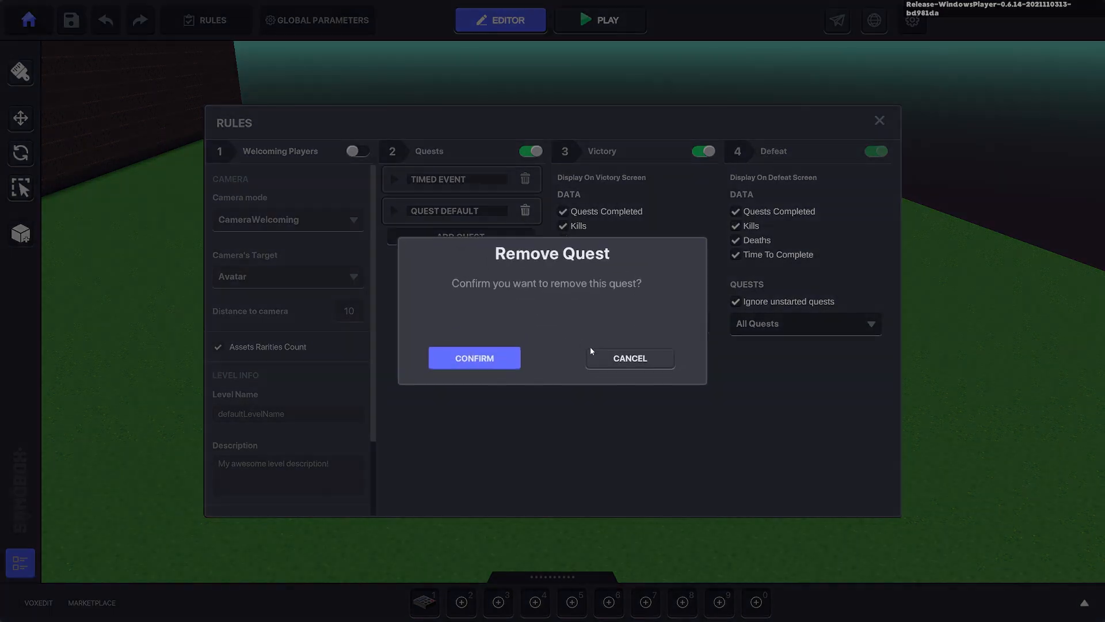
{"action": "left_click", "coordinate": [473, 357]}
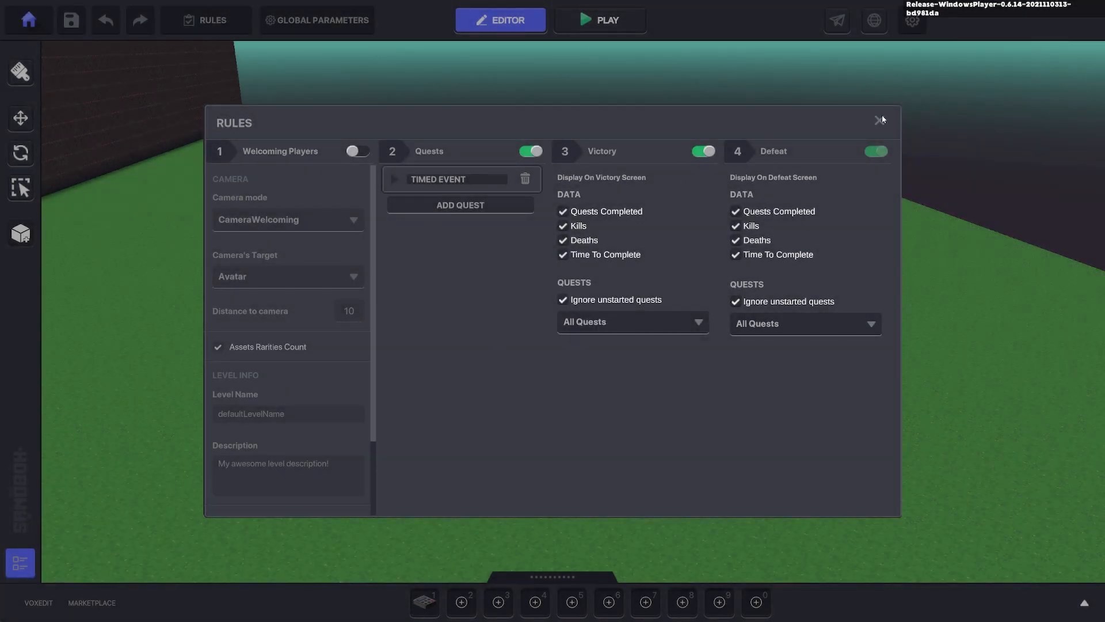
Step: Play-test the level and return to editing
{"action": "left_click", "coordinate": [600, 19]}
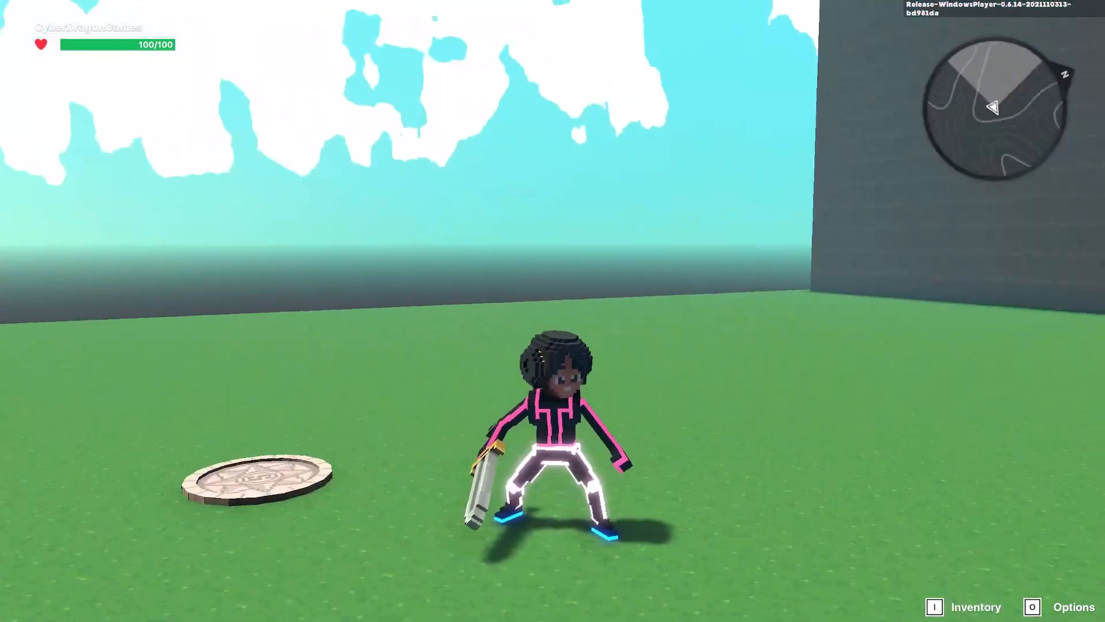
{"action": "left_click", "coordinate": [500, 20]}
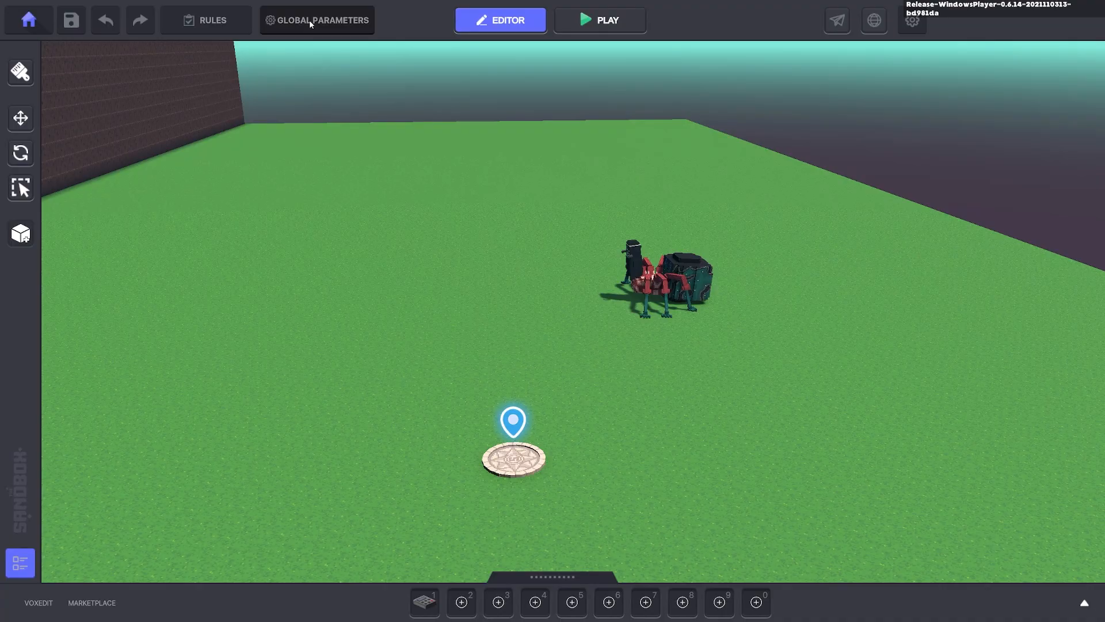
Step: In Global Parameters > Controller > Components, set the Health death message's Send To Tags to Avatar.Died
{"action": "left_click", "coordinate": [323, 19]}
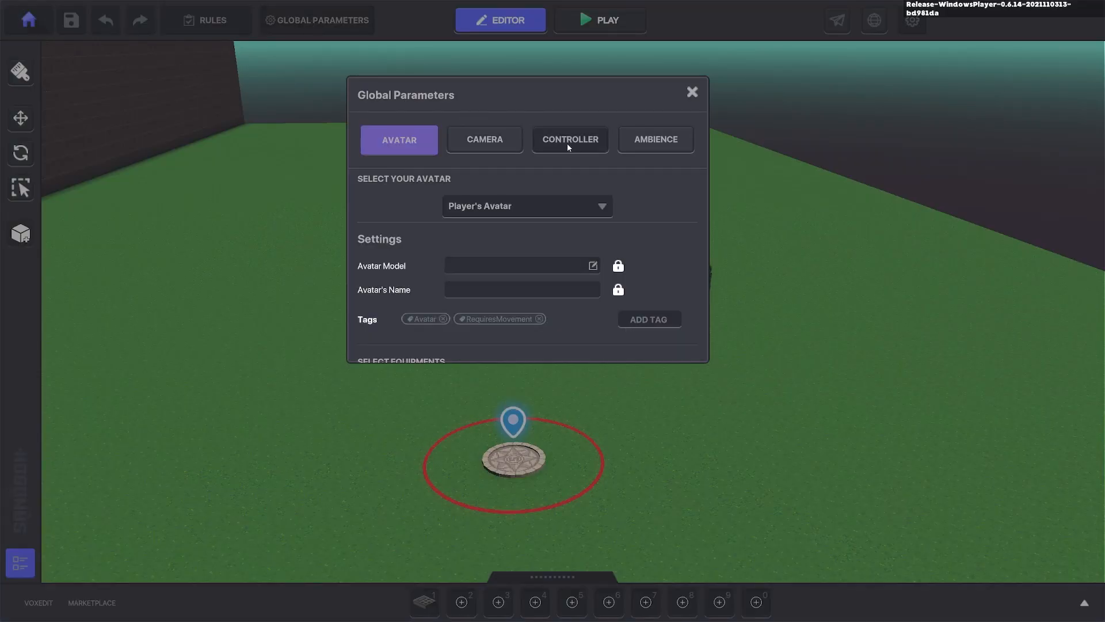
{"action": "left_click", "coordinate": [570, 140]}
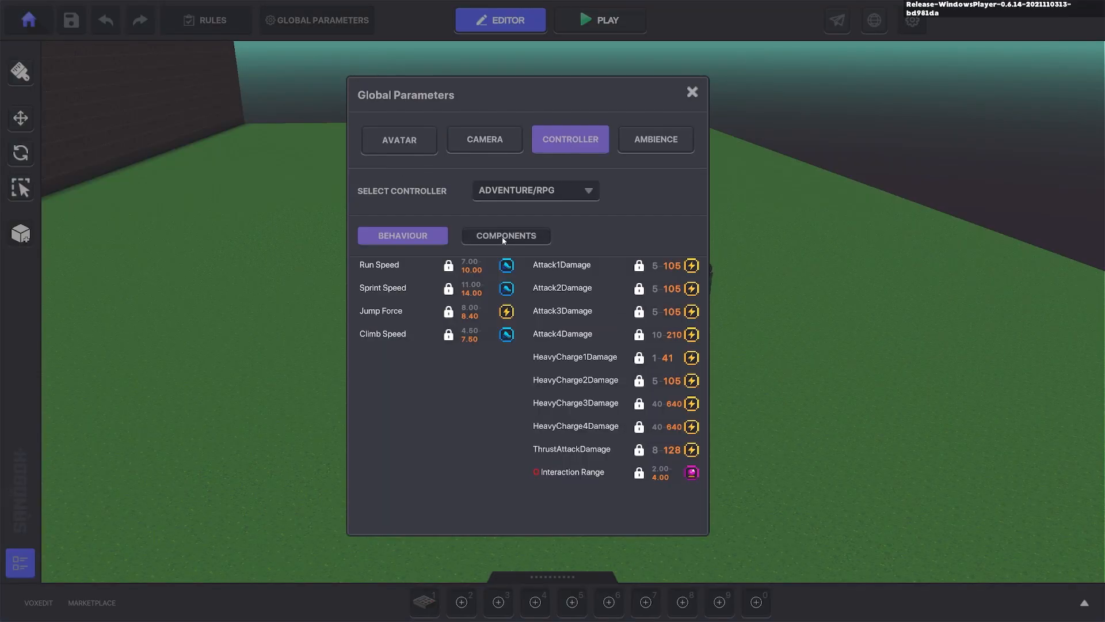
{"action": "left_click", "coordinate": [505, 234]}
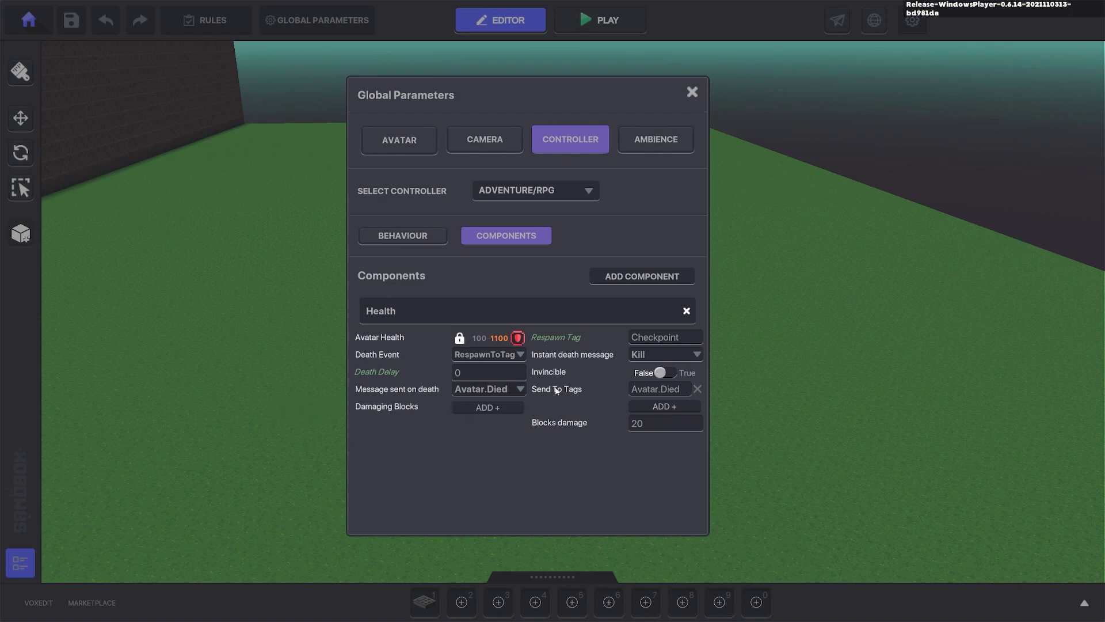
{"action": "left_click", "coordinate": [658, 388]}
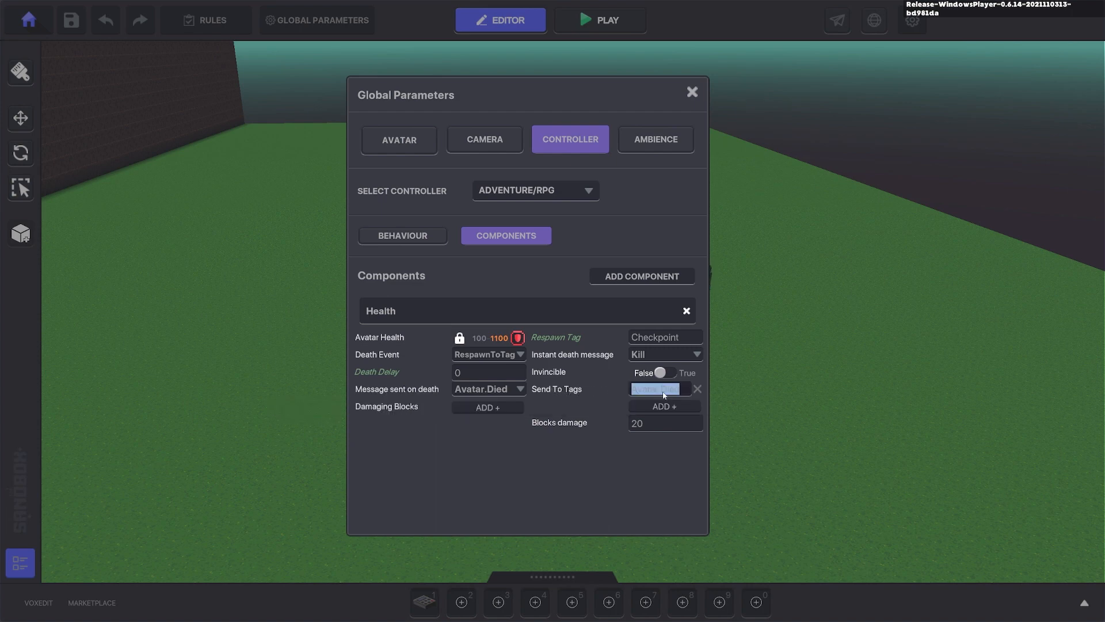
{"action": "type", "text": "Avatar.Died"}
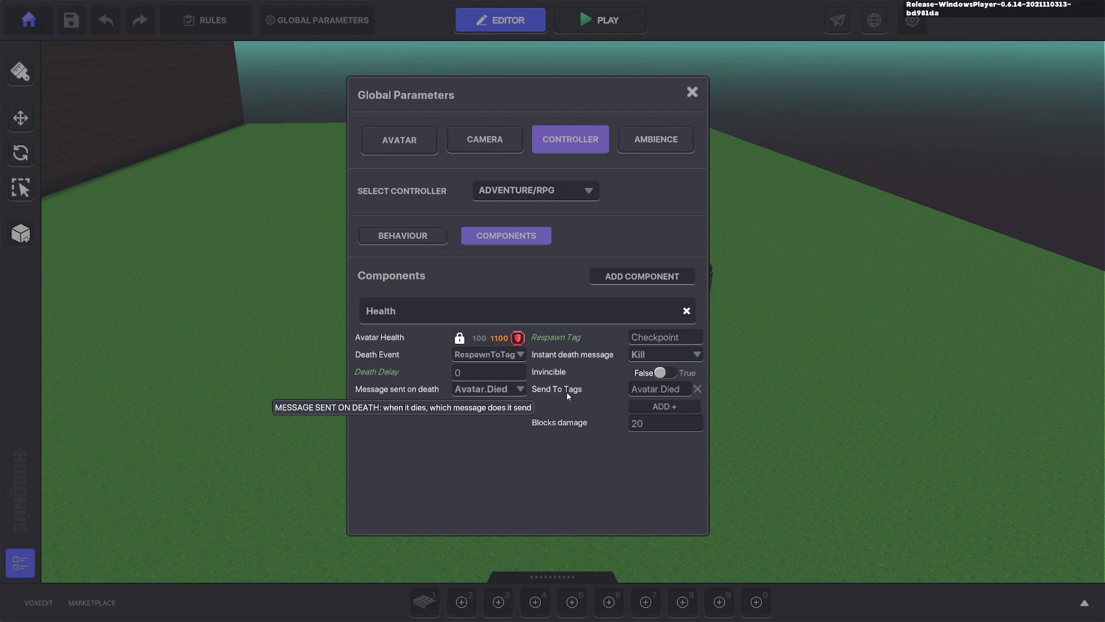
{"action": "mouse_move", "coordinate": [610, 394]}
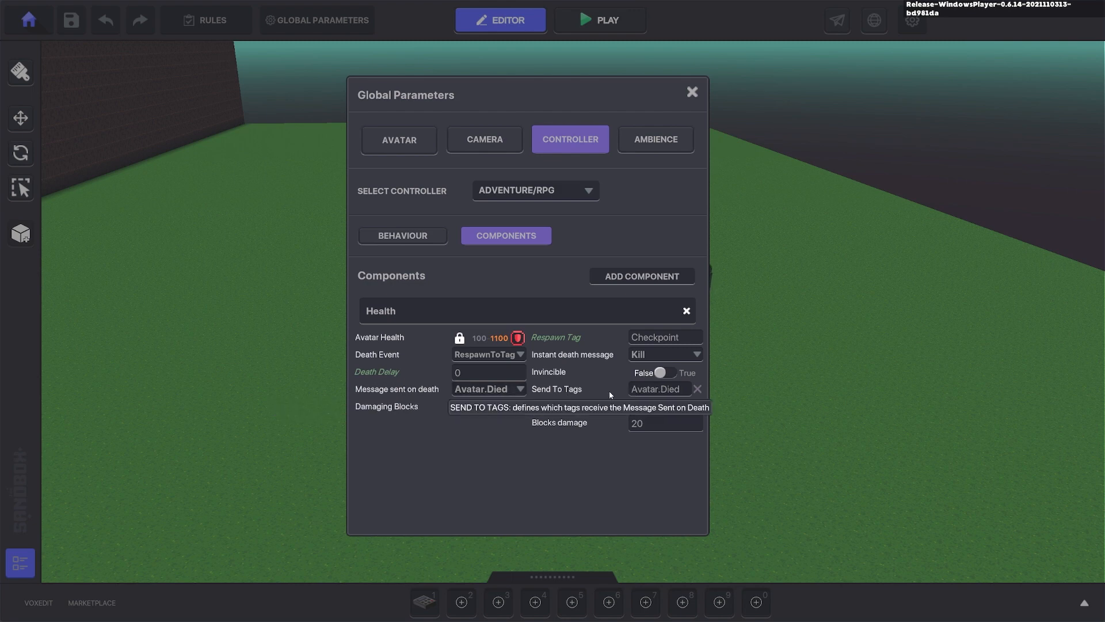
Step: Set the NumPad switch's Behaviour to None and give it a Defeat component
{"action": "left_click", "coordinate": [691, 92]}
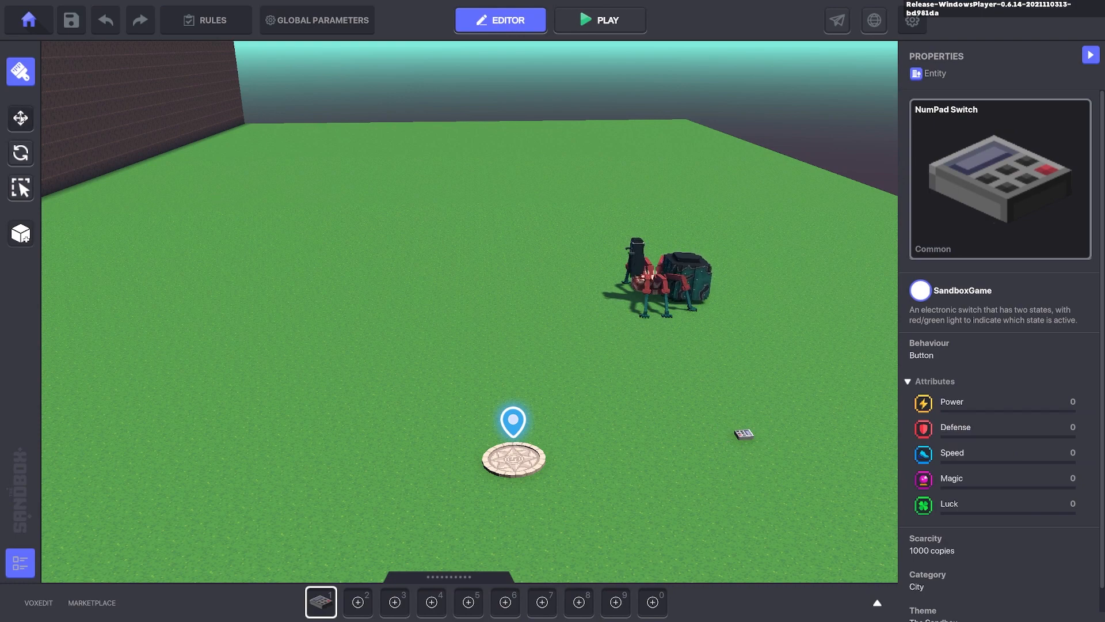
{"action": "left_click", "coordinate": [20, 117]}
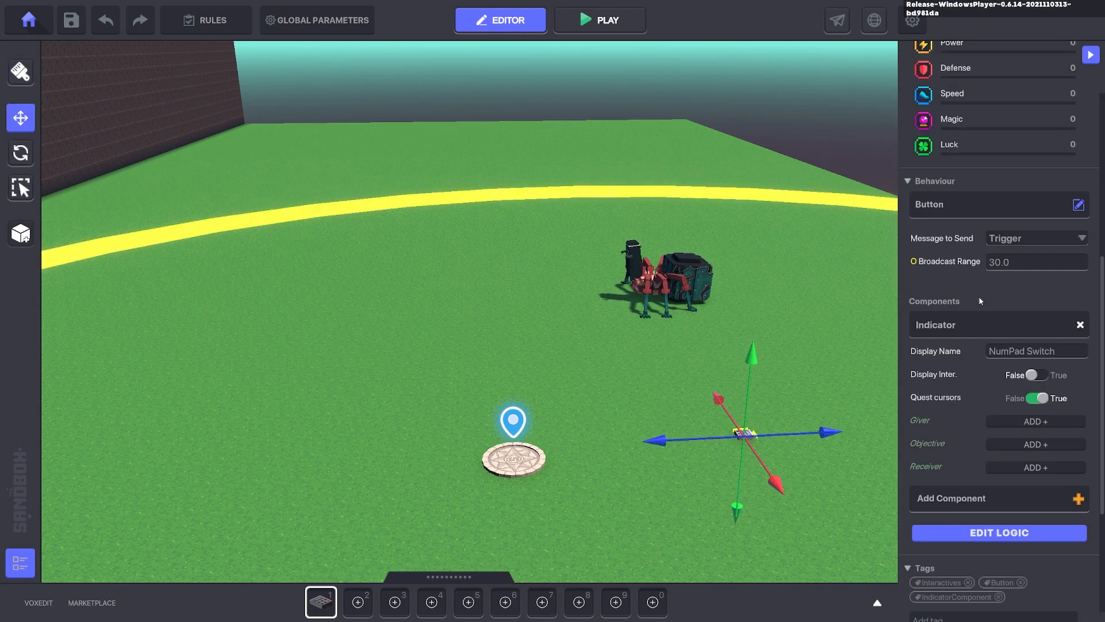
{"action": "left_click", "coordinate": [1079, 324]}
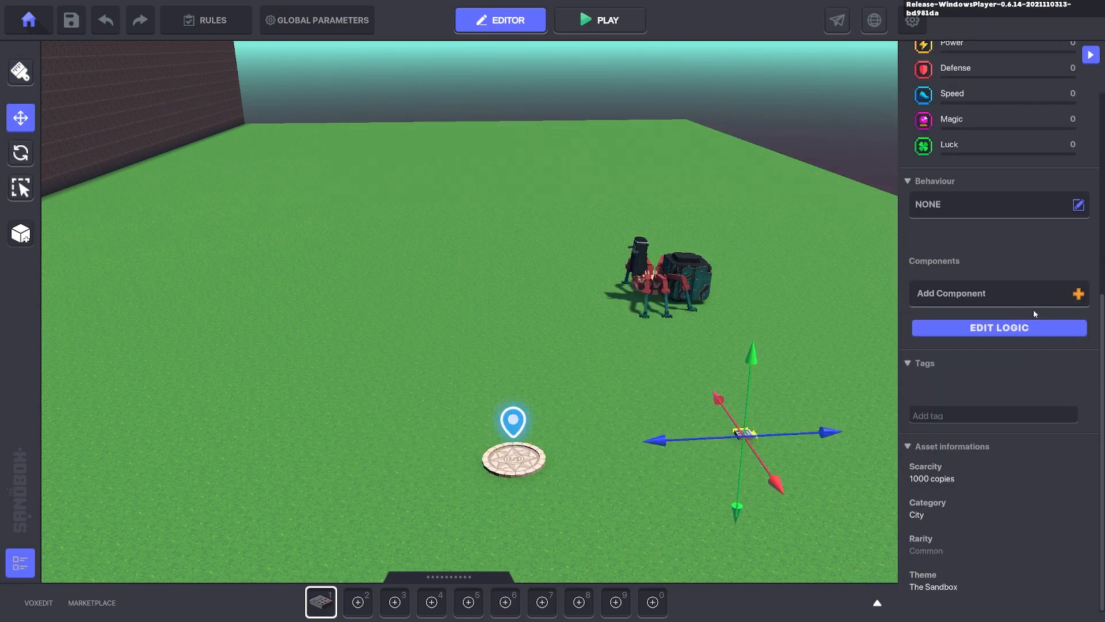
{"action": "left_click", "coordinate": [997, 292]}
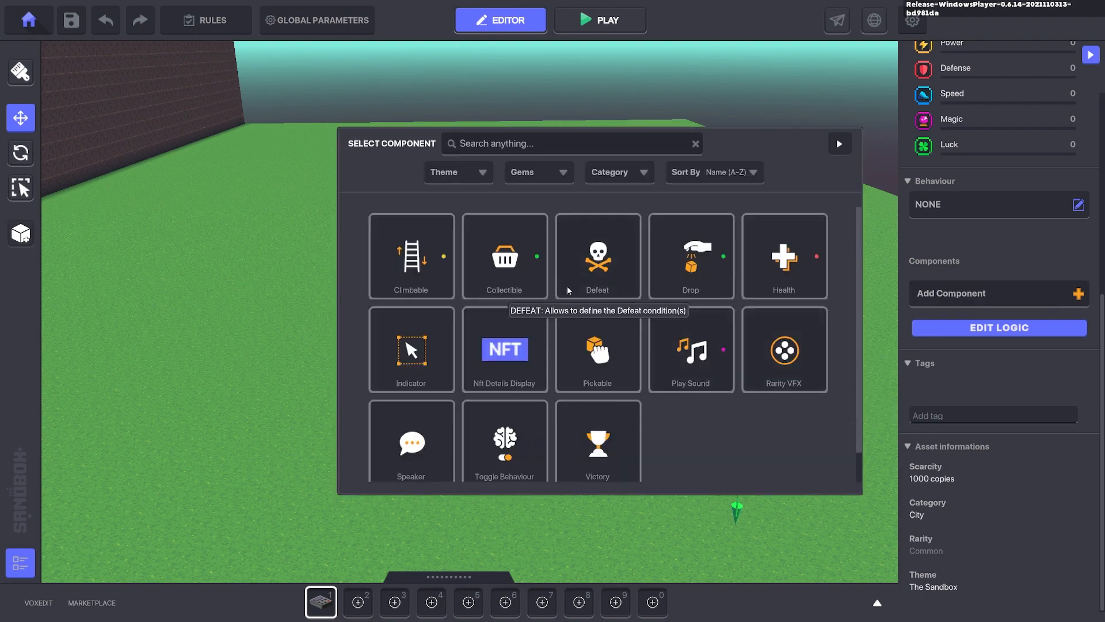
{"action": "left_click", "coordinate": [597, 255]}
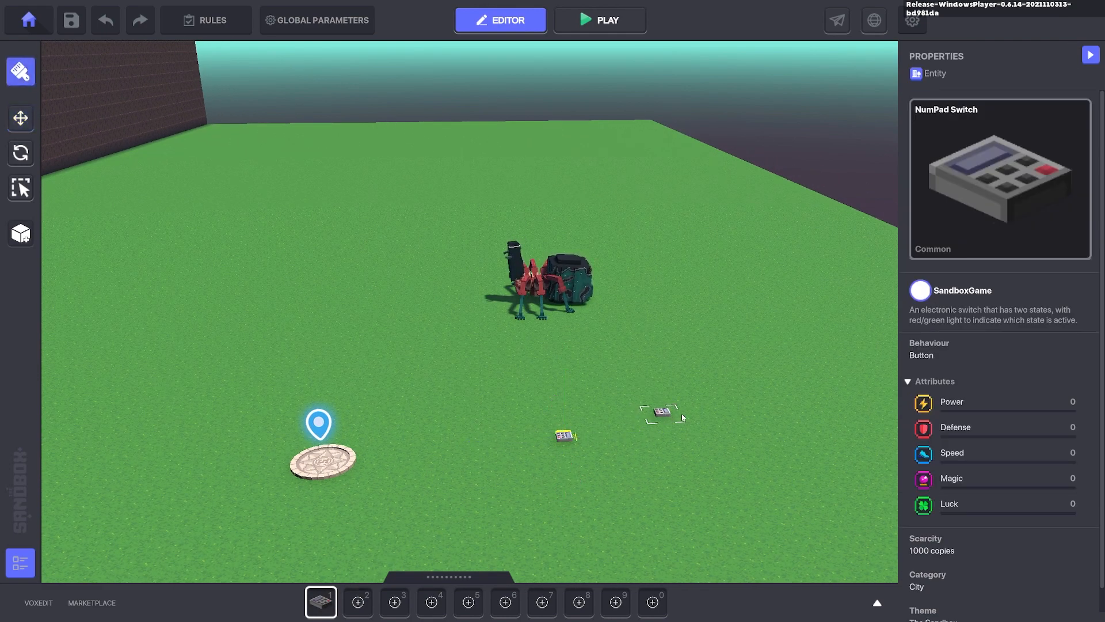
Step: Make the second switch a Message Broadcaster with a Toggle Behaviour whose toggle message is none
{"action": "left_click", "coordinate": [20, 118]}
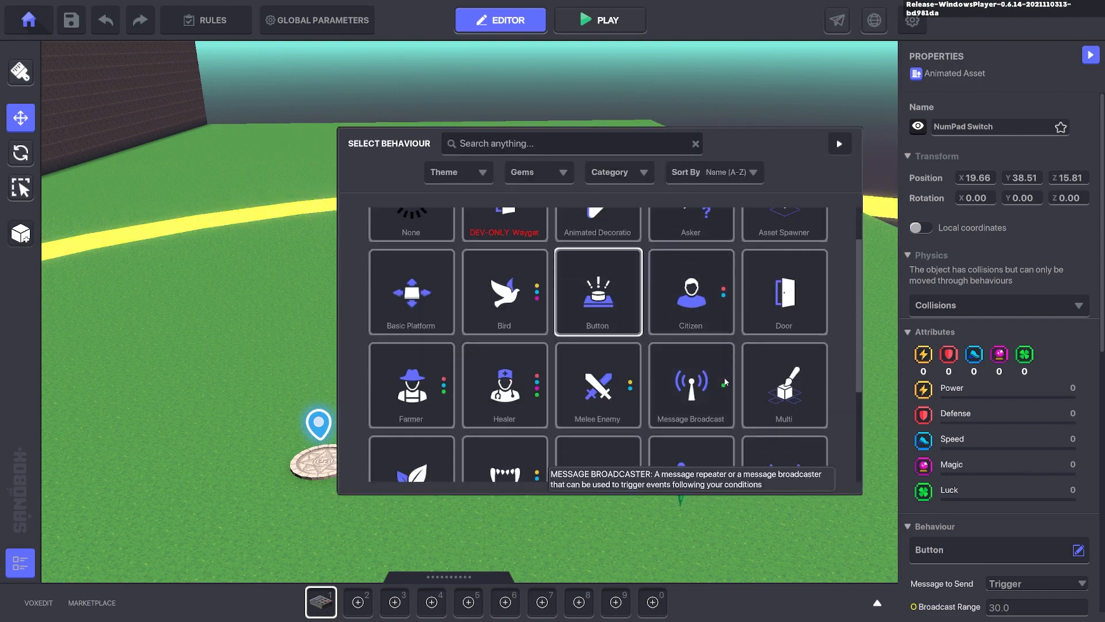
{"action": "left_click", "coordinate": [691, 382]}
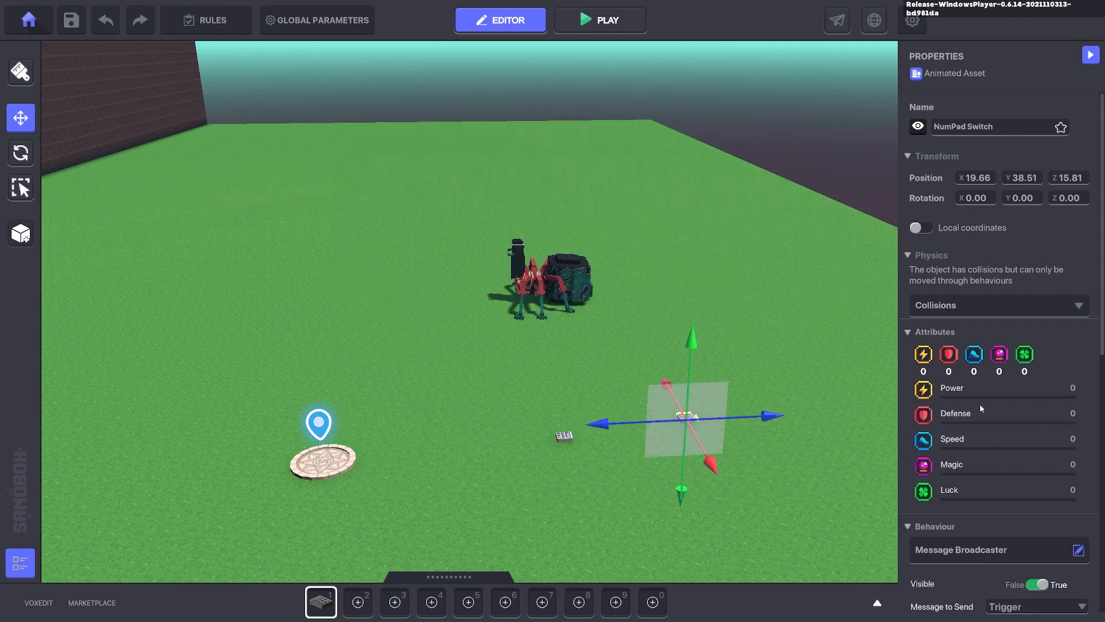
{"action": "scroll", "scroll_direction": "down", "scroll_amount": 3}
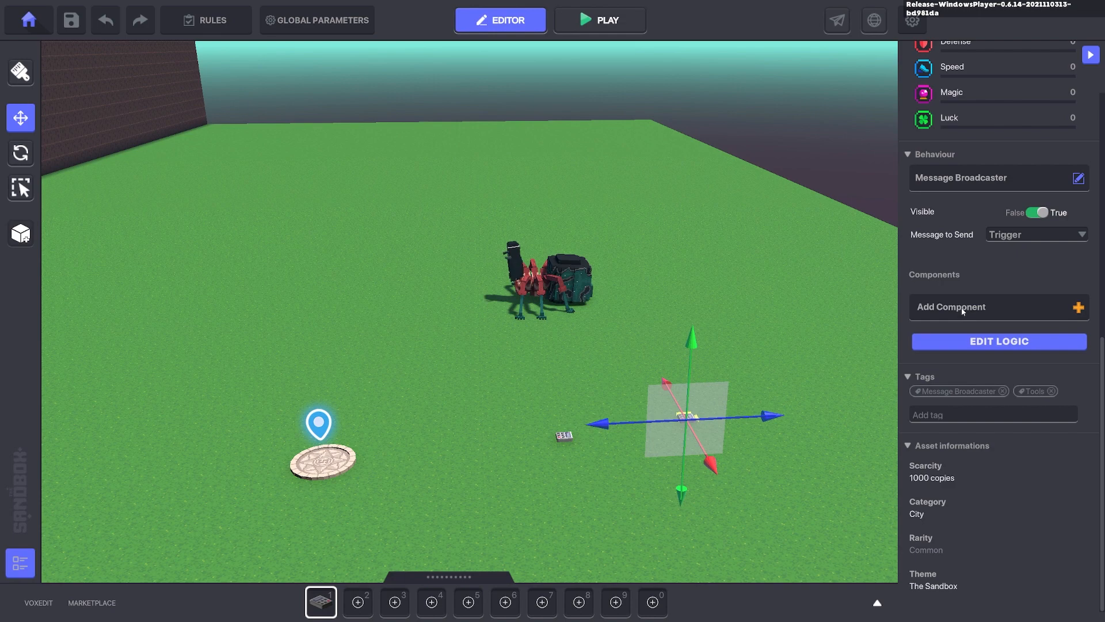
{"action": "left_click", "coordinate": [952, 306]}
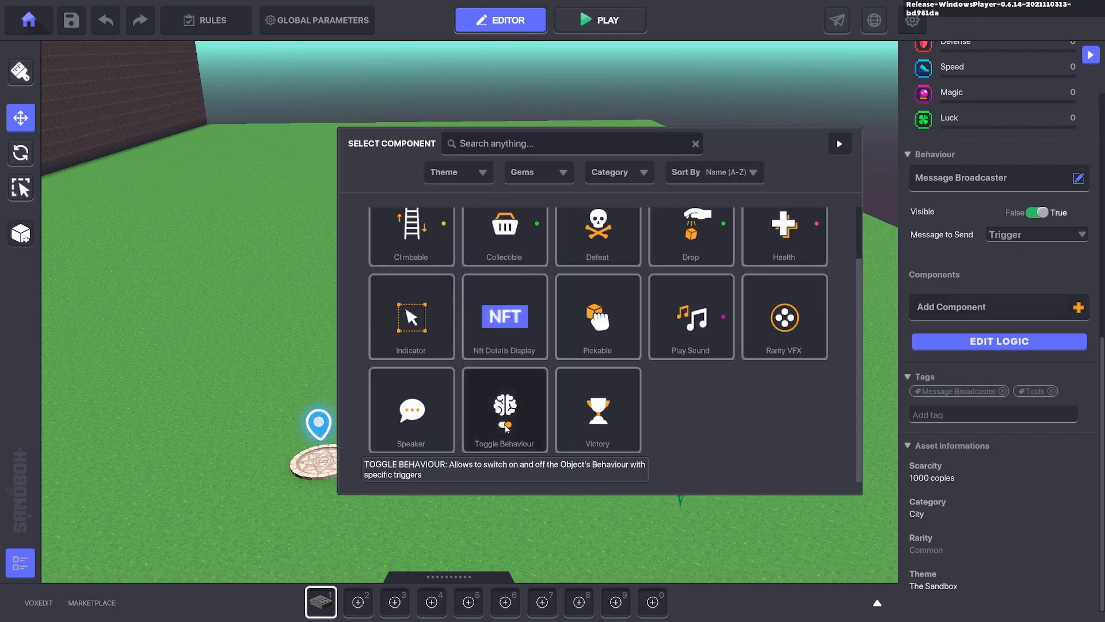
{"action": "left_click", "coordinate": [504, 410]}
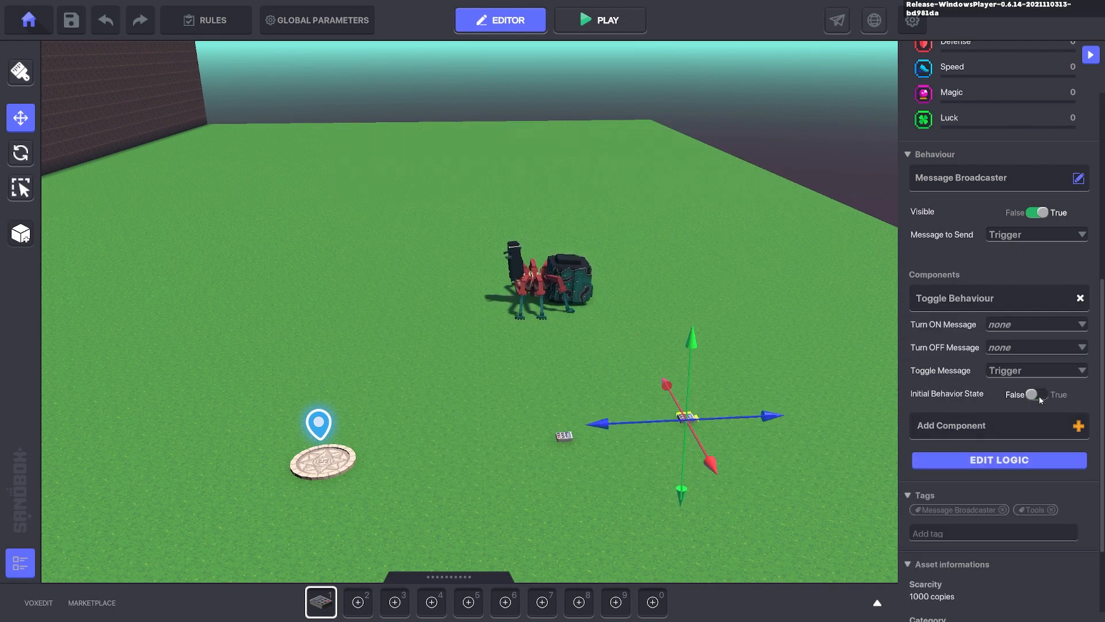
{"action": "left_click", "coordinate": [1035, 370]}
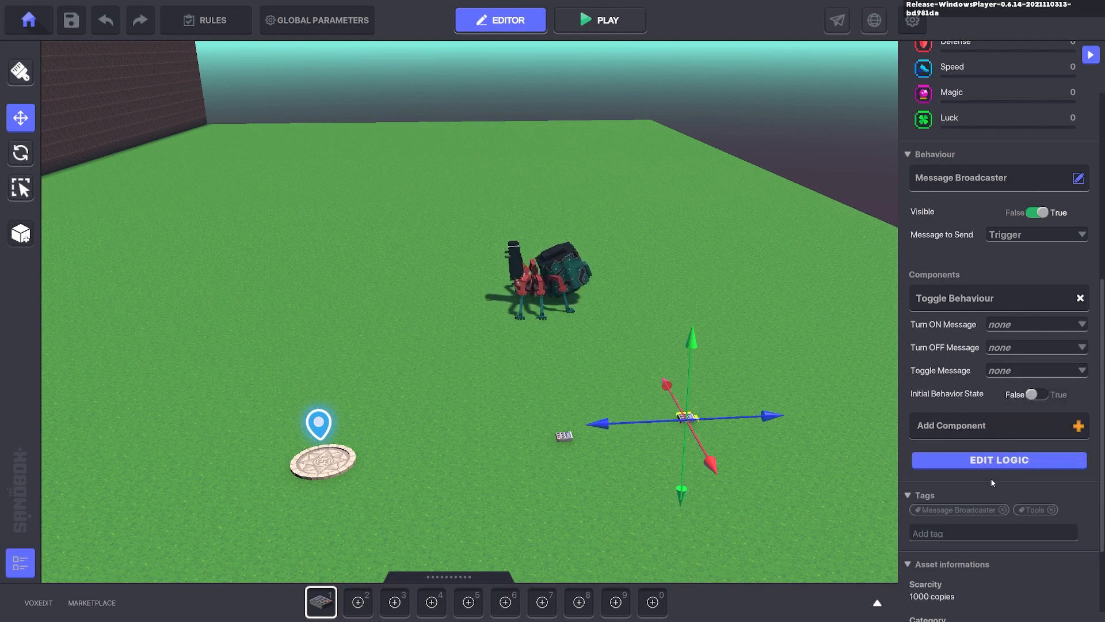
Step: In Edit Logic require Avatar.Died, send Defeat, start the toggle True, and launch a play test
{"action": "left_click", "coordinate": [997, 460]}
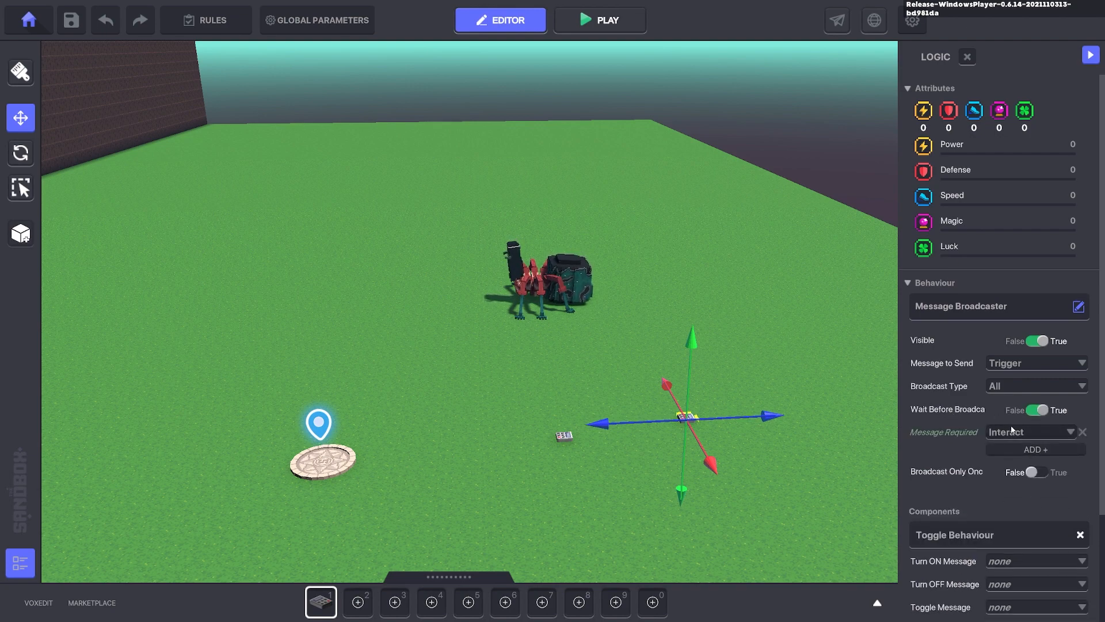
{"action": "left_click", "coordinate": [1030, 432]}
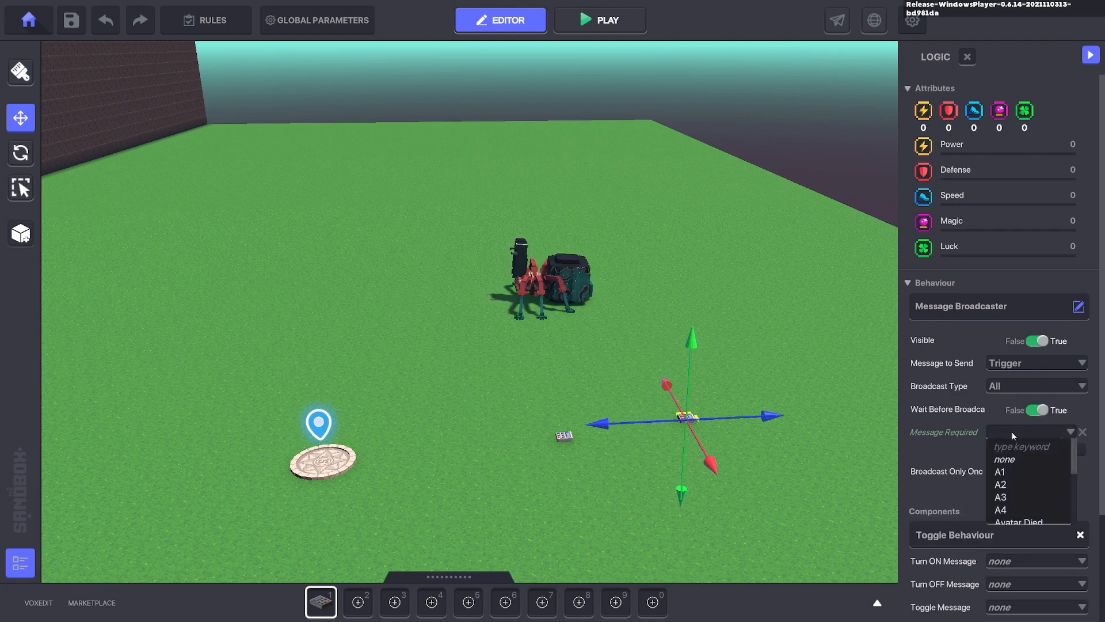
{"action": "left_click", "coordinate": [1018, 522]}
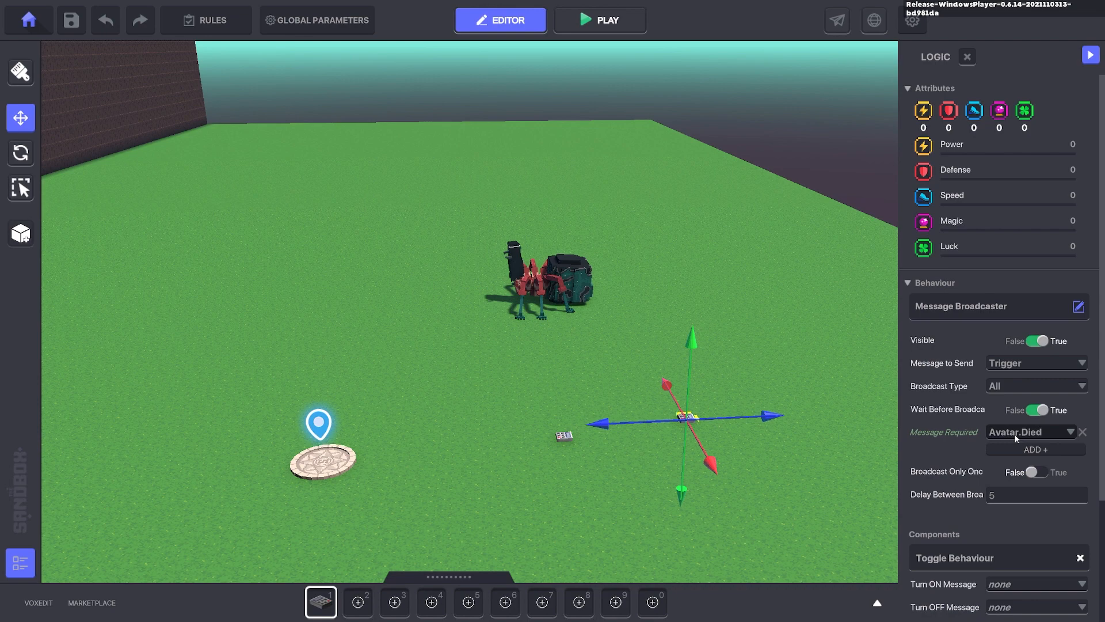
{"action": "scroll", "scroll_direction": "down", "scroll_amount": 3}
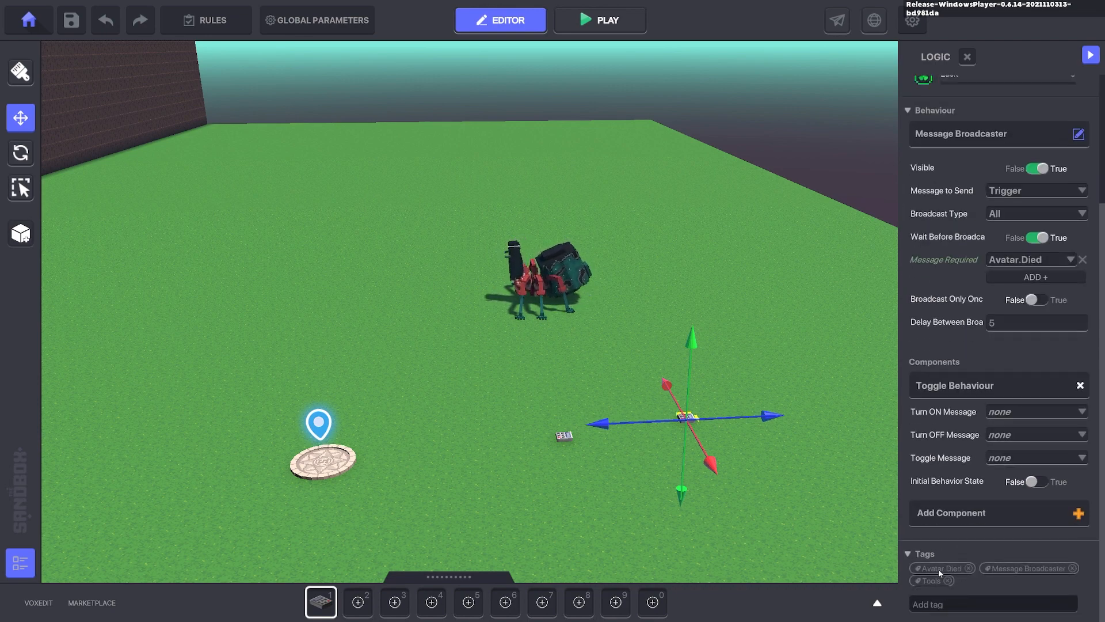
{"action": "mouse_move", "coordinate": [943, 259]}
{"action": "type", "text": "Defeat"}
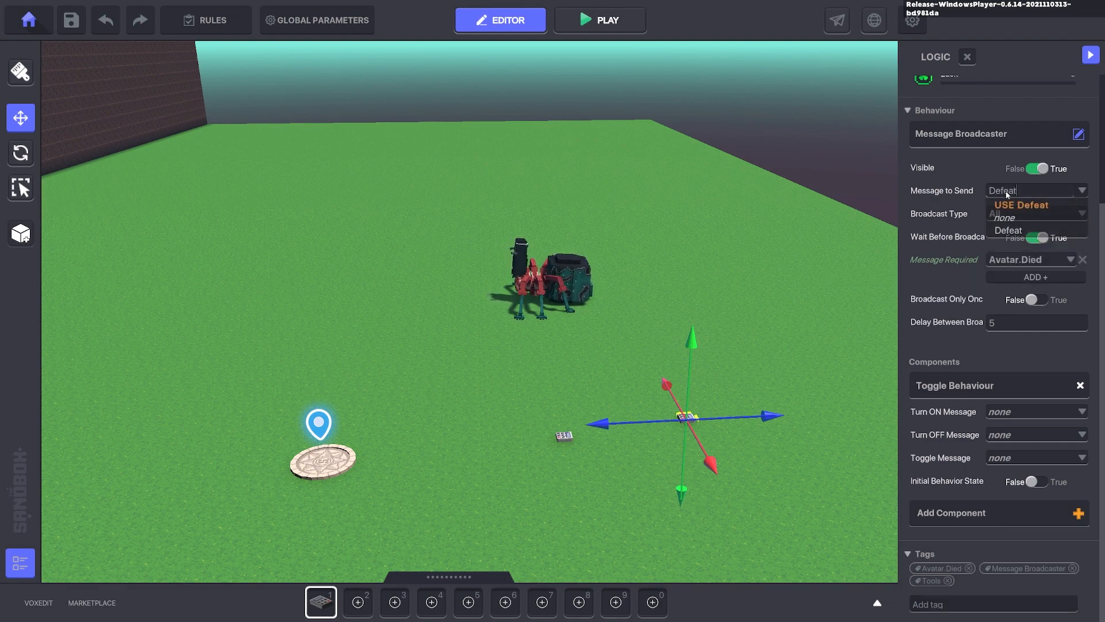
{"action": "left_click", "coordinate": [1008, 230]}
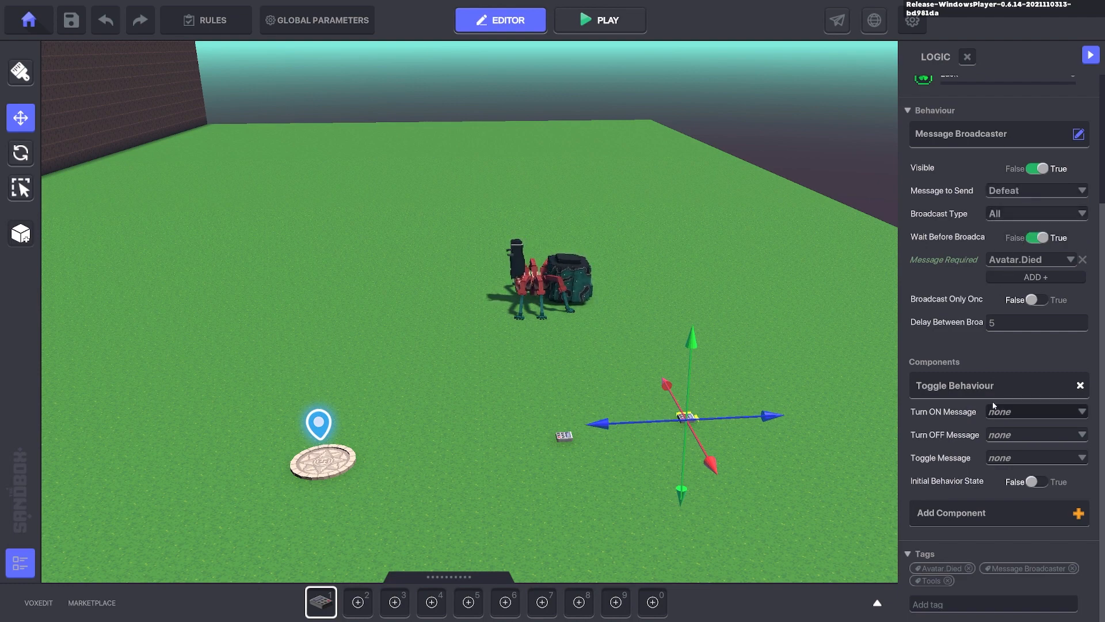
{"action": "left_click", "coordinate": [1035, 481]}
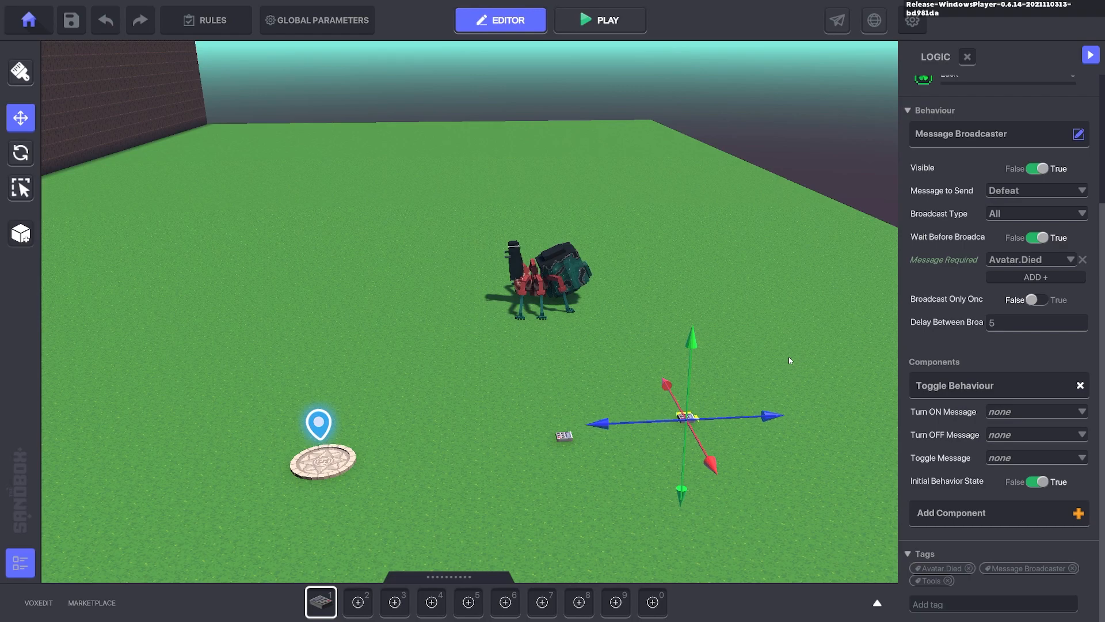
{"action": "left_click", "coordinate": [599, 20]}
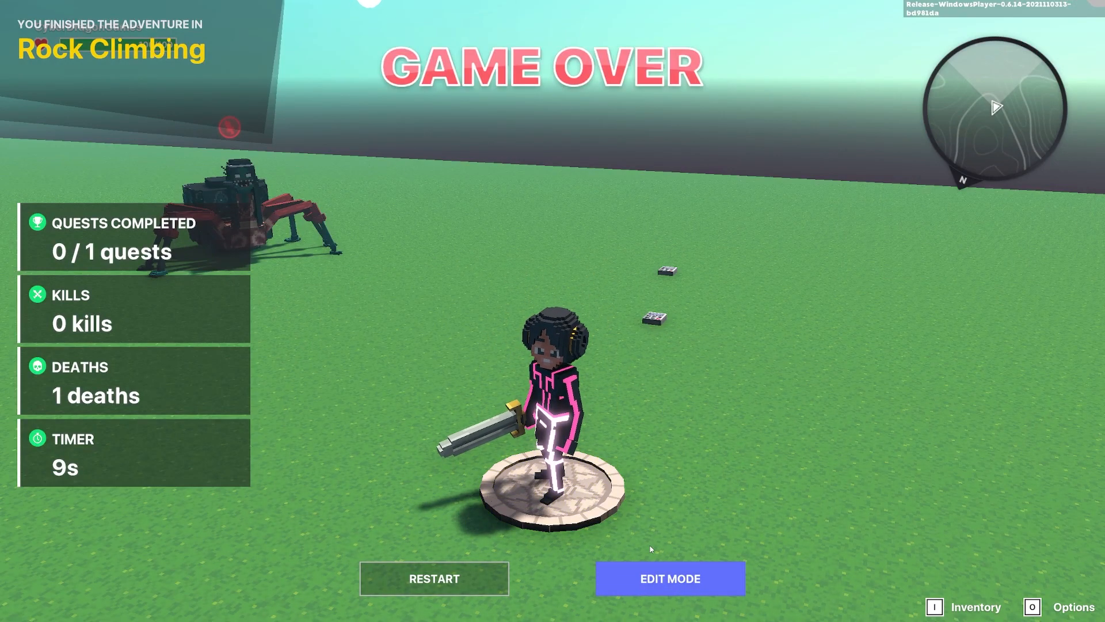
Step: Dismiss the Game Over screen after dying and return to editing
{"action": "left_click", "coordinate": [668, 578]}
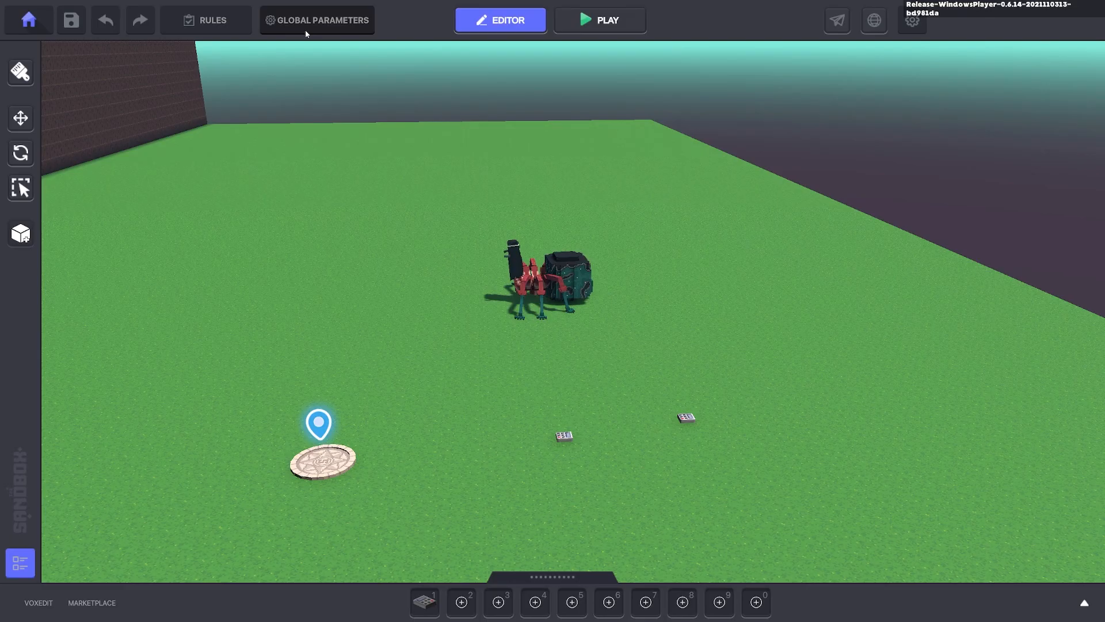
{"action": "left_click", "coordinate": [317, 20]}
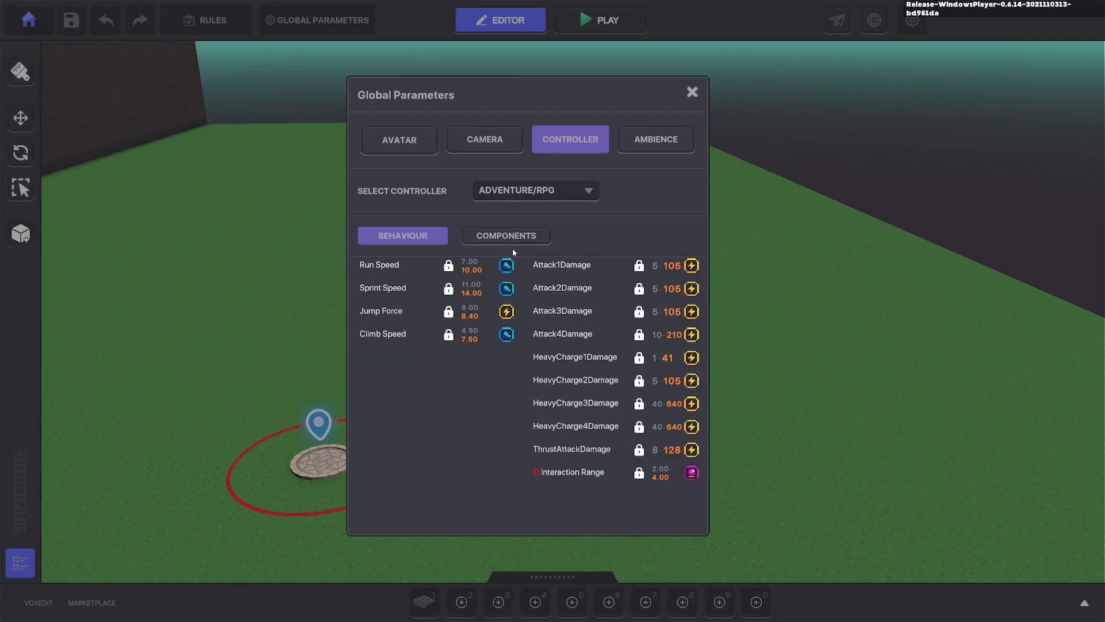
{"action": "left_click", "coordinate": [506, 235]}
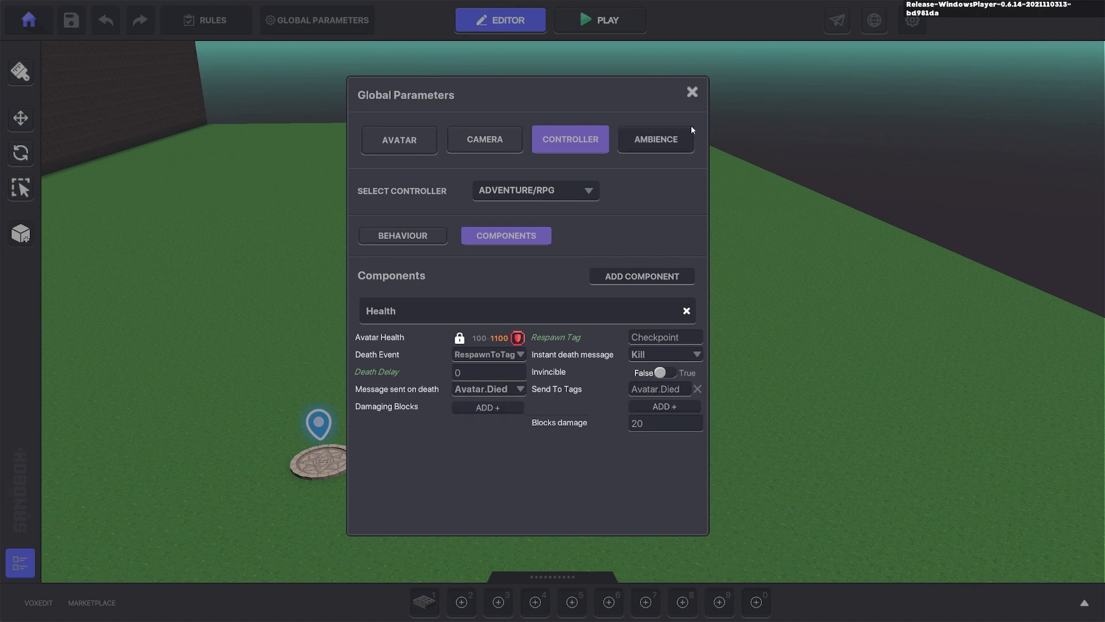
{"action": "left_click", "coordinate": [691, 92]}
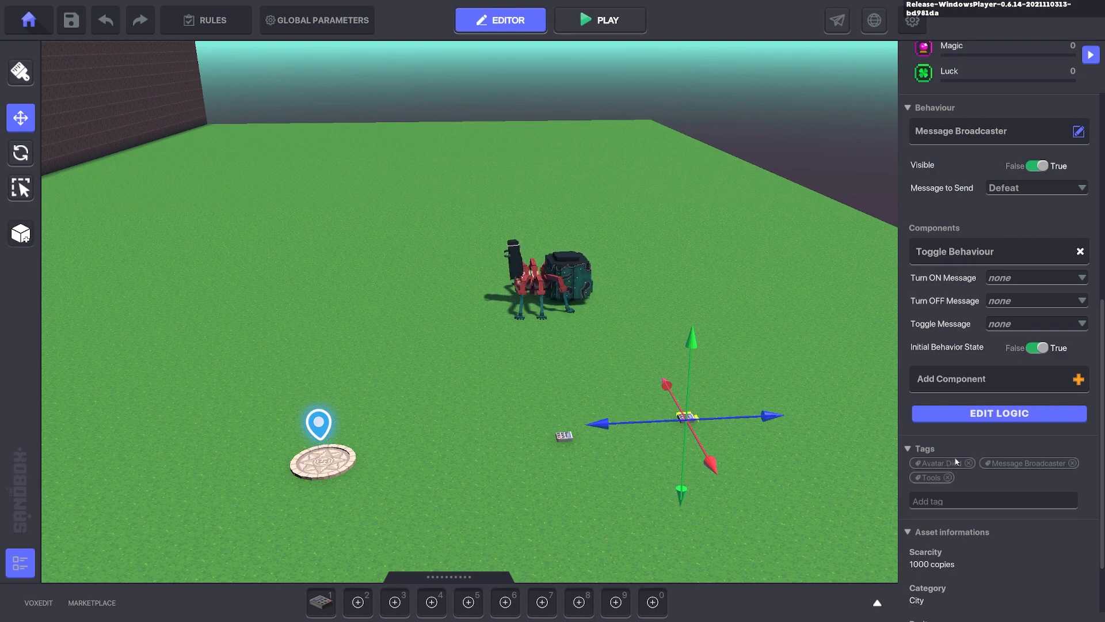
Step: Set the Defeat switch's Toggle Behaviour Turn ON Message to the quest message
{"action": "left_click", "coordinate": [997, 412]}
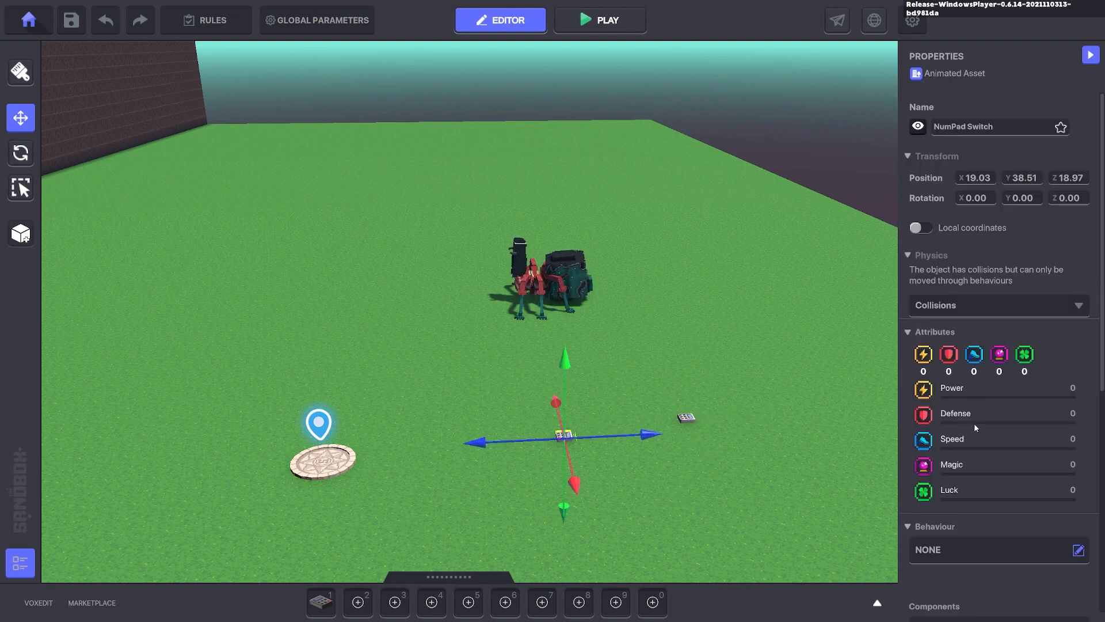
{"action": "scroll", "scroll_direction": "down", "scroll_amount": 3}
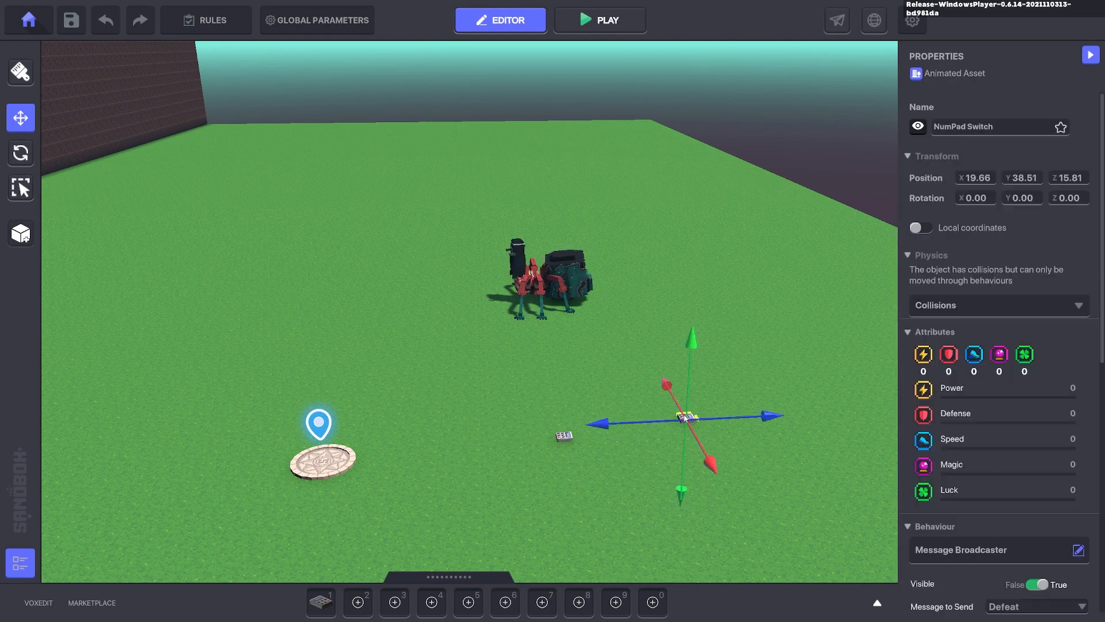
{"action": "left_click_drag", "start_coordinate": [679, 415], "coordinate": [698, 412]}
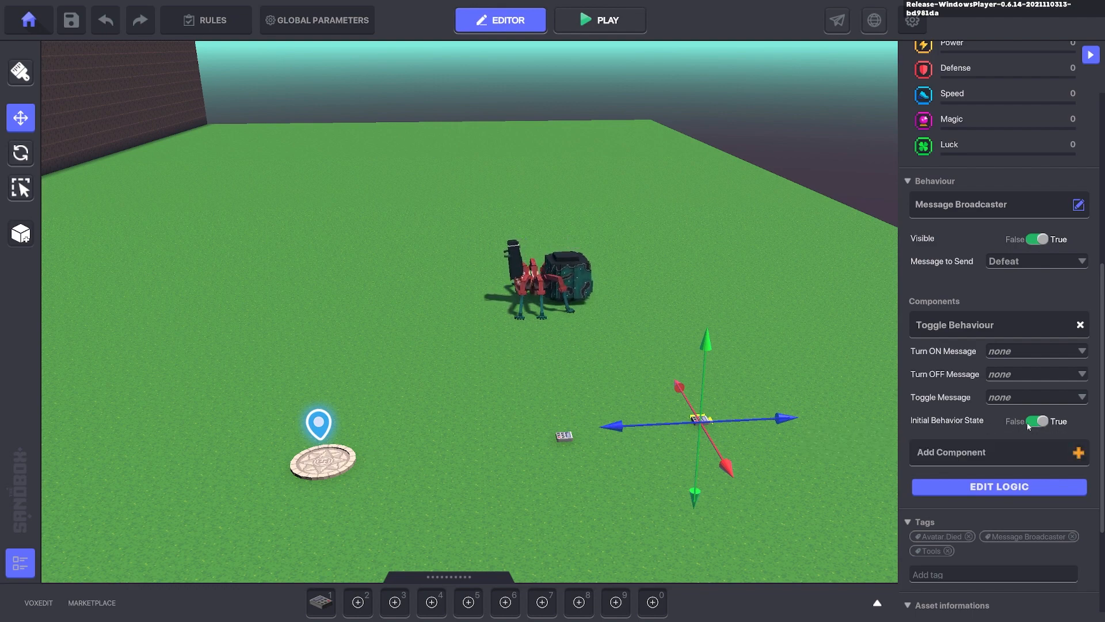
{"action": "left_click", "coordinate": [1035, 350]}
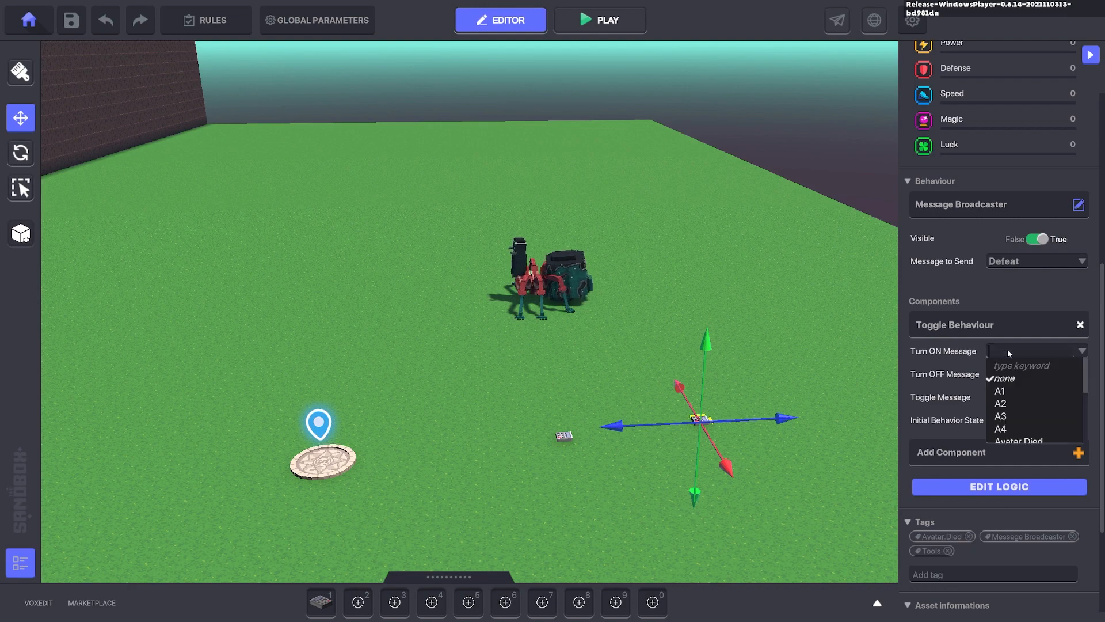
{"action": "type", "text": "Quest"}
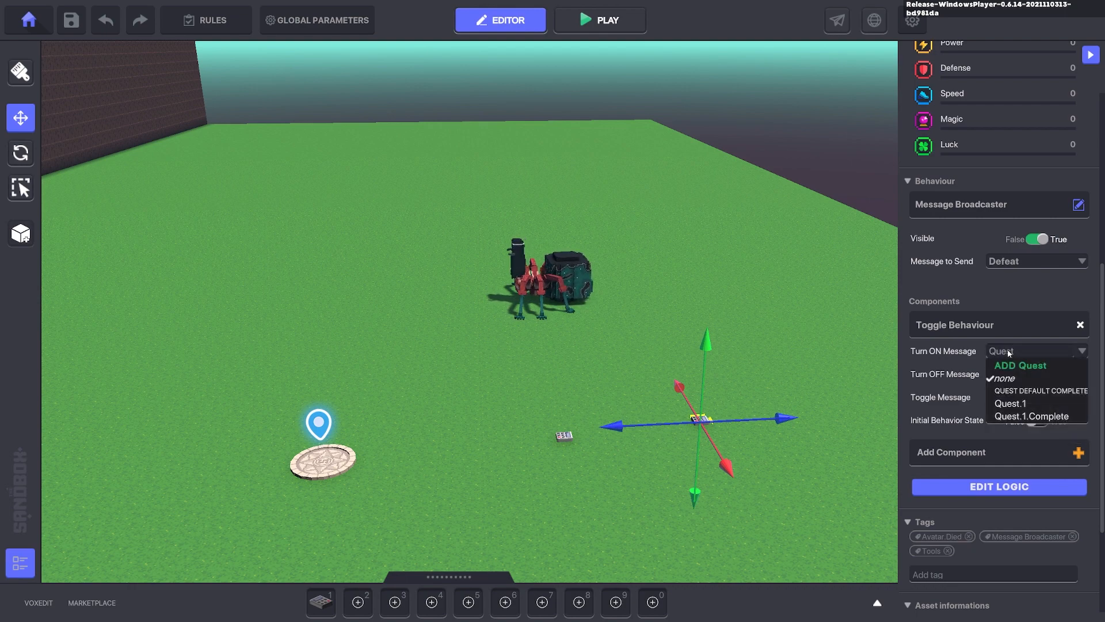
{"action": "left_click", "coordinate": [1010, 403]}
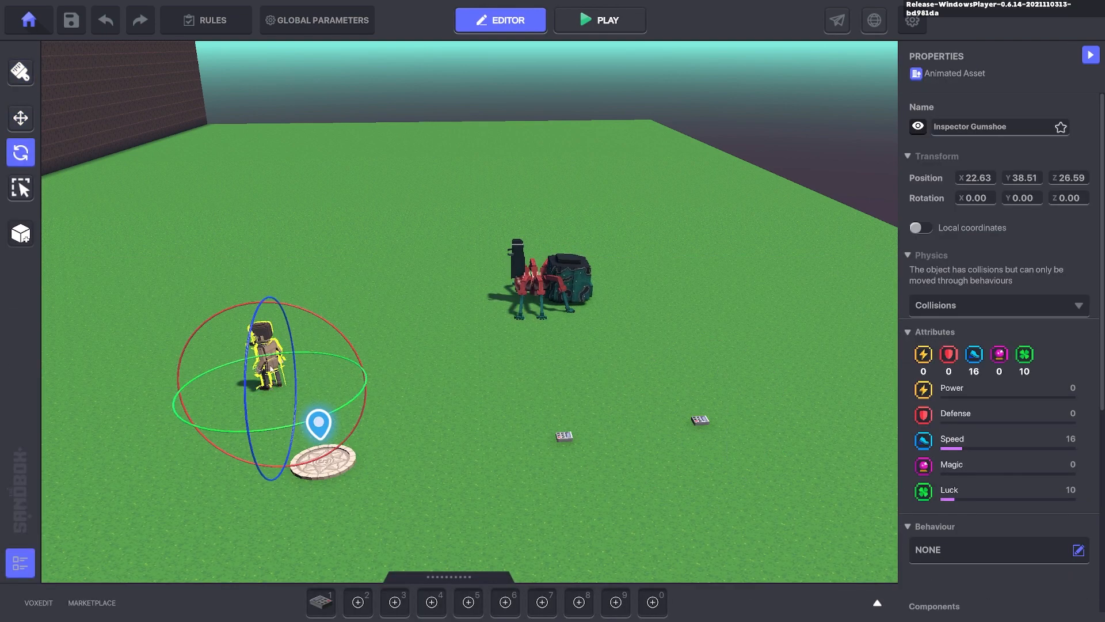
Step: Set the Timed Event quest to launch on Requires Message with the quest message
{"action": "left_click", "coordinate": [21, 117]}
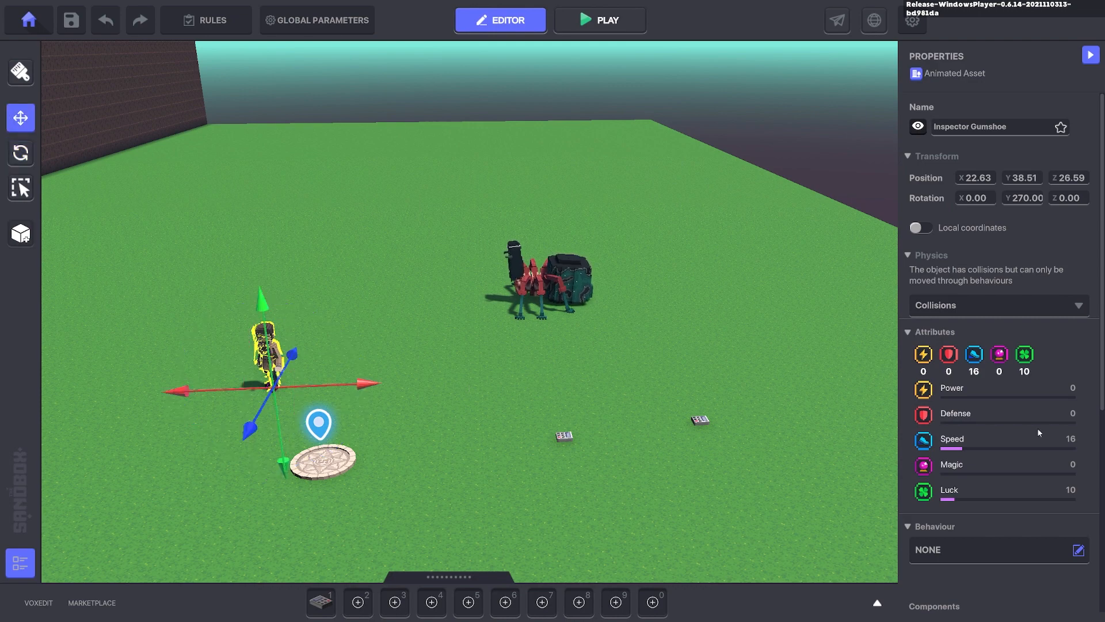
{"action": "left_click", "coordinate": [204, 19]}
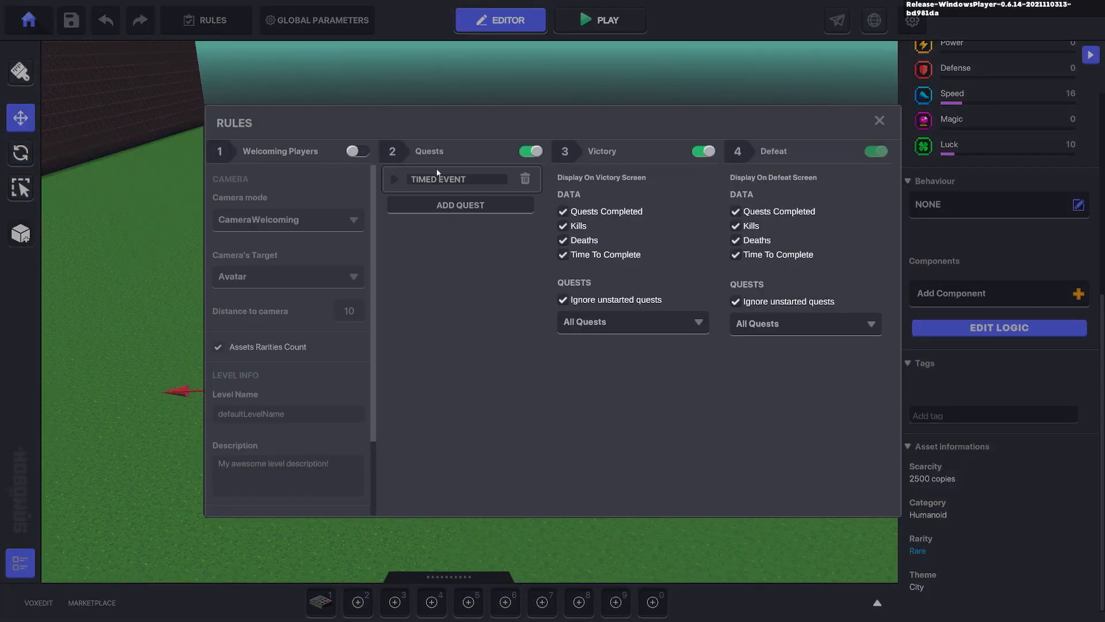
{"action": "left_click", "coordinate": [458, 179]}
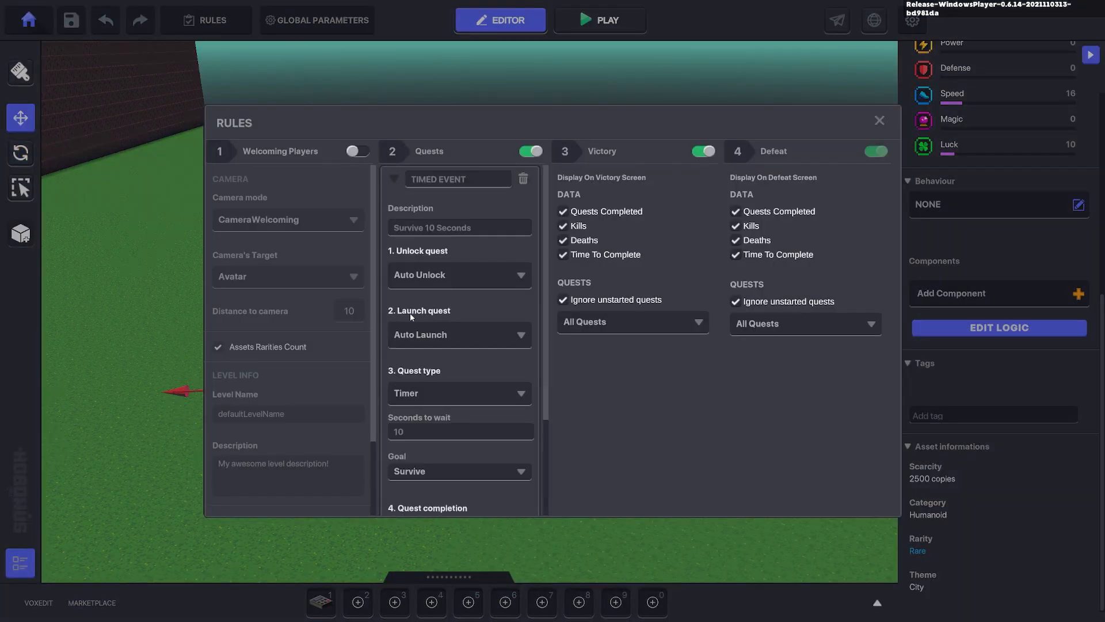
{"action": "left_click", "coordinate": [459, 334]}
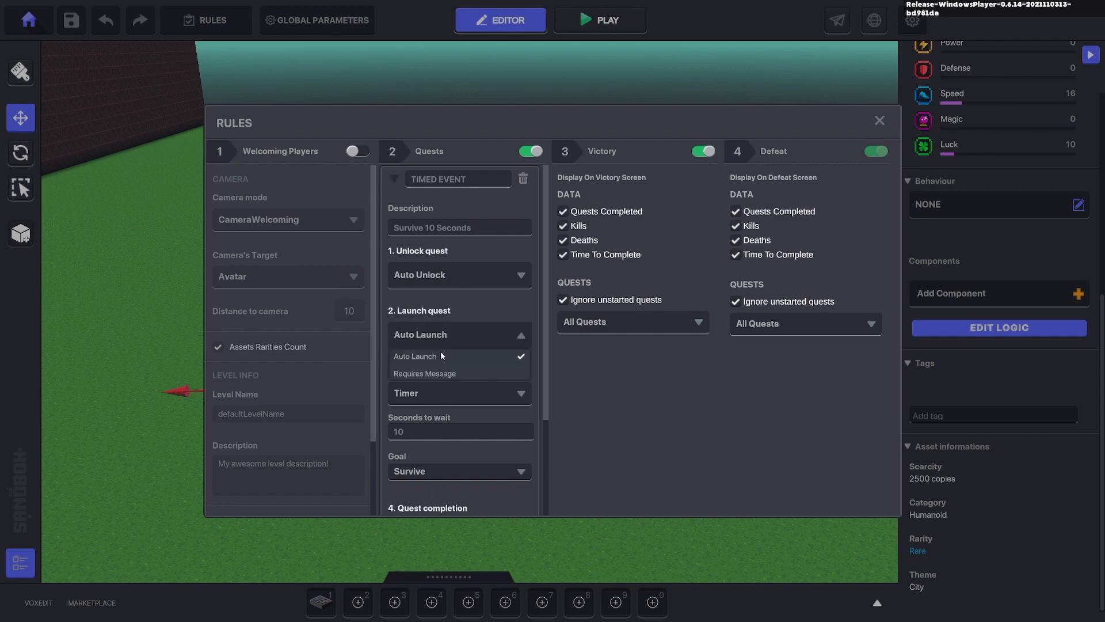
{"action": "left_click", "coordinate": [425, 373]}
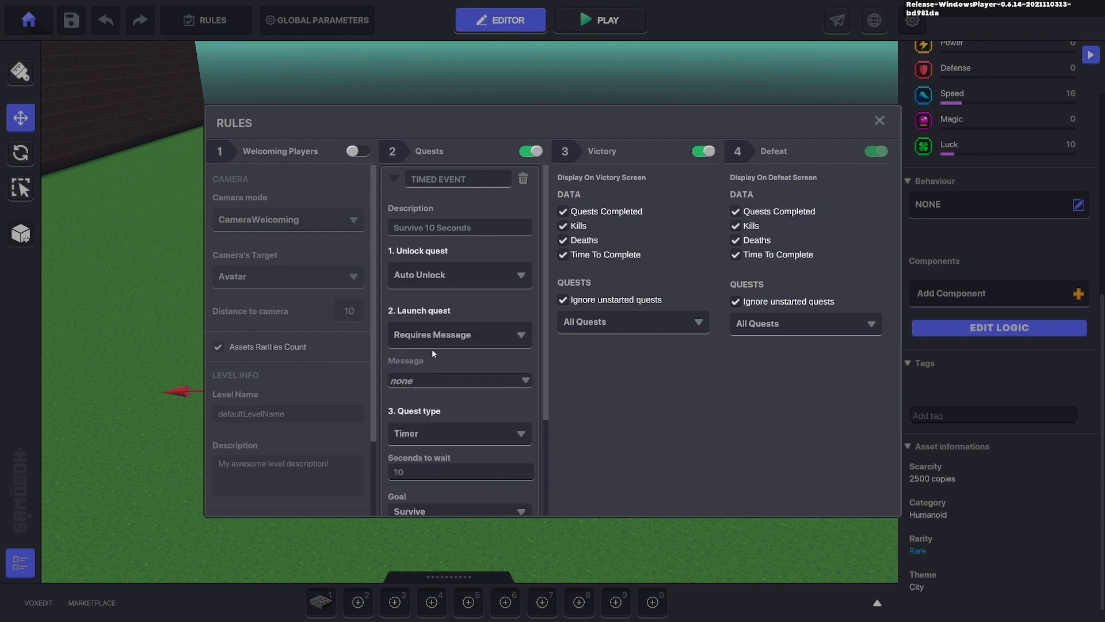
{"action": "left_click", "coordinate": [459, 381]}
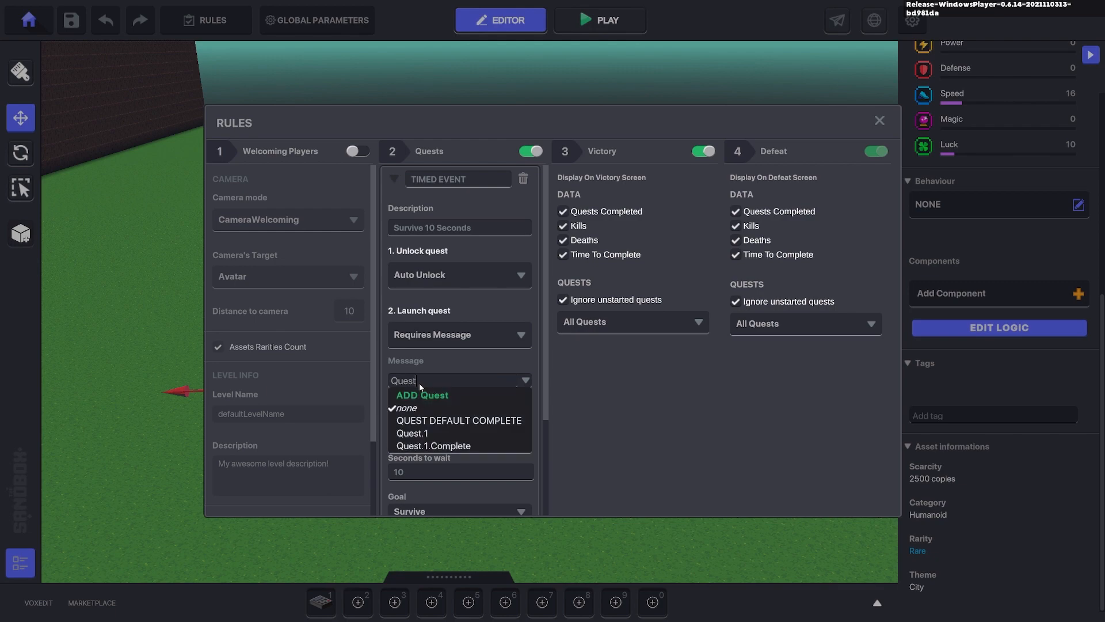
{"action": "left_click", "coordinate": [405, 410]}
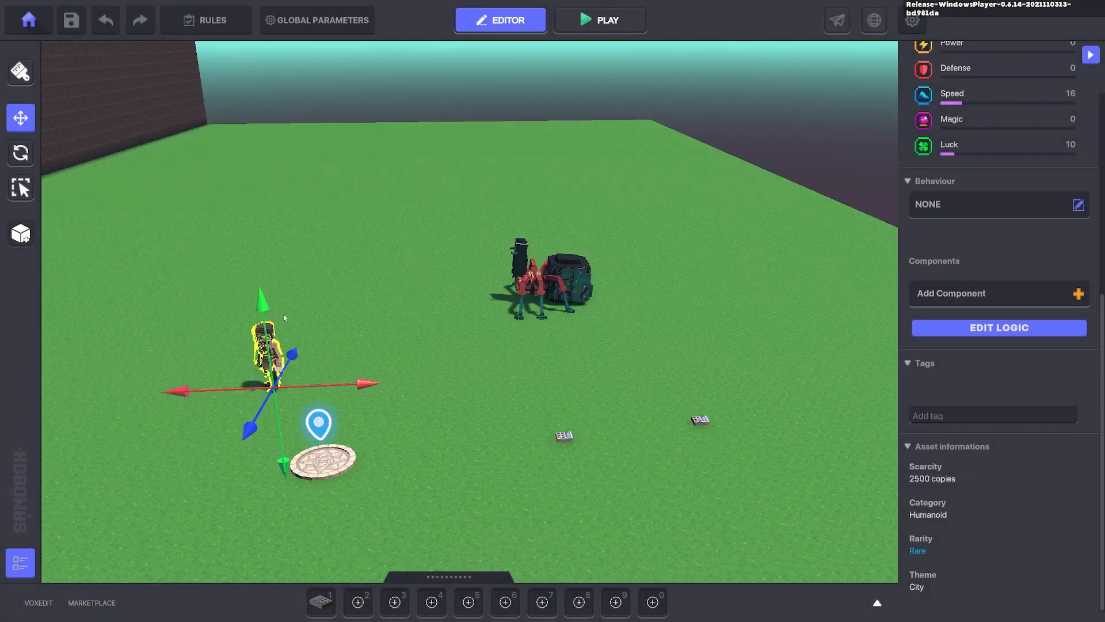
Step: Give the inspector NPC a Speaker component sending Quest.1 when spoken, Only Once True
{"action": "left_click", "coordinate": [996, 294]}
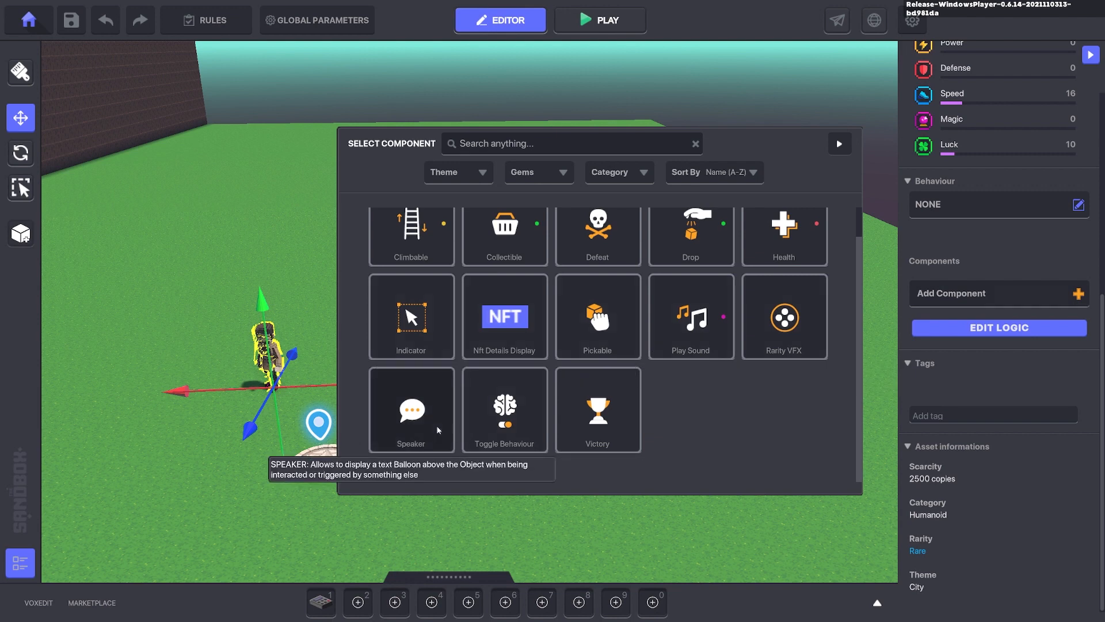
{"action": "left_click", "coordinate": [411, 410]}
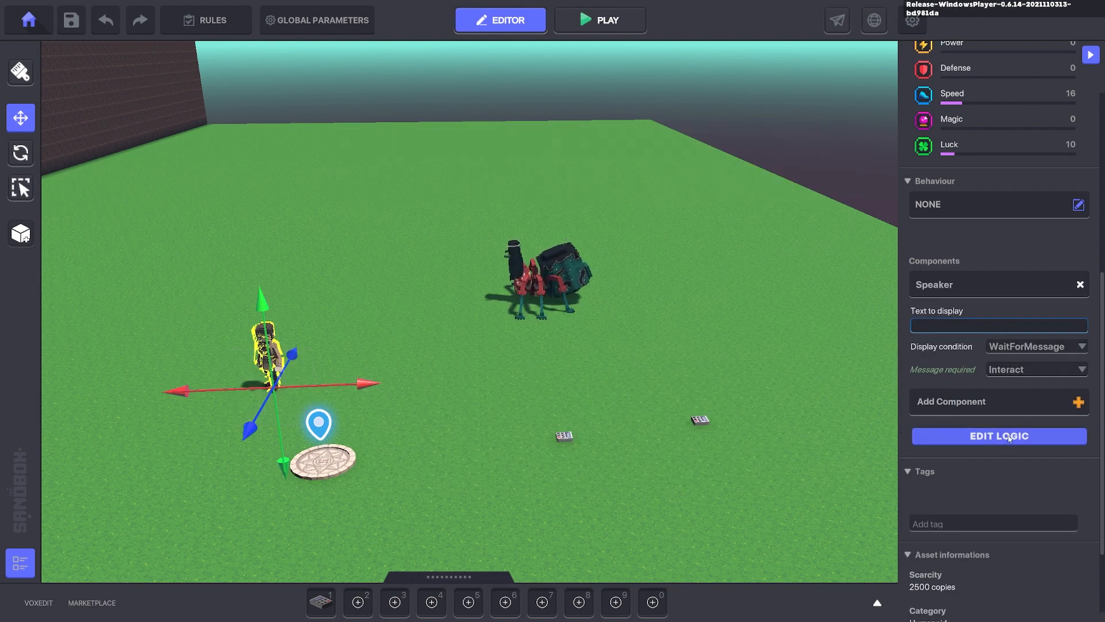
{"action": "left_click", "coordinate": [998, 435]}
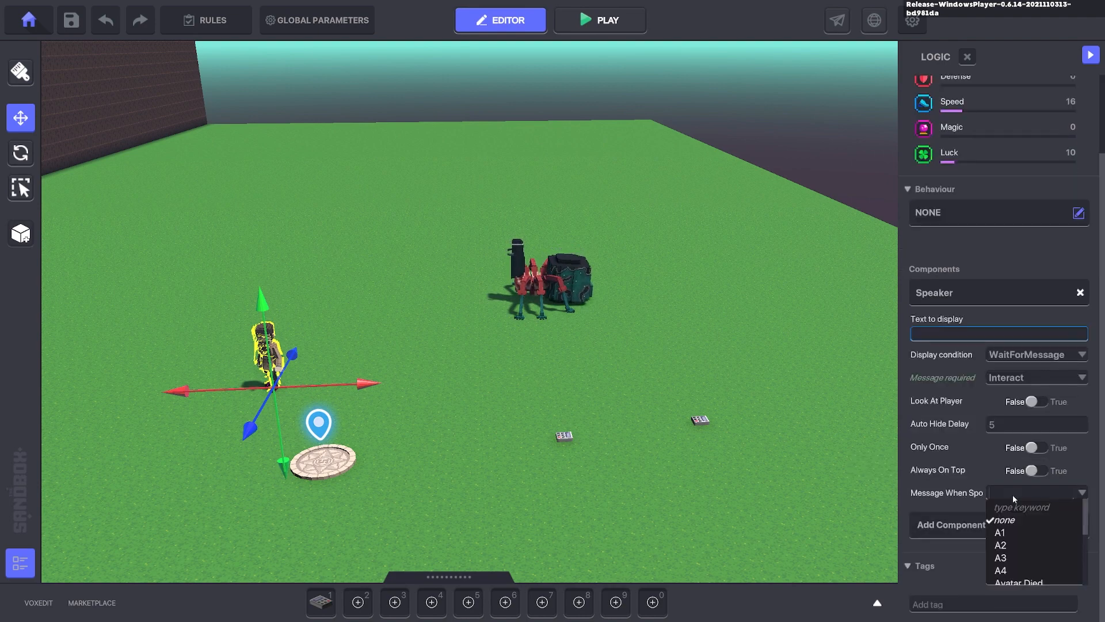
{"action": "type", "text": "Quest."}
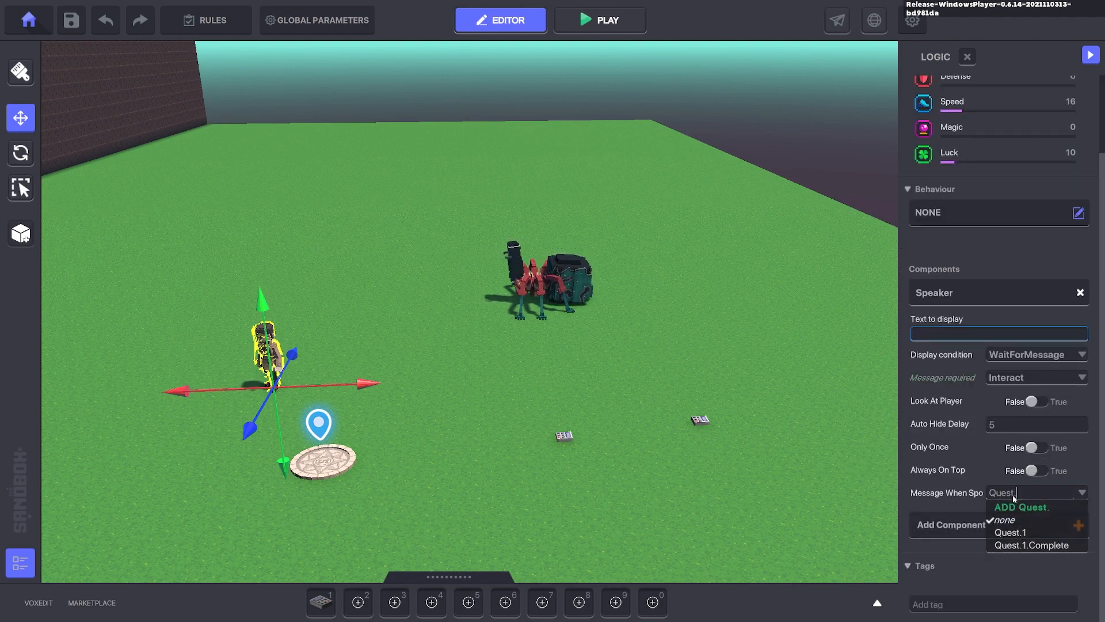
{"action": "left_click", "coordinate": [1011, 532]}
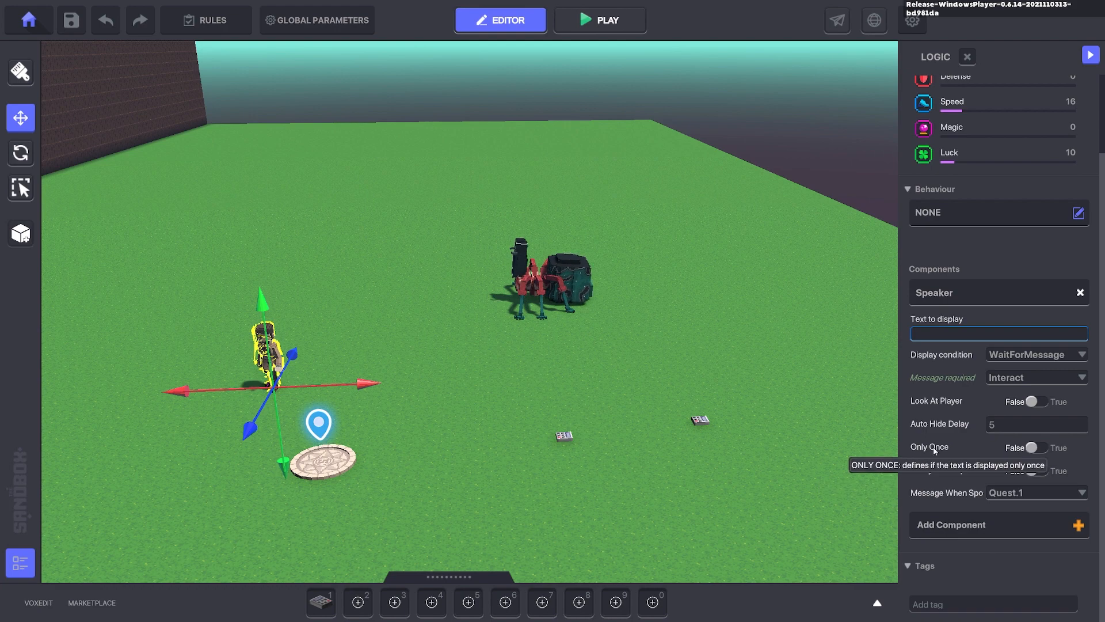
{"action": "left_click", "coordinate": [1043, 448]}
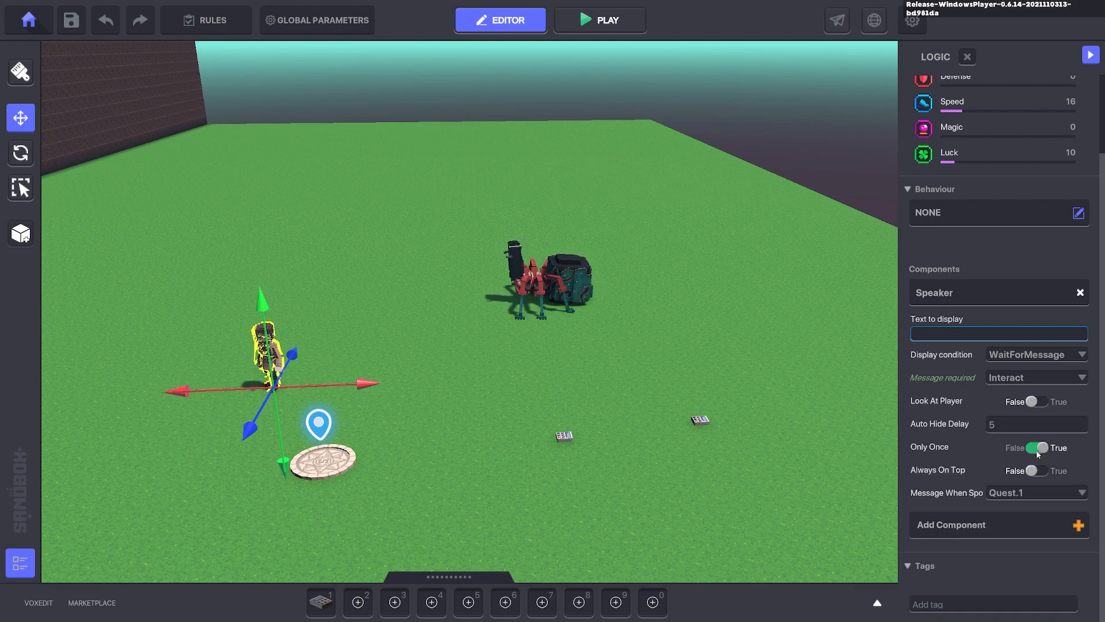
{"action": "left_click", "coordinate": [600, 20]}
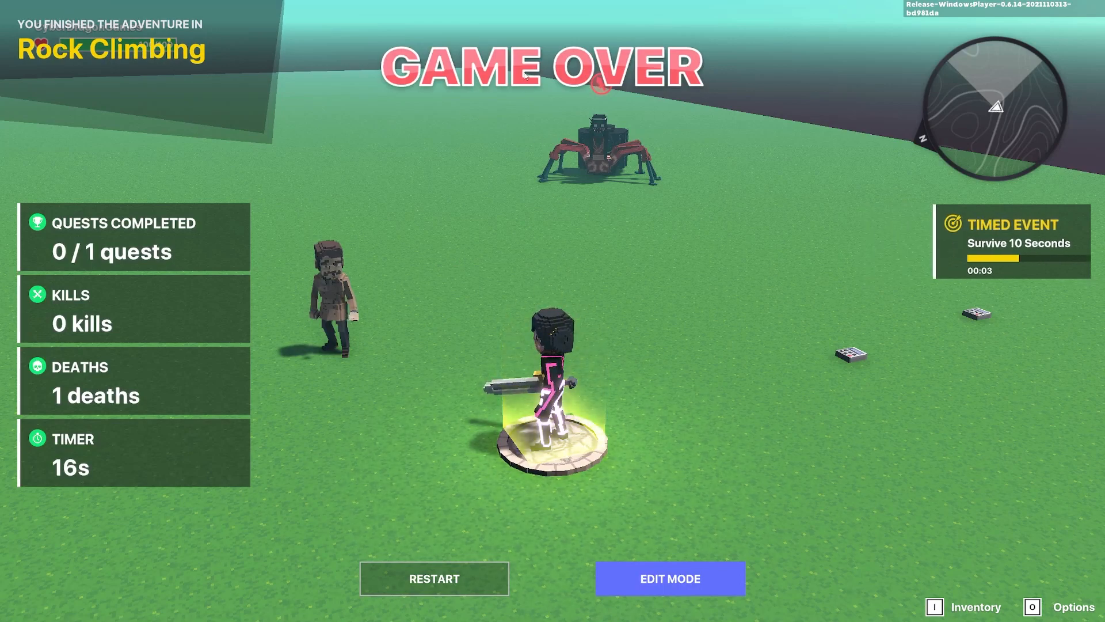
{"action": "left_click", "coordinate": [670, 578]}
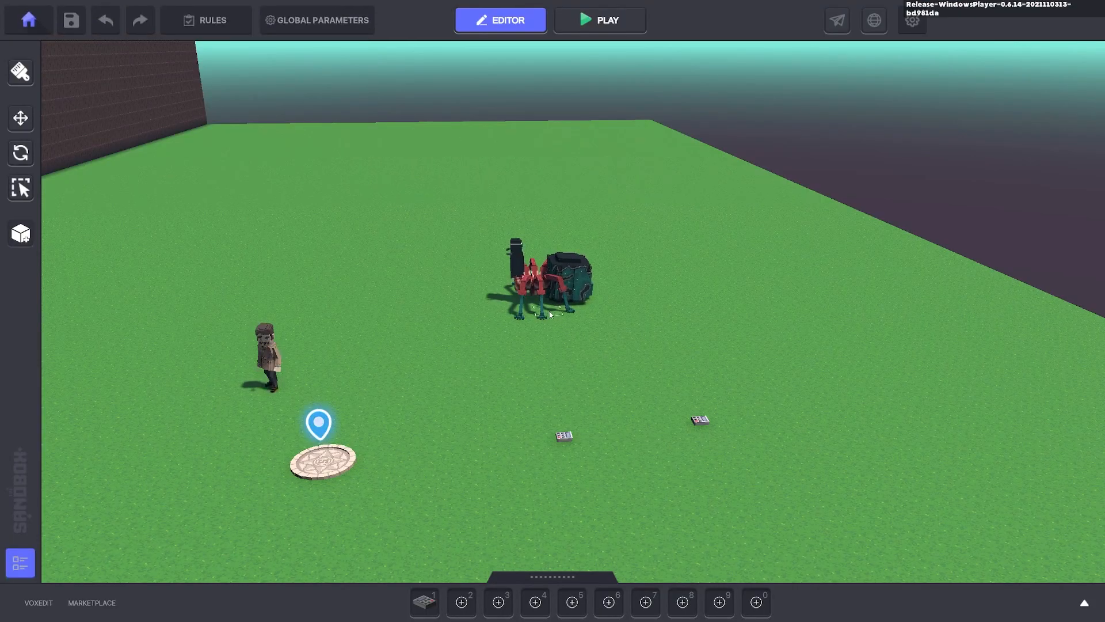
{"action": "left_click", "coordinate": [599, 20]}
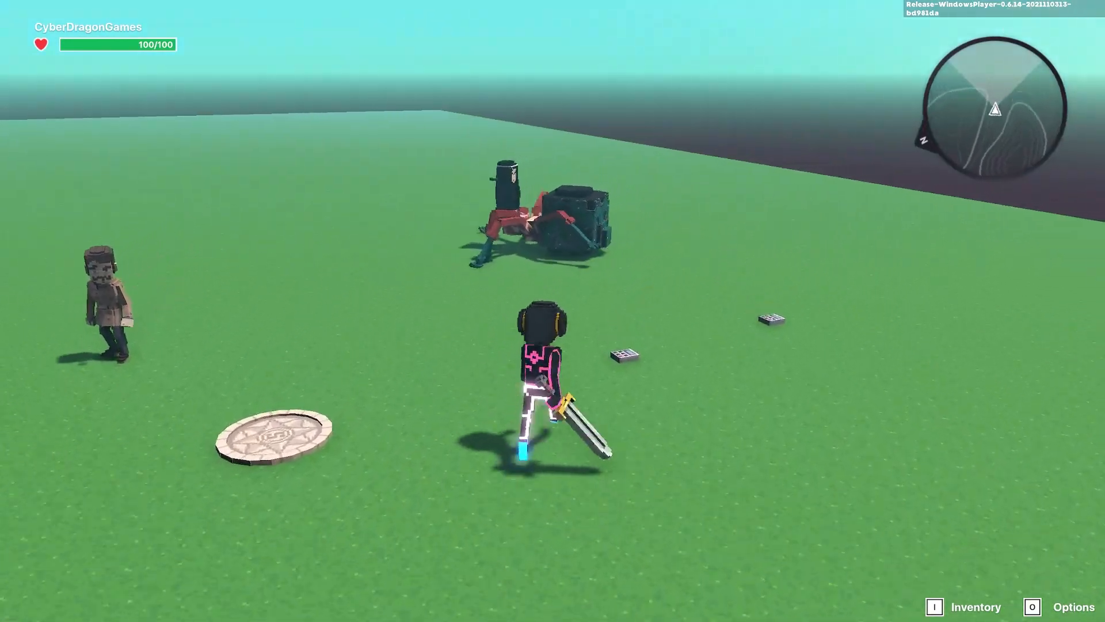
{"action": "left_click", "coordinate": [499, 20]}
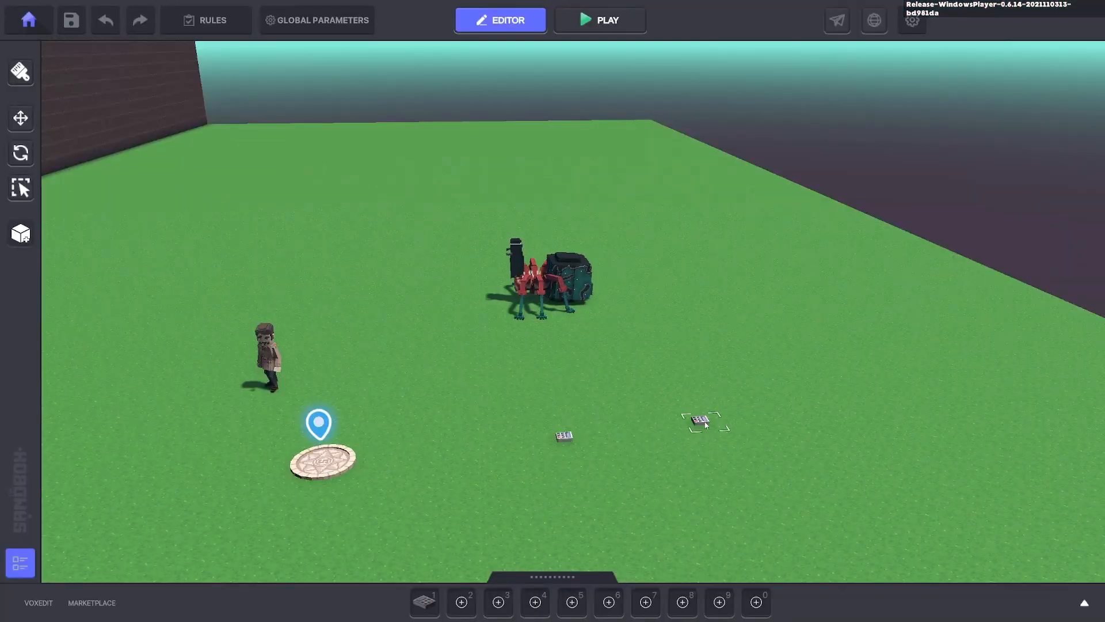
Step: Set the spider's Behaviour to NONE and lower its Health from 515 to 10, then review the rules
{"action": "left_click", "coordinate": [705, 421]}
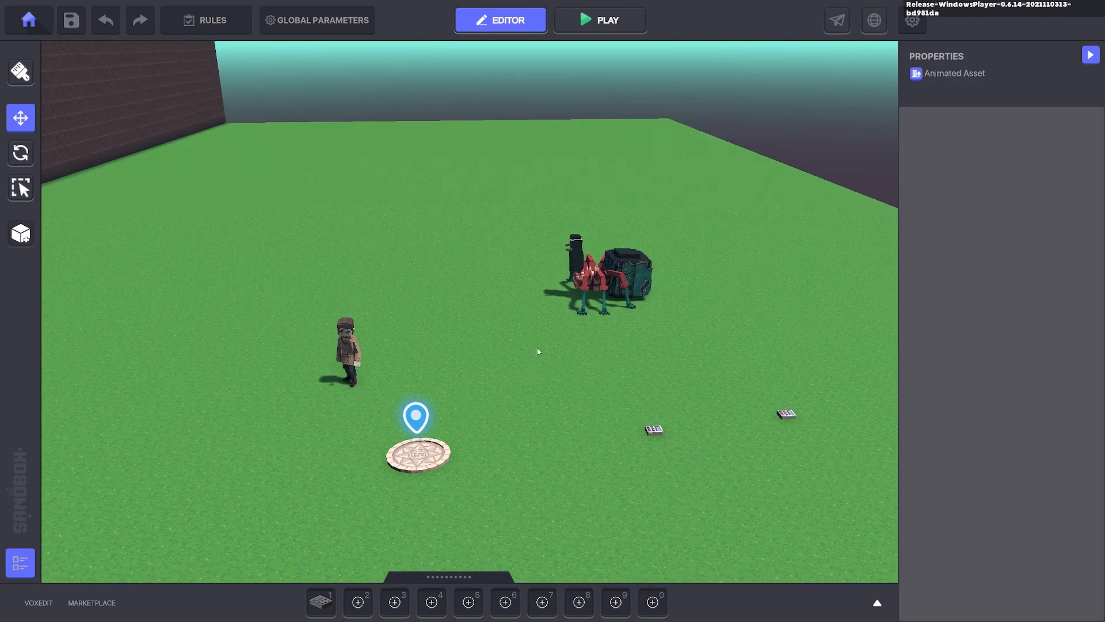
{"action": "left_click", "coordinate": [344, 346]}
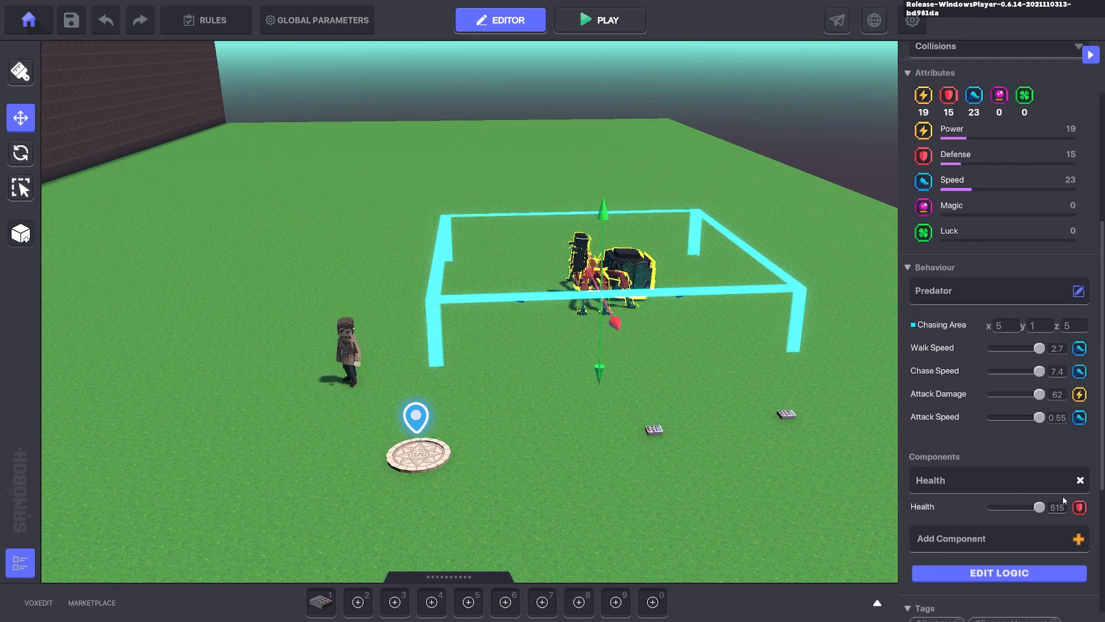
{"action": "left_click_drag", "start_coordinate": [1050, 507], "coordinate": [991, 507]}
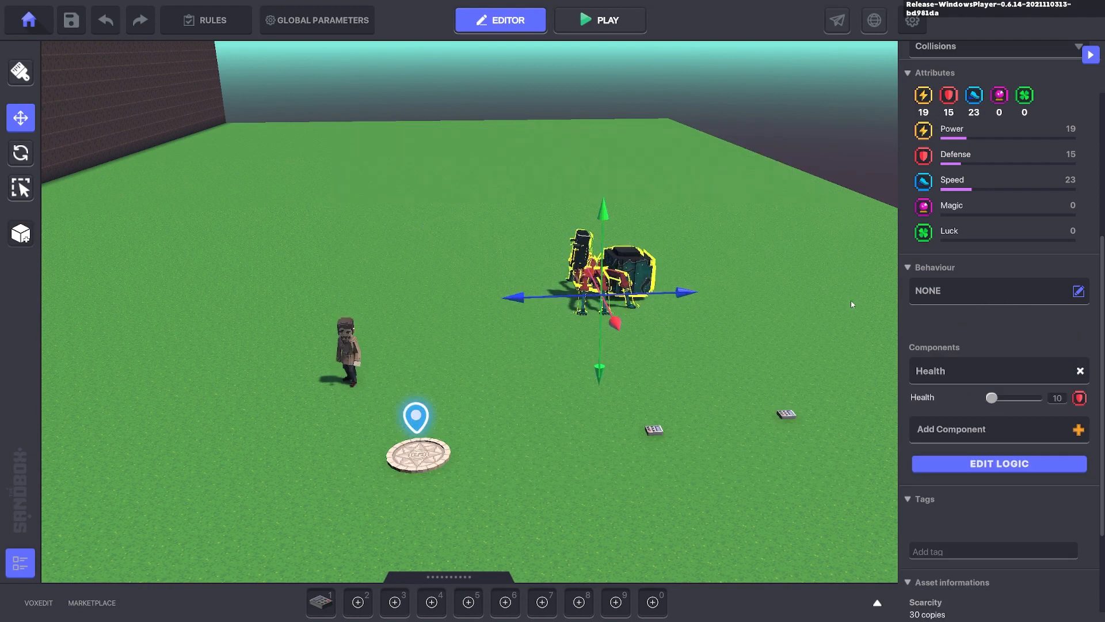
{"action": "left_click", "coordinate": [205, 20]}
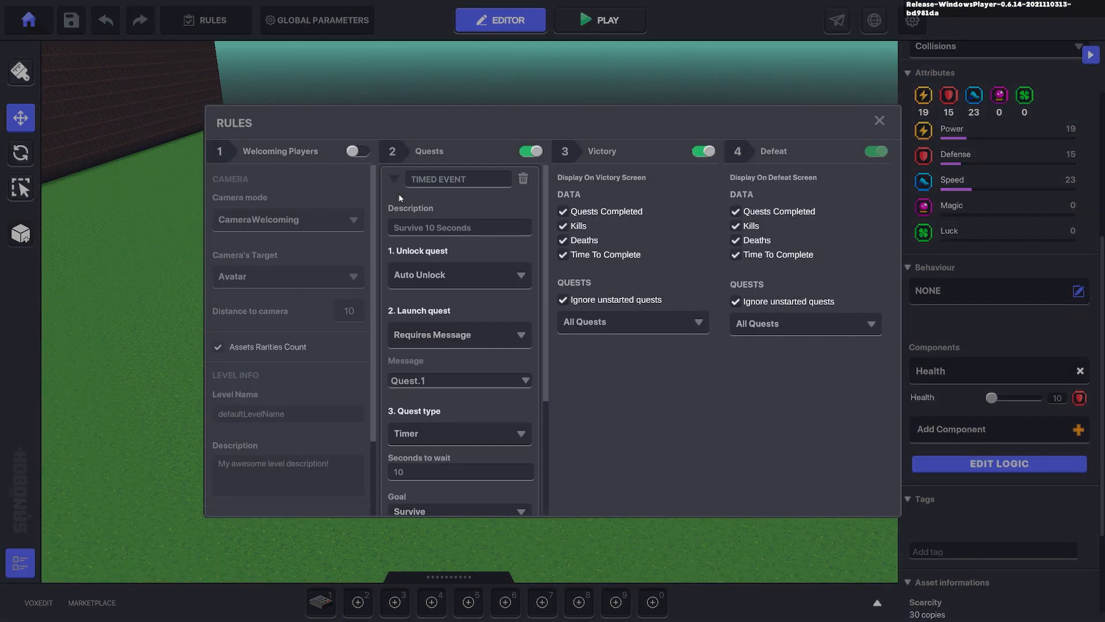
{"action": "scroll", "scroll_direction": "down", "scroll_amount": 3}
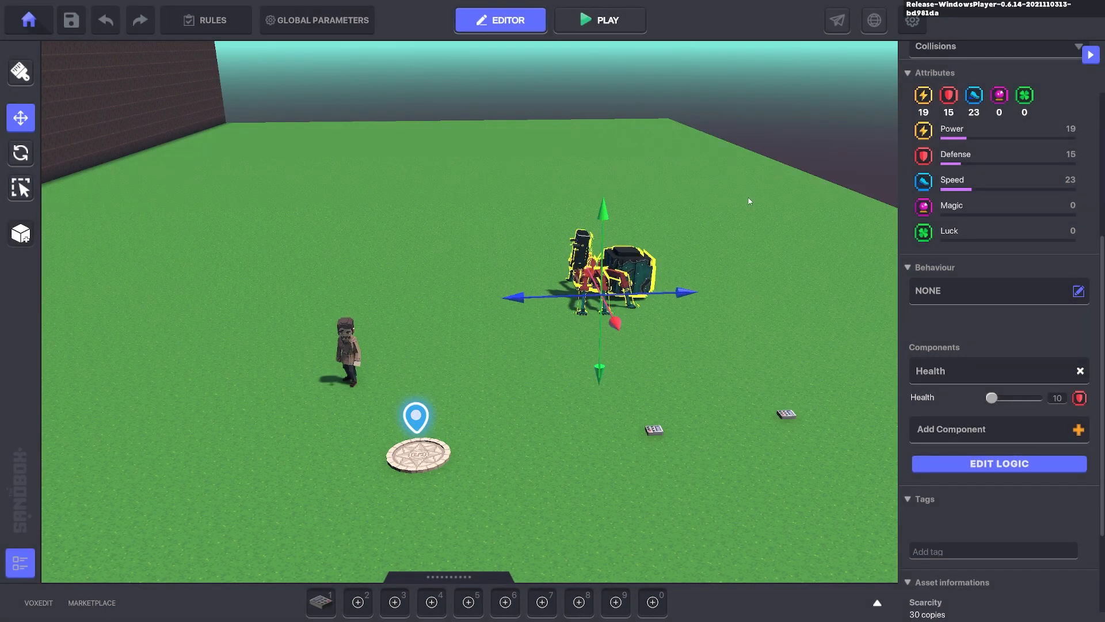
{"action": "left_click", "coordinate": [600, 20]}
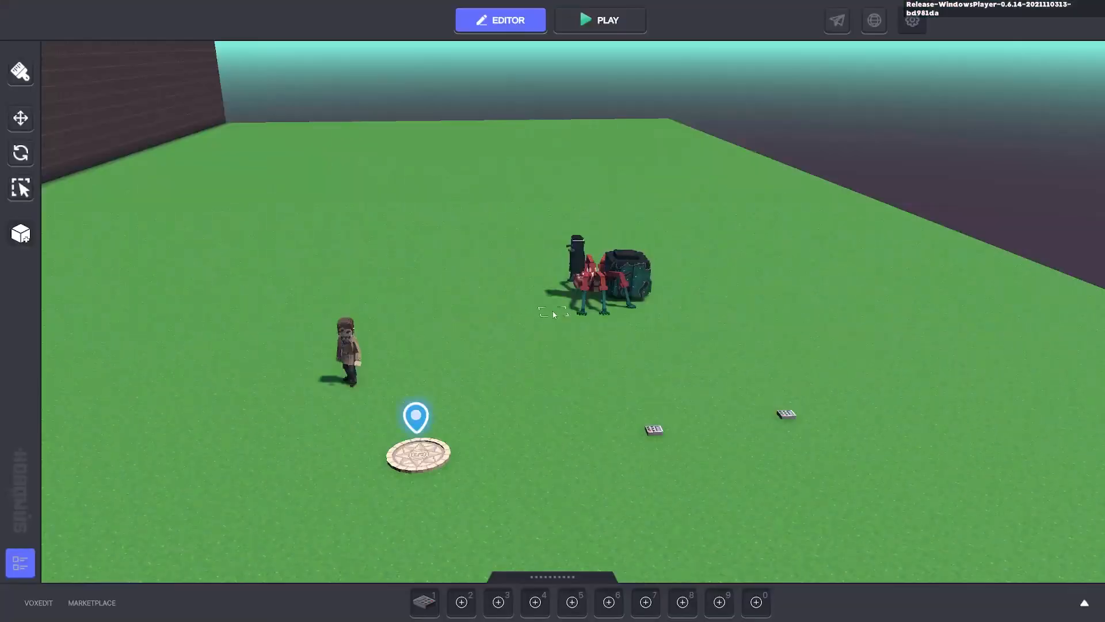
Step: Enter Defeat as the Send To Tags target in the spider's Health logic and check the Defeat object
{"action": "left_click", "coordinate": [598, 275]}
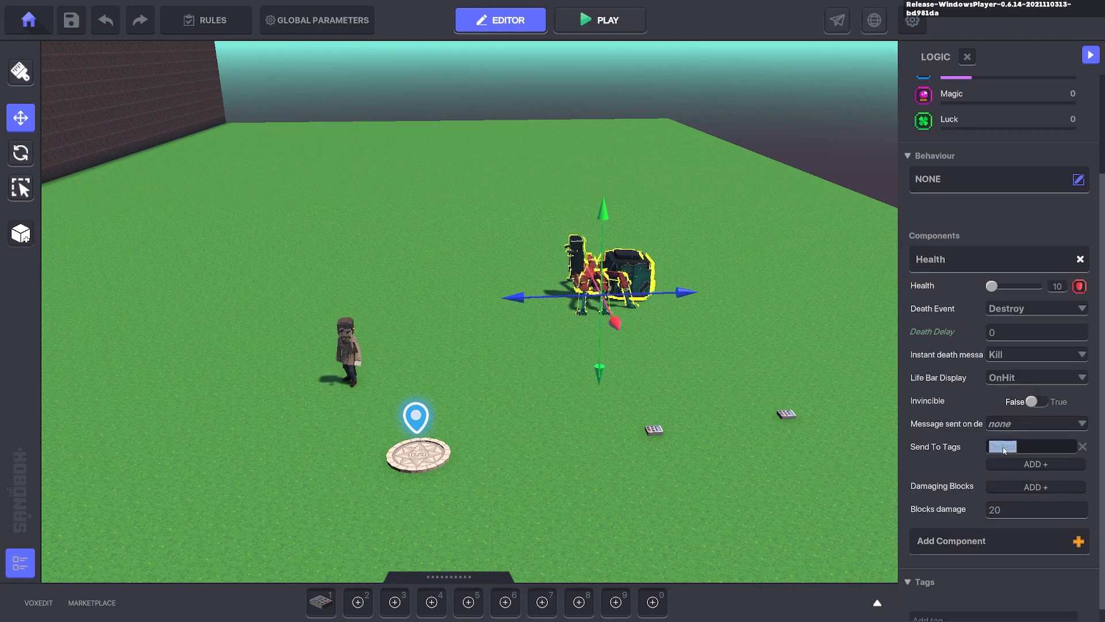
{"action": "type", "text": "Defeat"}
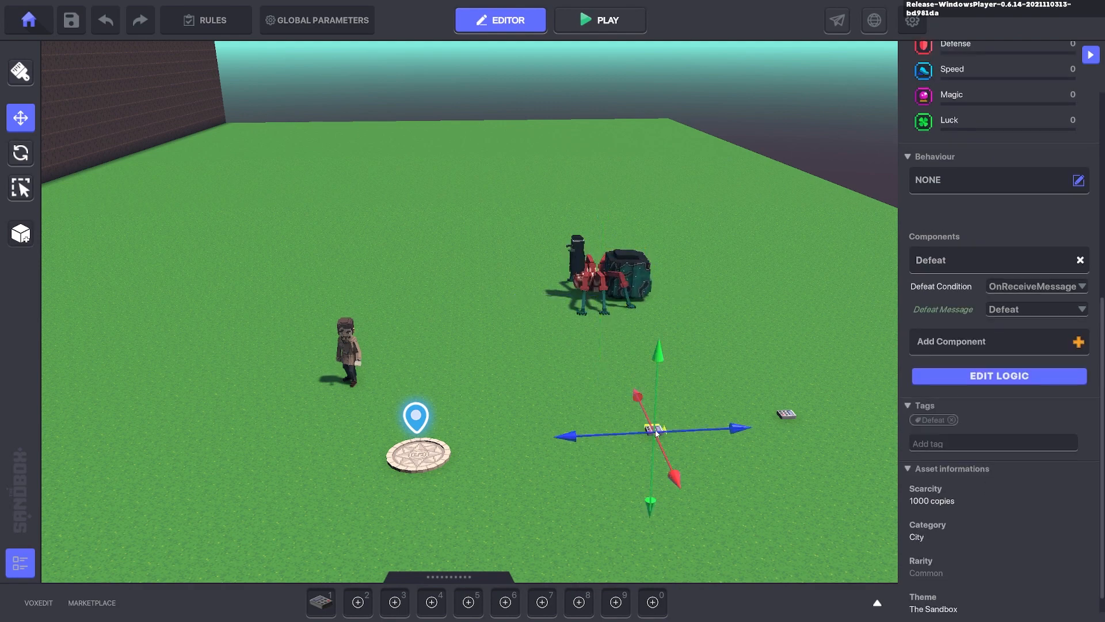
{"action": "left_click", "coordinate": [997, 376]}
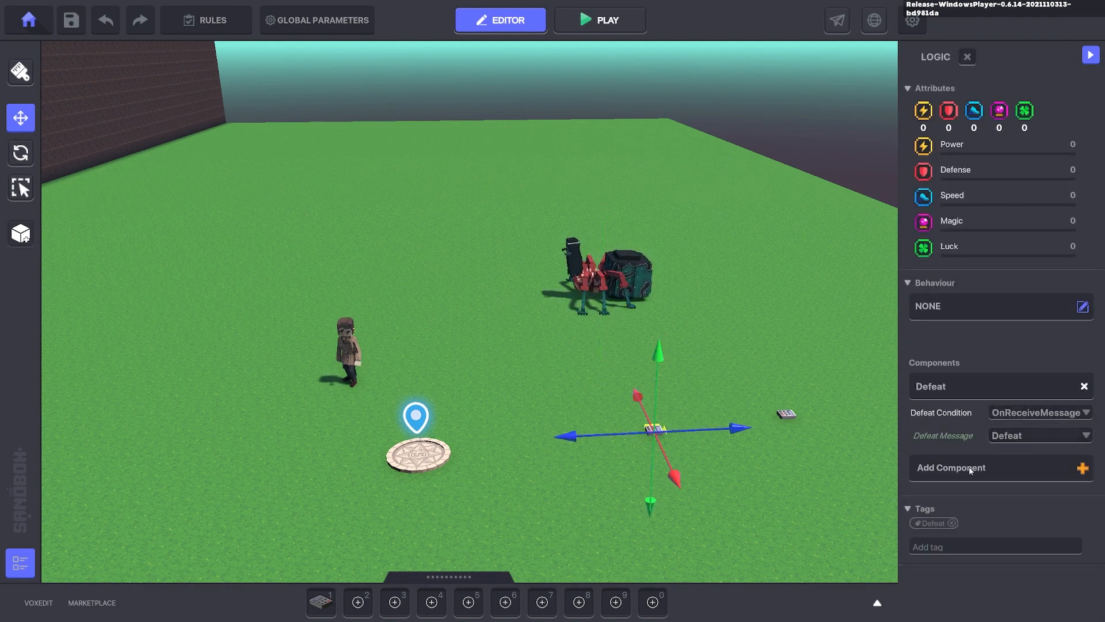
Step: Play-test the level to a Game Over with 1 kill at 6s and return to editing
{"action": "left_click", "coordinate": [599, 19]}
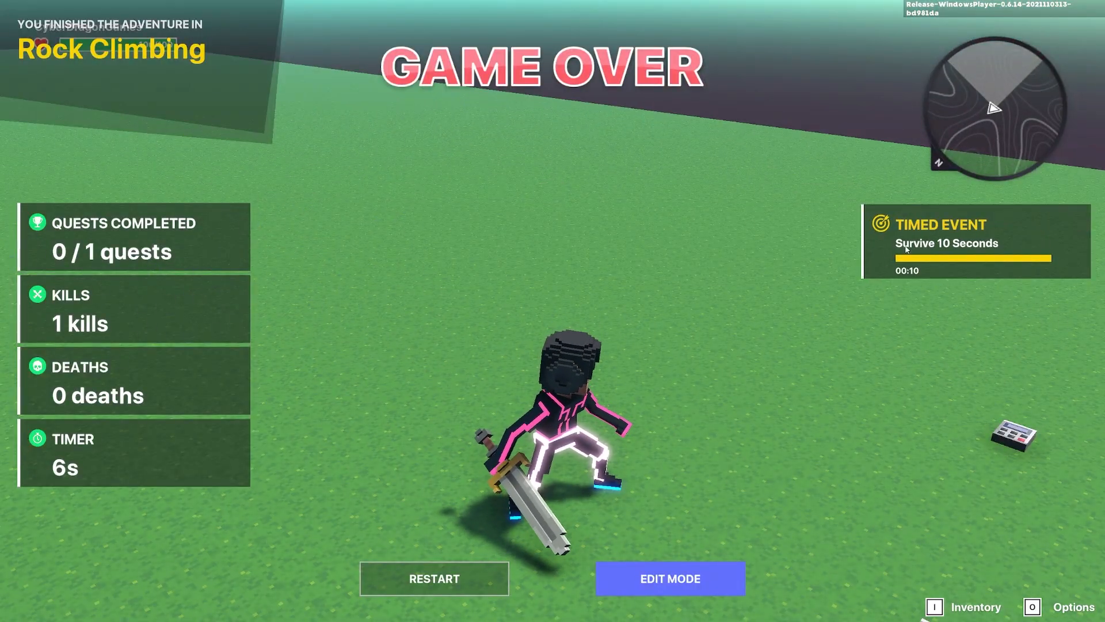
{"action": "left_click", "coordinate": [668, 578]}
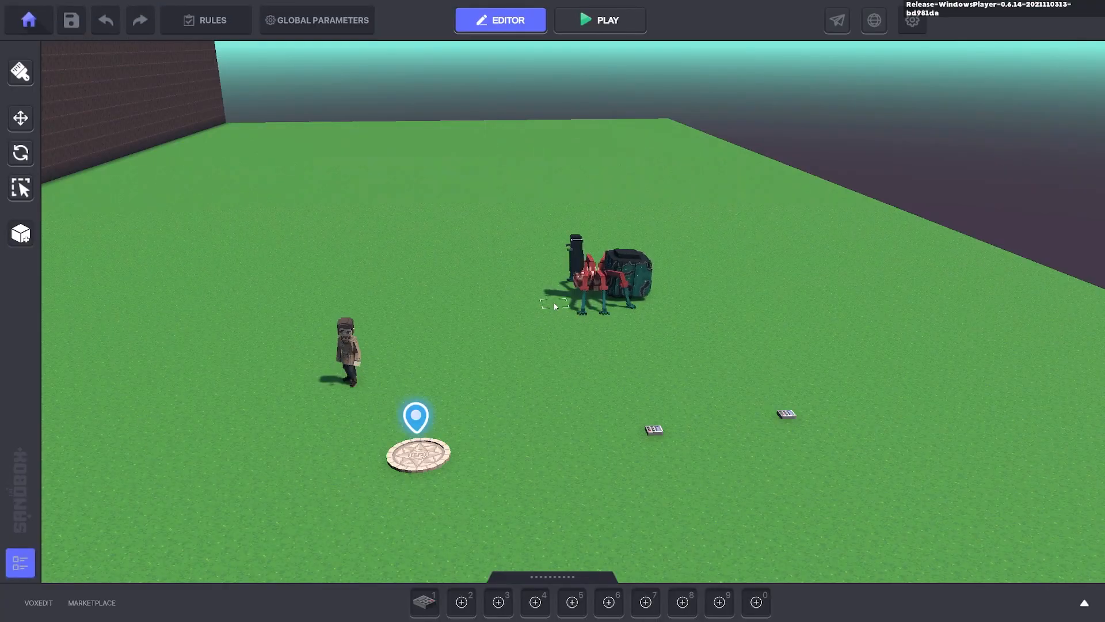
Step: Target the spider's Defeat death message at the Avatar.Died tag and play-test to Game Over at 4s
{"action": "left_click", "coordinate": [594, 282]}
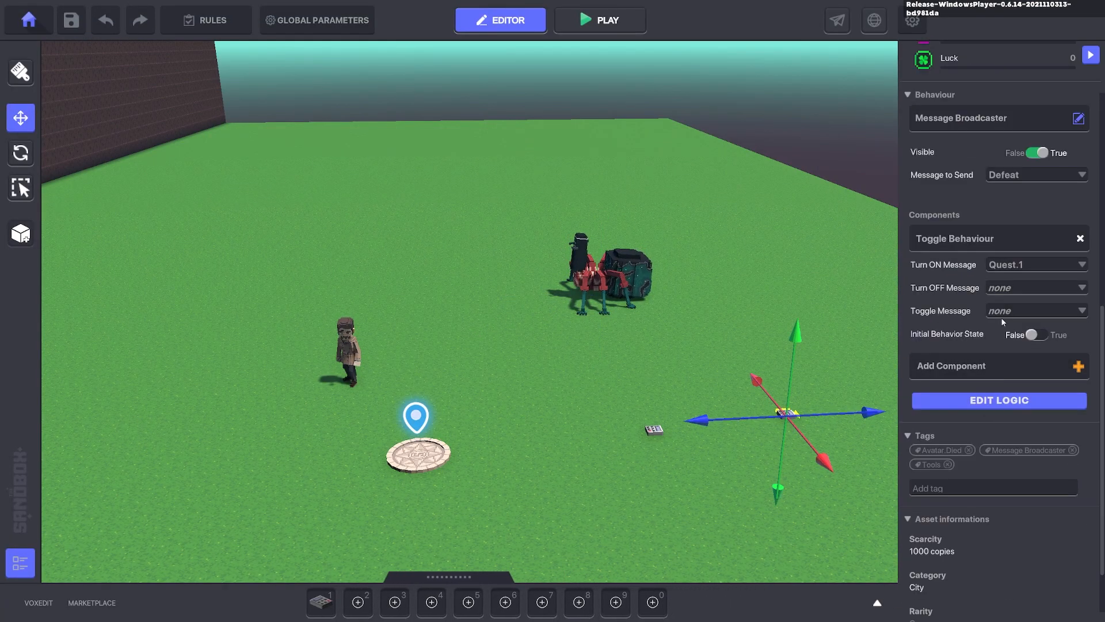
{"action": "left_click", "coordinate": [997, 400]}
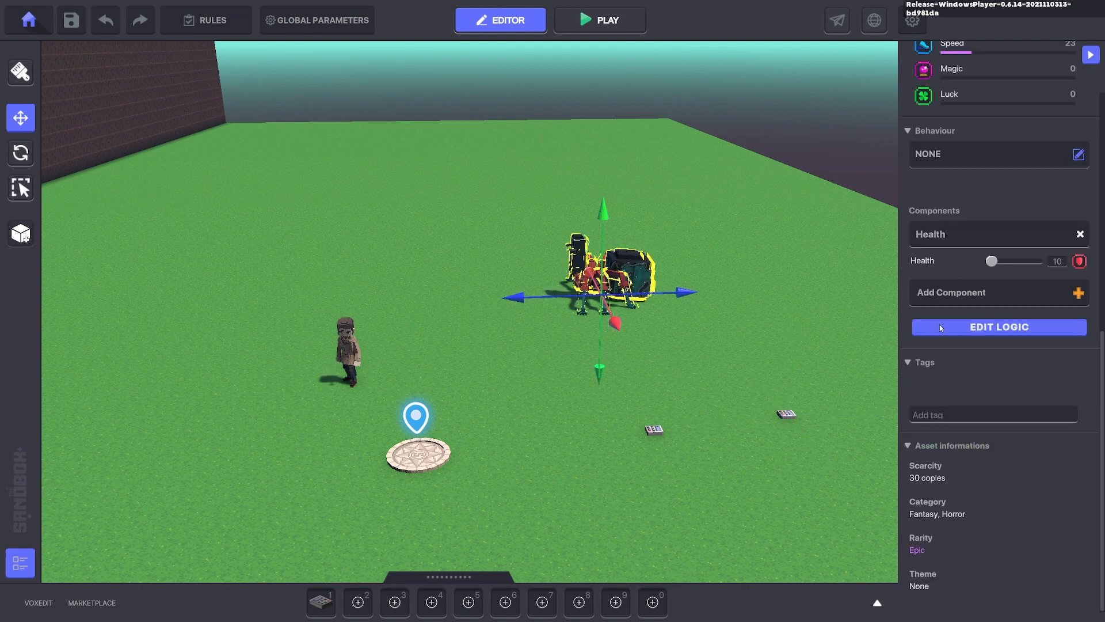
{"action": "left_click", "coordinate": [998, 325]}
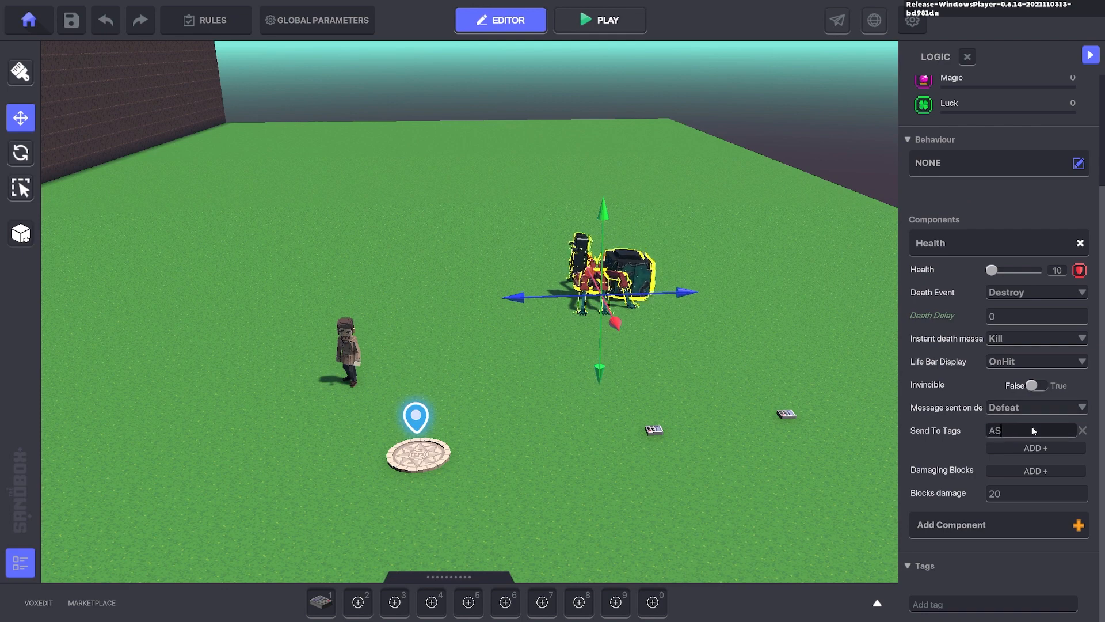
{"action": "type", "text": "Avatar.Die"}
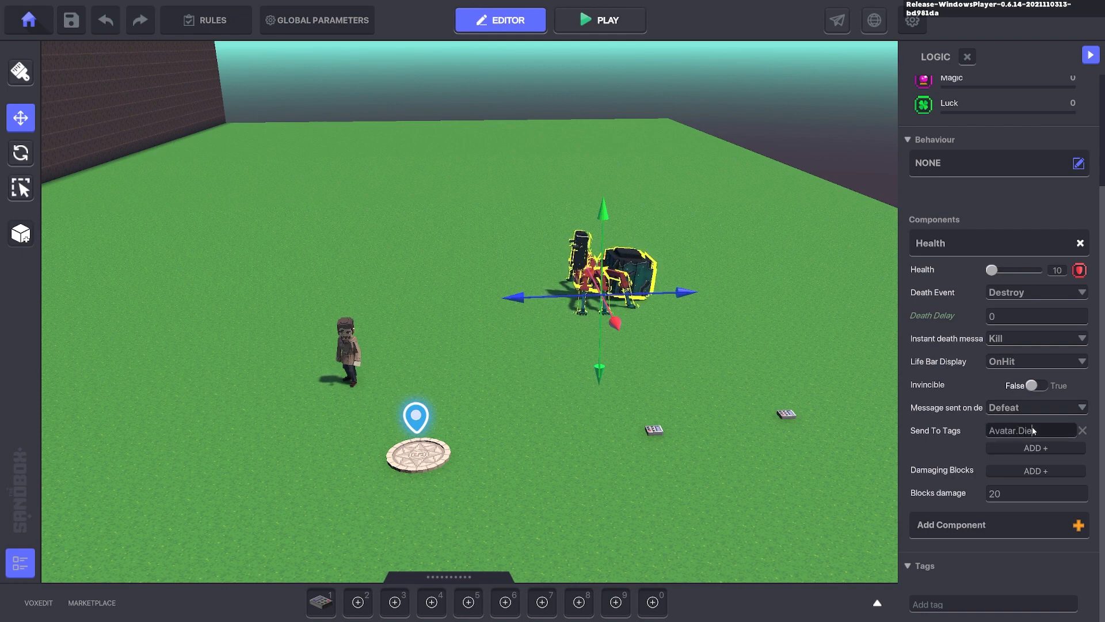
{"action": "left_click", "coordinate": [1036, 406]}
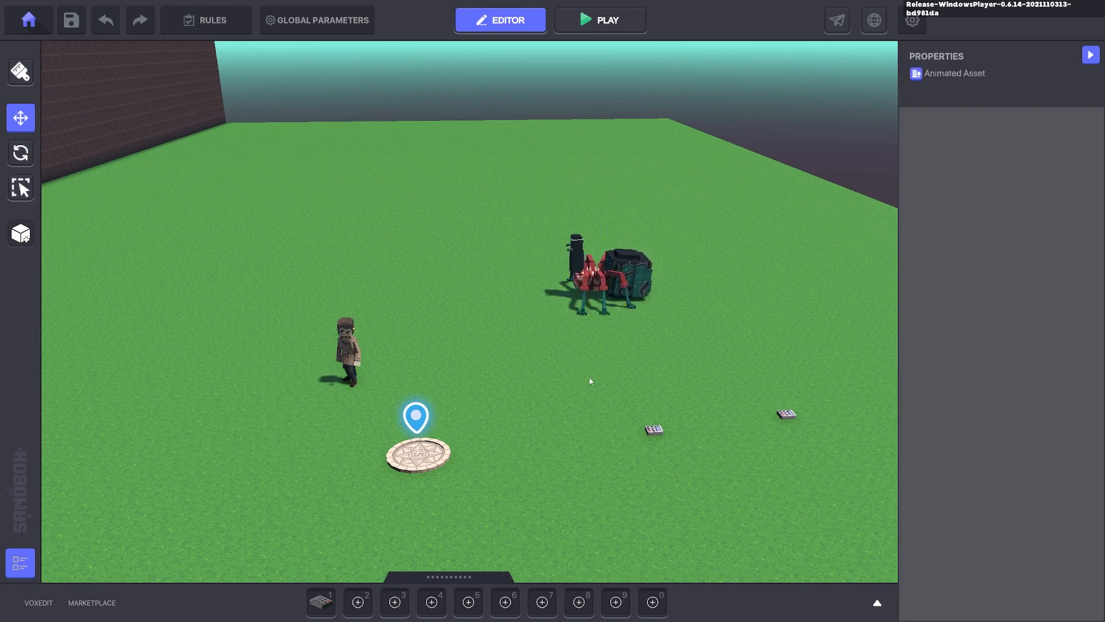
{"action": "left_click", "coordinate": [599, 20]}
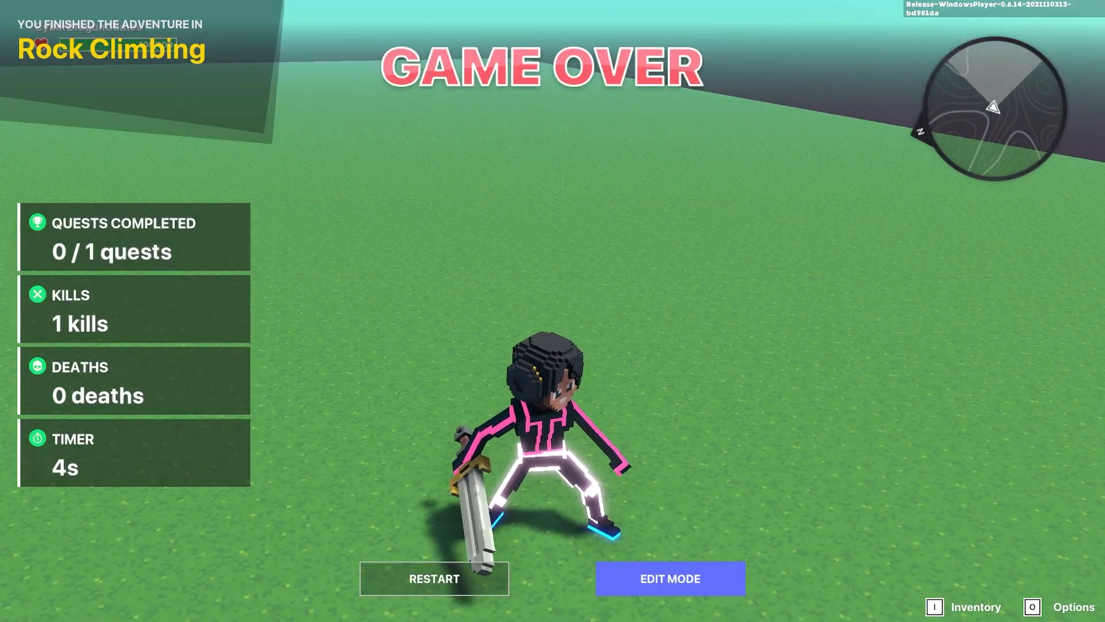
Step: Confirm the Timed Event quest's Goal still reads Defend in Rules and return to the scene
{"action": "left_click", "coordinate": [669, 578]}
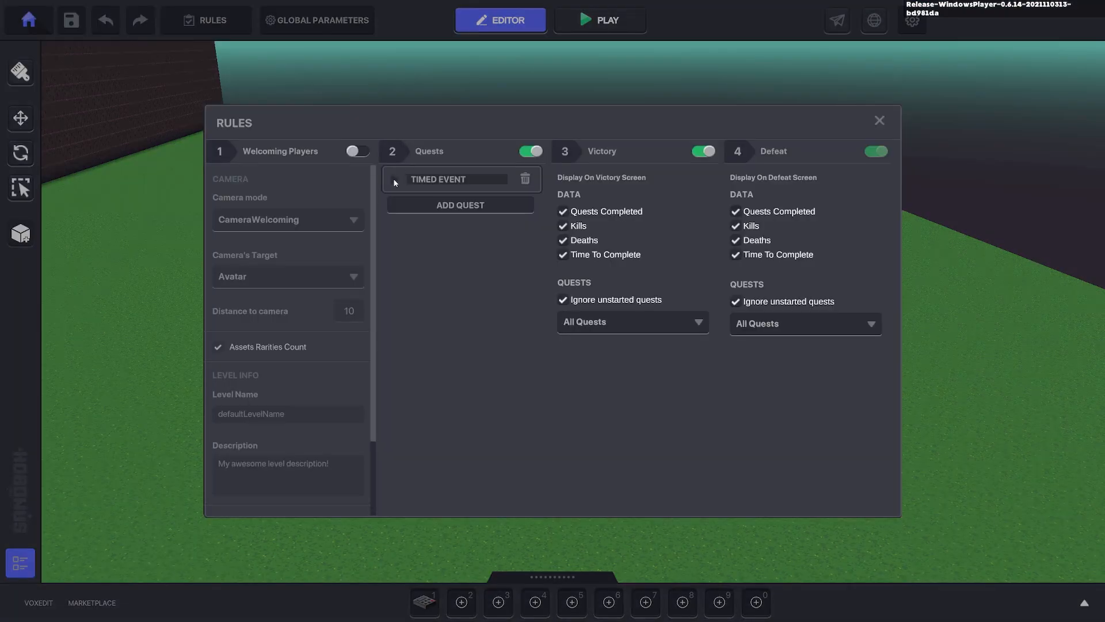
{"action": "left_click", "coordinate": [439, 179]}
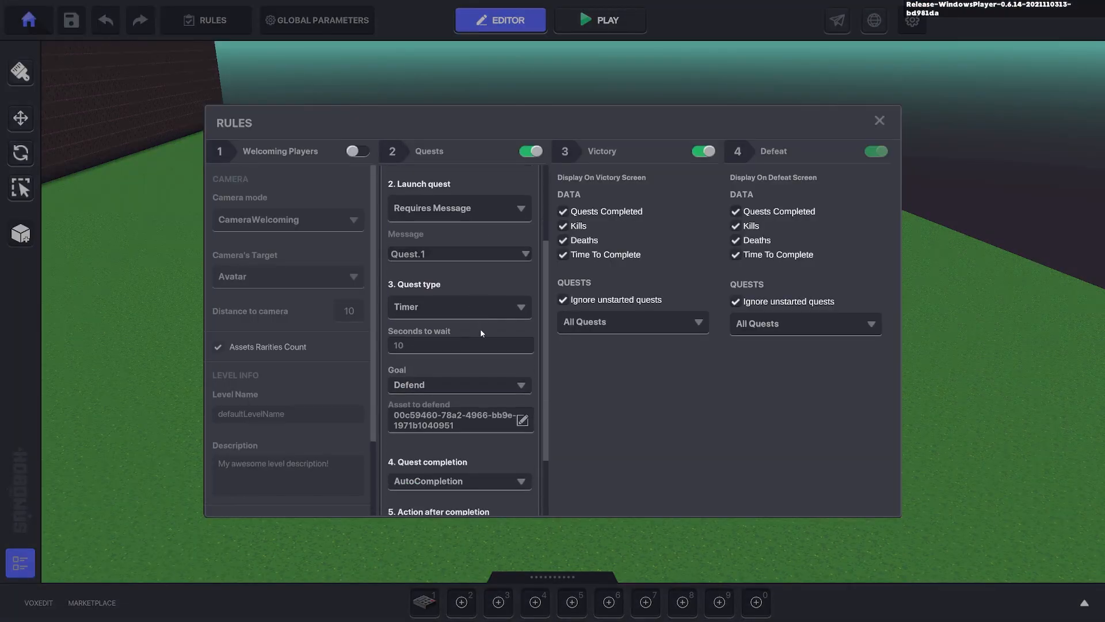
{"action": "left_click", "coordinate": [459, 385]}
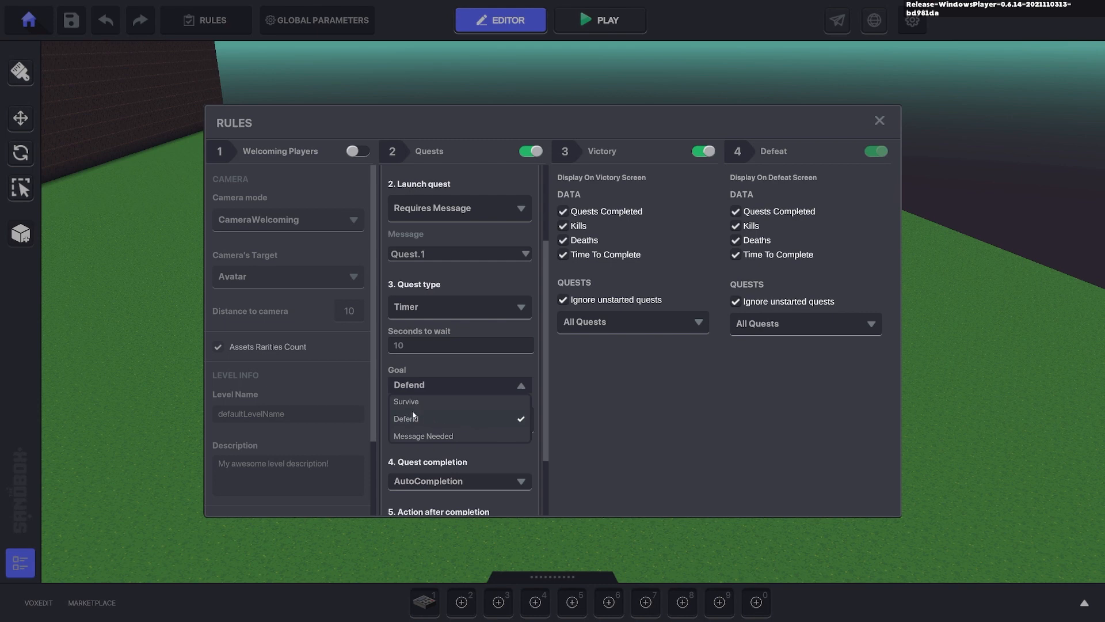
{"action": "mouse_move", "coordinate": [645, 385]}
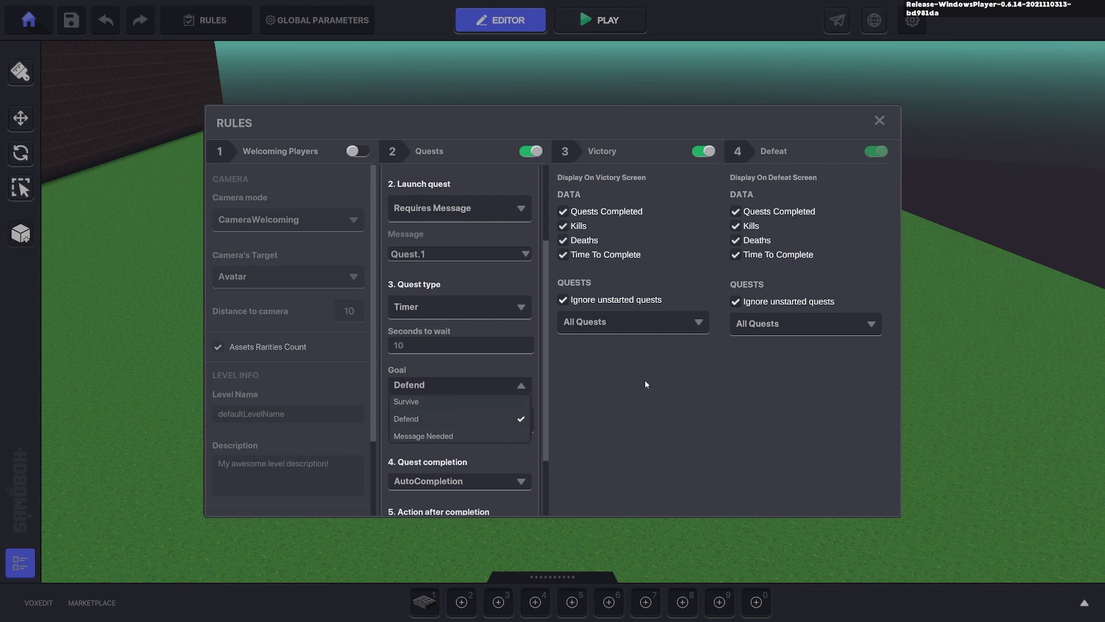
{"action": "left_click", "coordinate": [879, 120]}
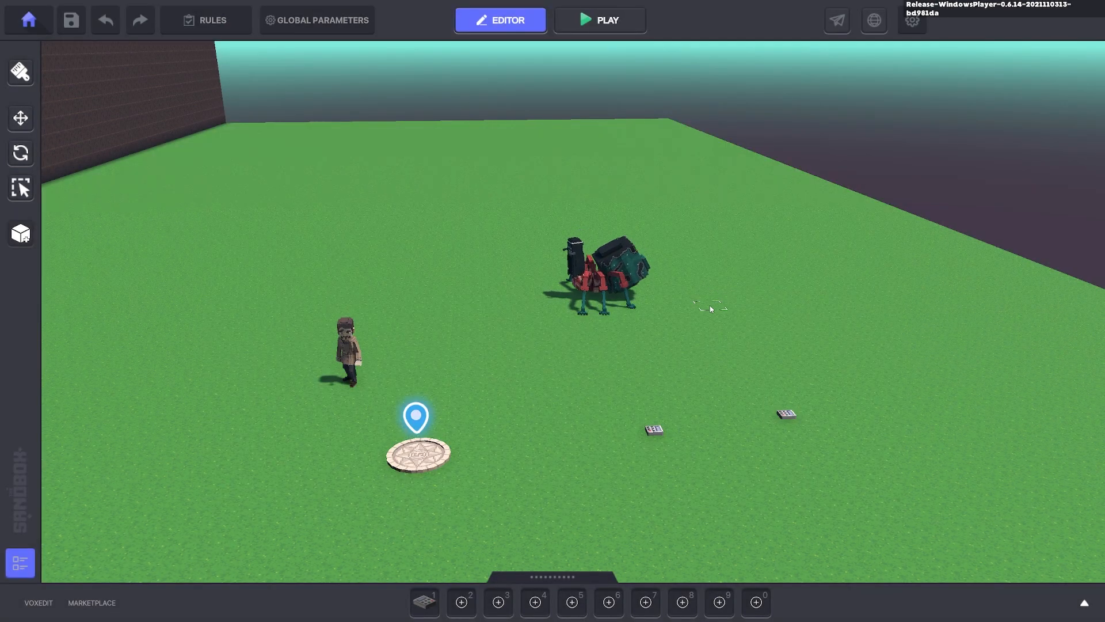